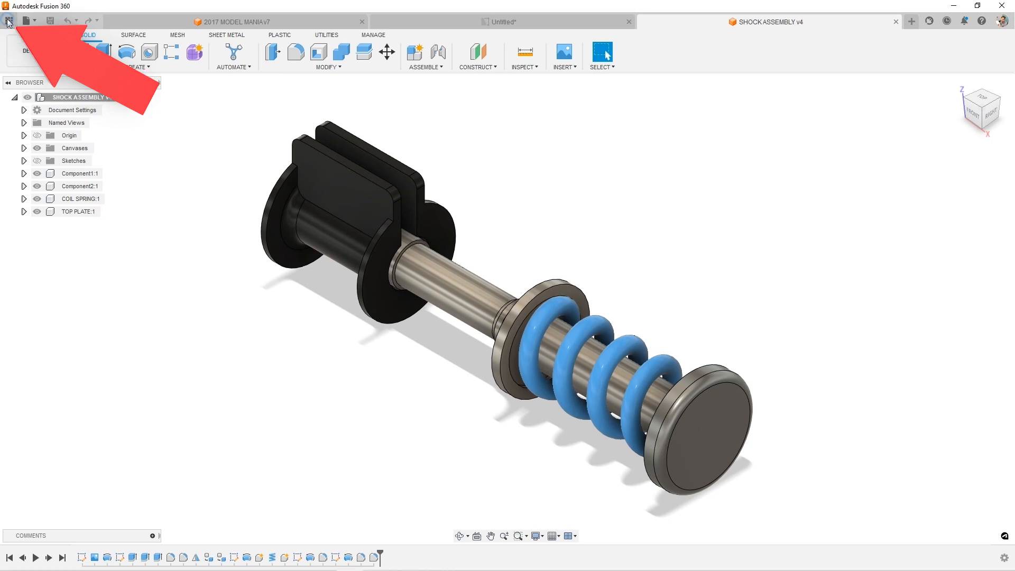
Browse the recent cloud designs and view the 2017 MODEL MANIA design's options
click(8, 7)
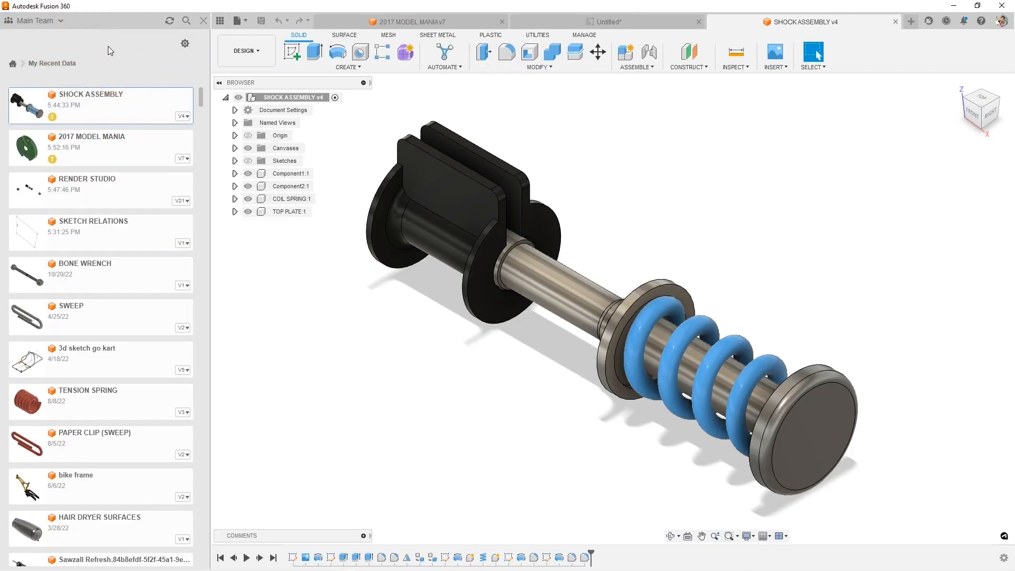
mouse_move(136, 188)
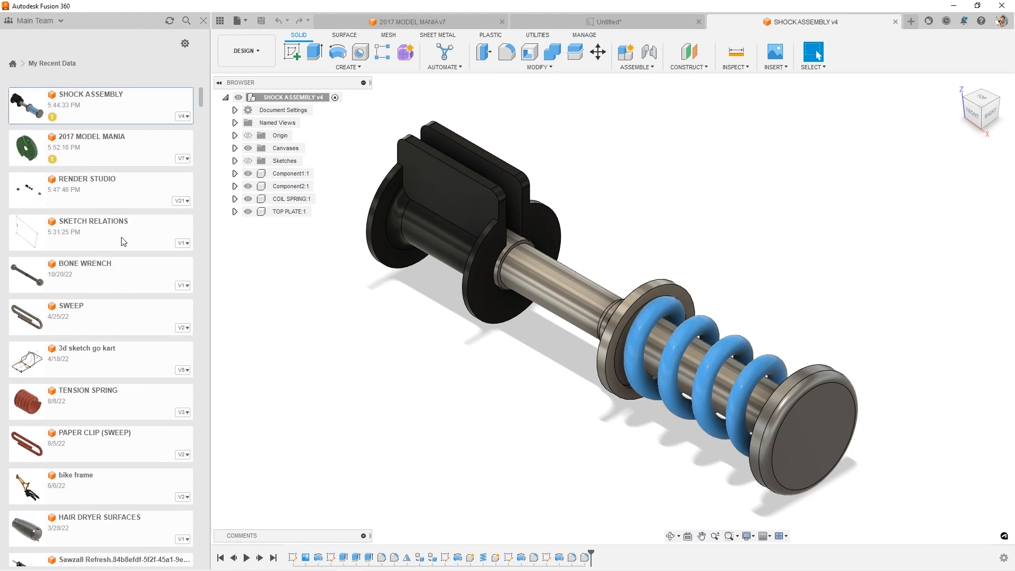
right_click(101, 104)
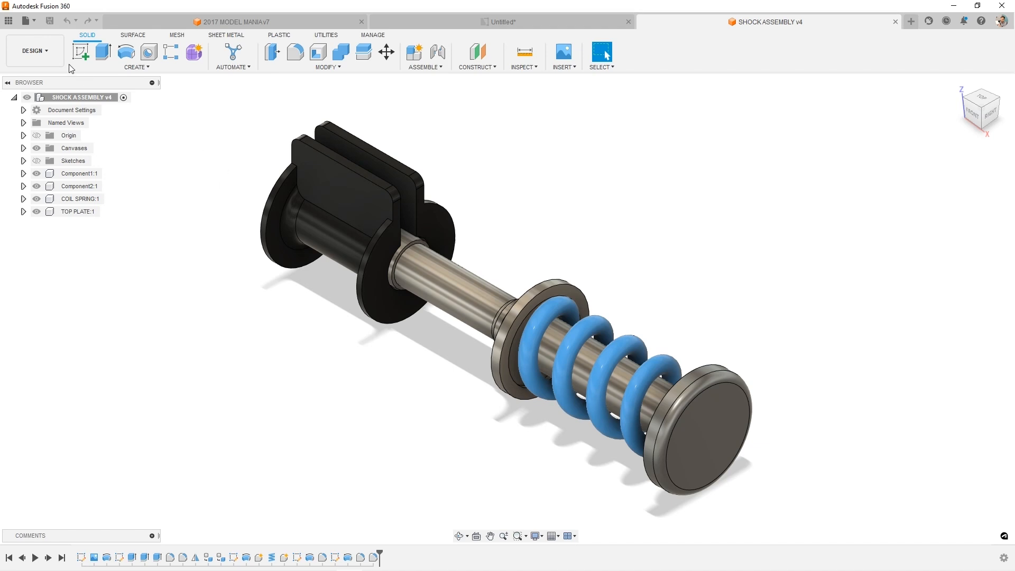
click(8, 21)
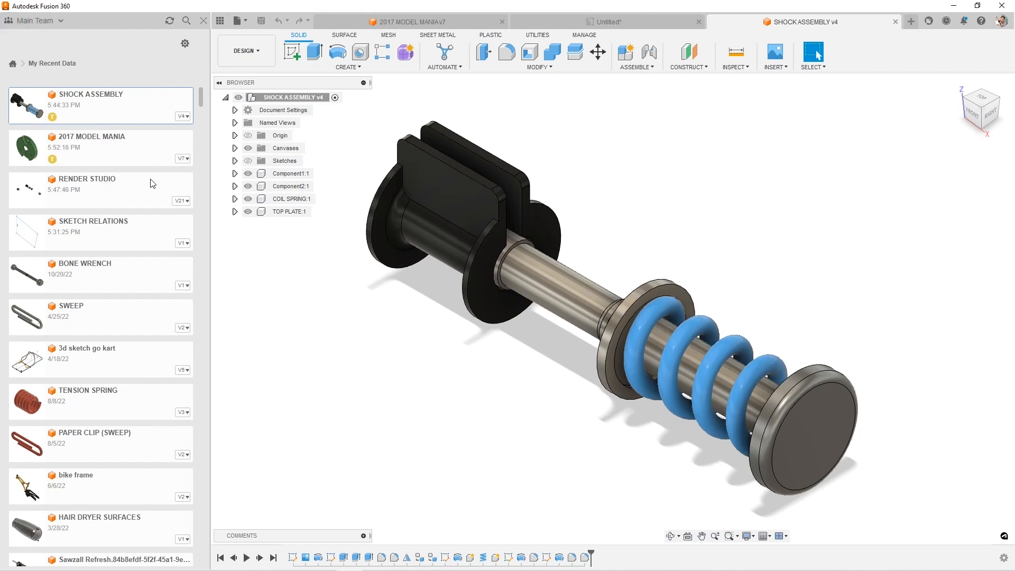
mouse_move(272, 311)
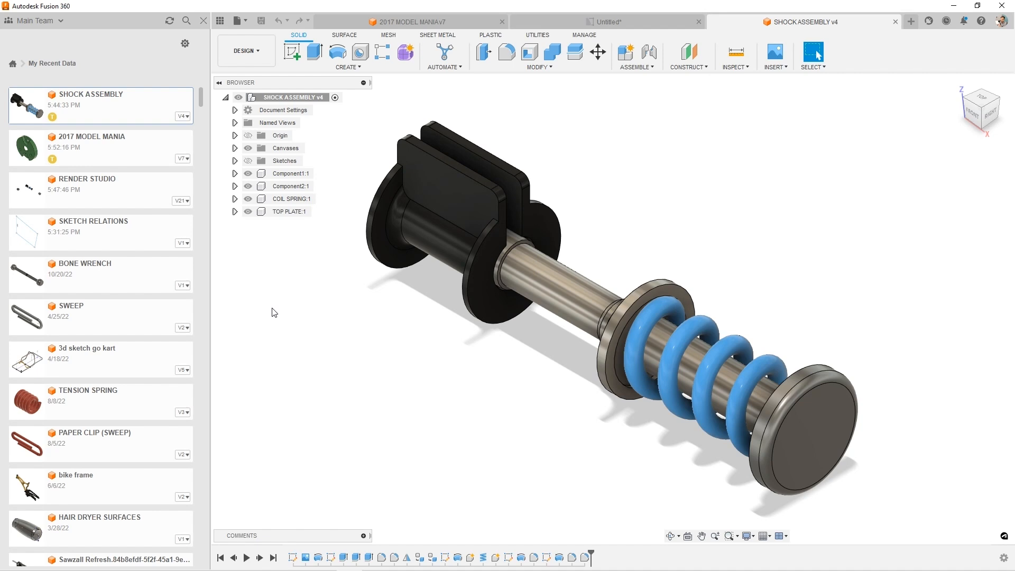
mouse_move(131, 156)
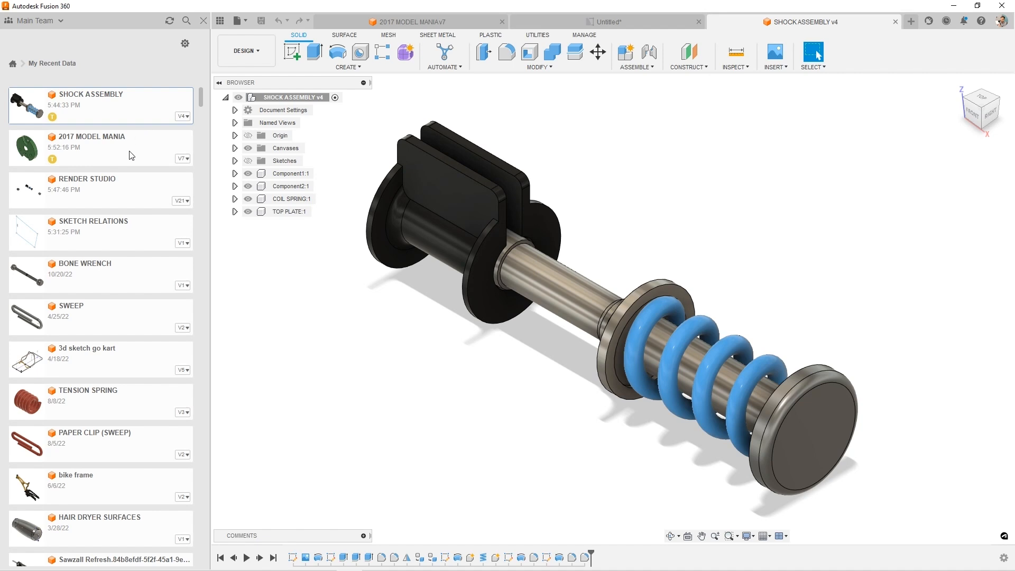
right_click(101, 147)
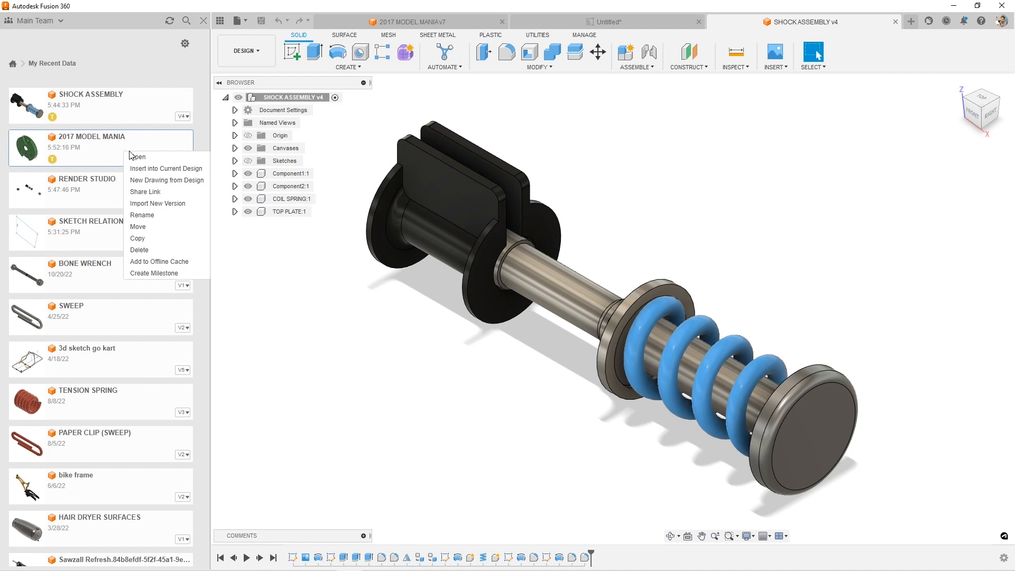
click(245, 261)
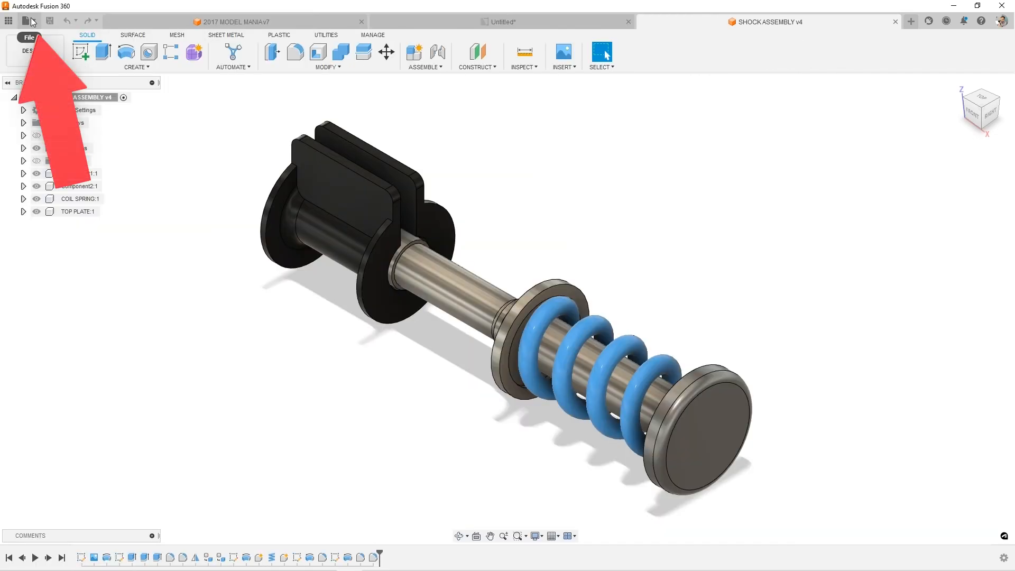
Start a new blank design, then view and close the Extensions overview
click(29, 37)
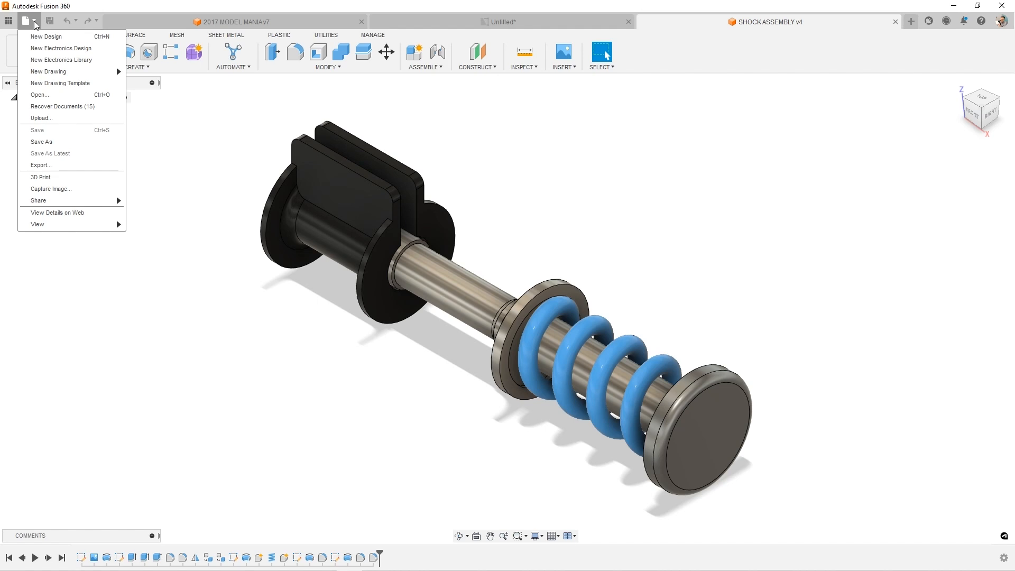
mouse_move(48, 72)
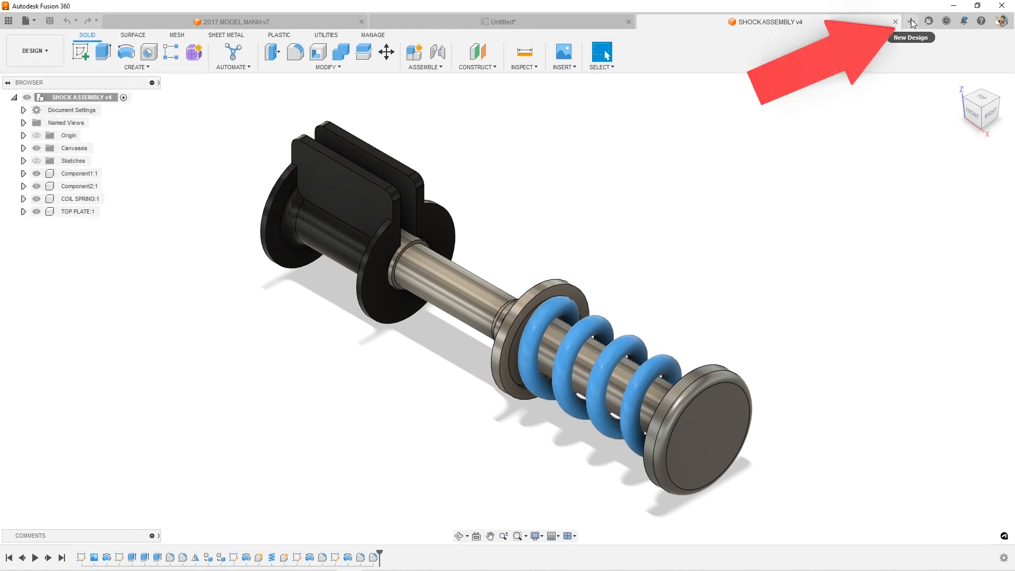
click(911, 21)
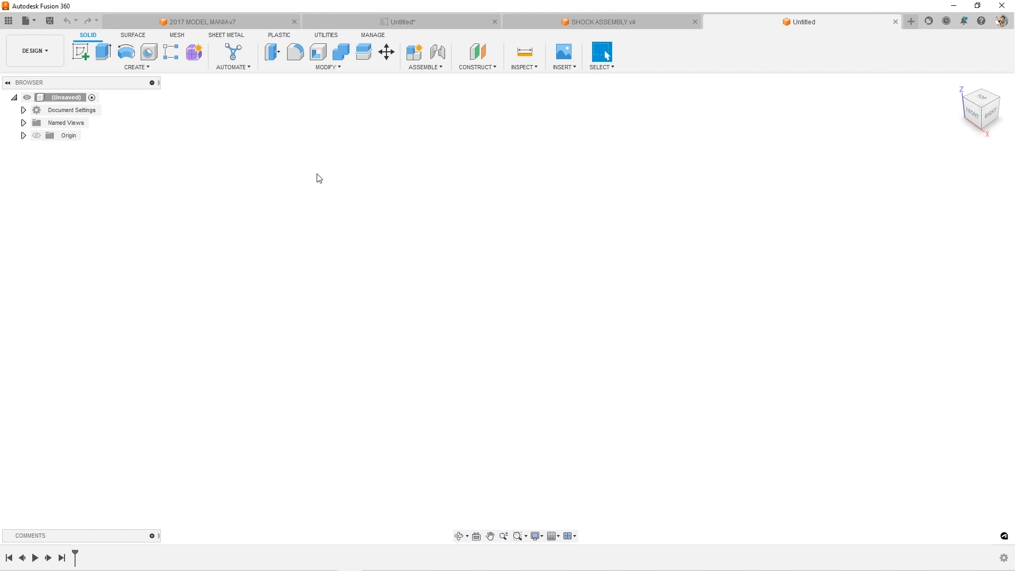
mouse_move(963, 21)
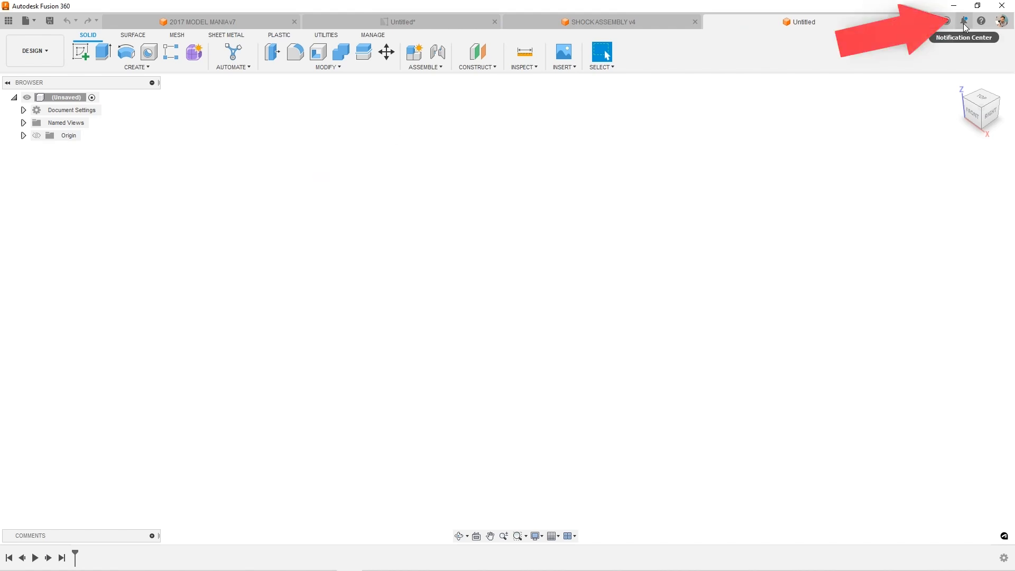
click(963, 21)
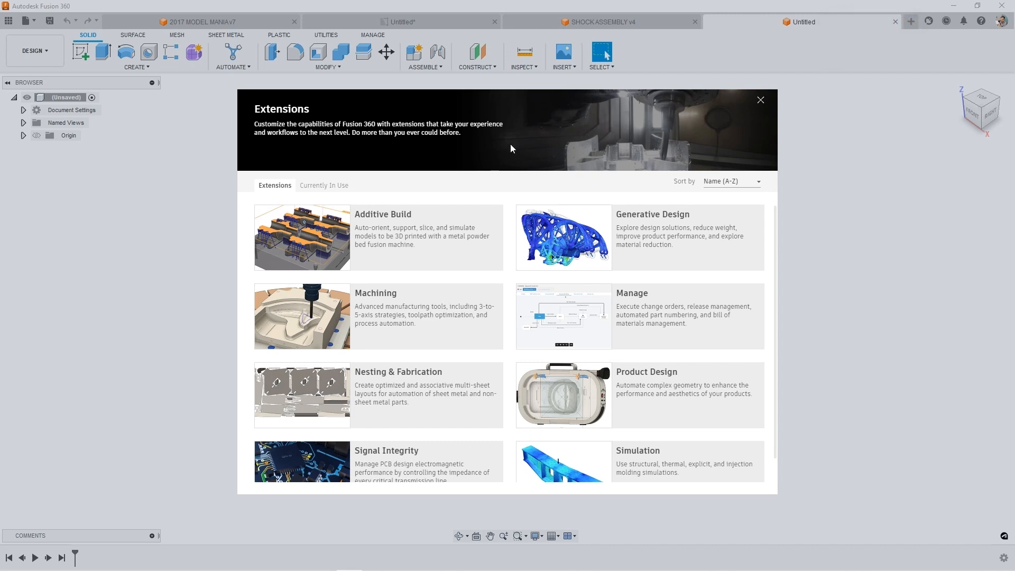
mouse_move(493, 152)
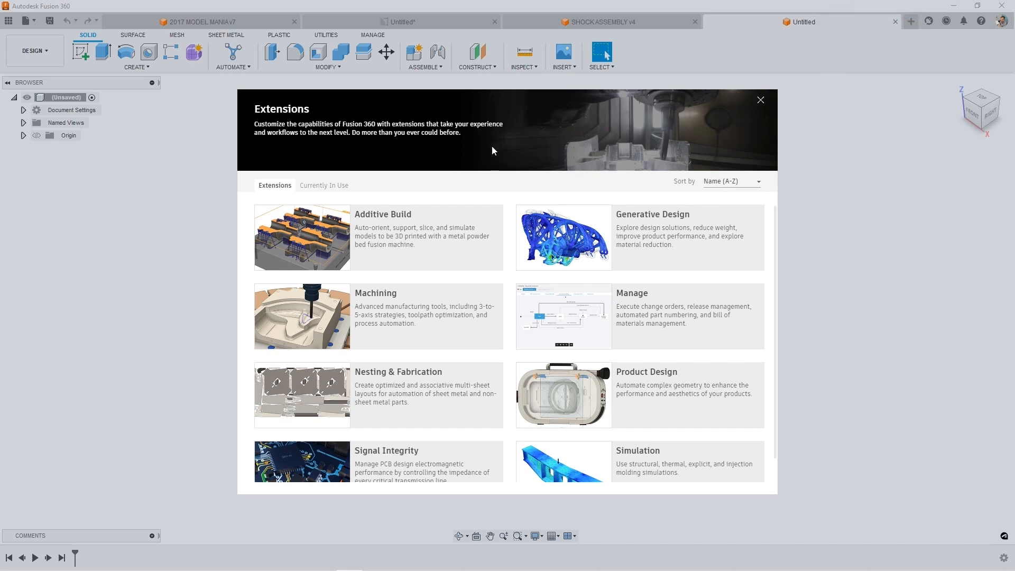
mouse_move(528, 147)
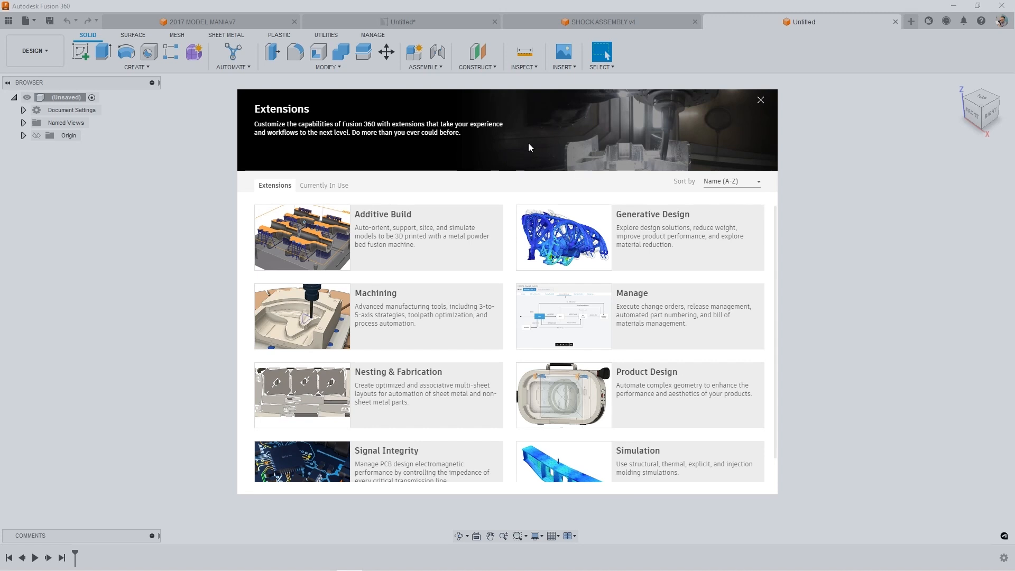
mouse_move(572, 165)
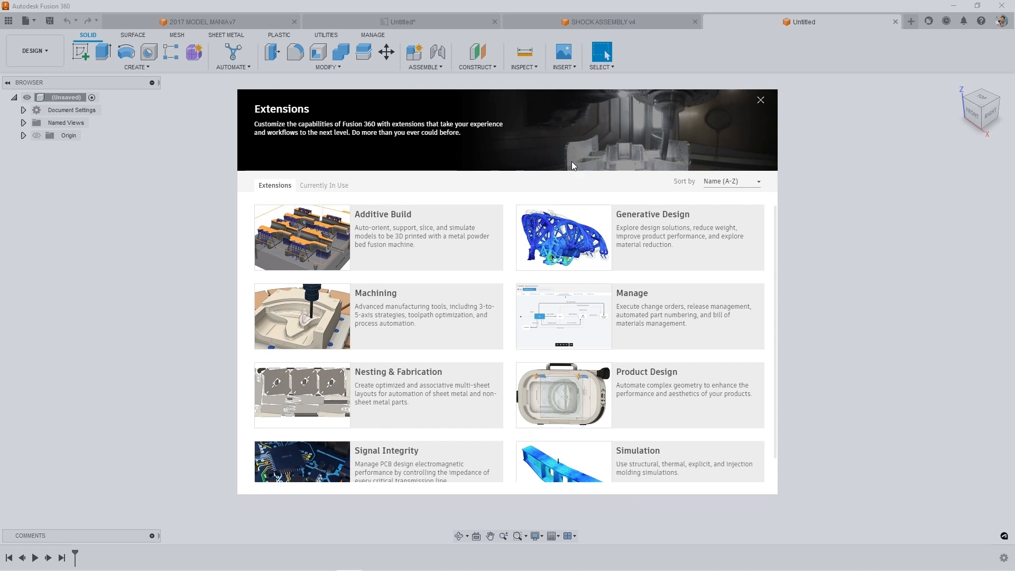
mouse_move(740, 139)
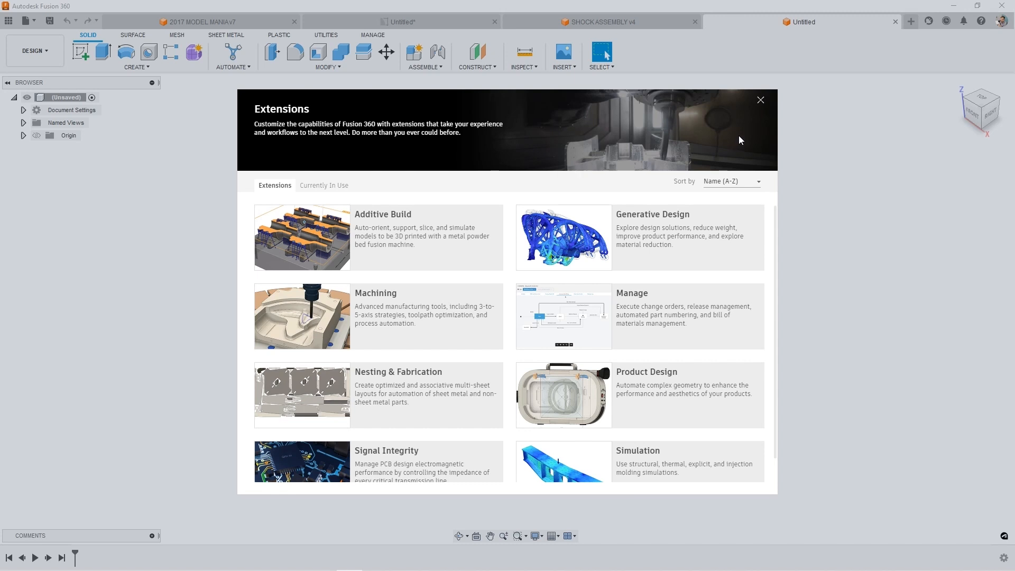
click(980, 21)
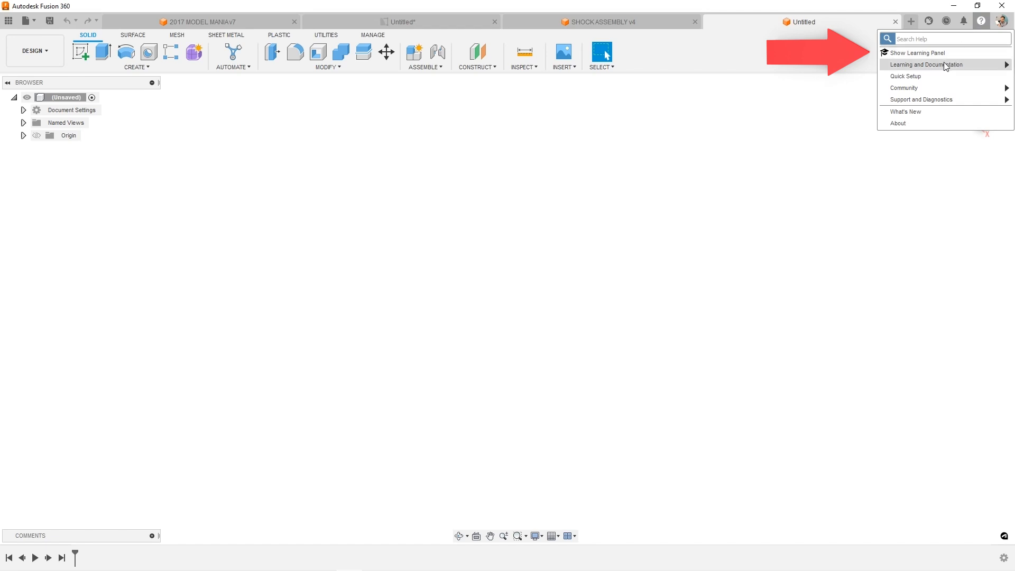
mouse_move(926, 64)
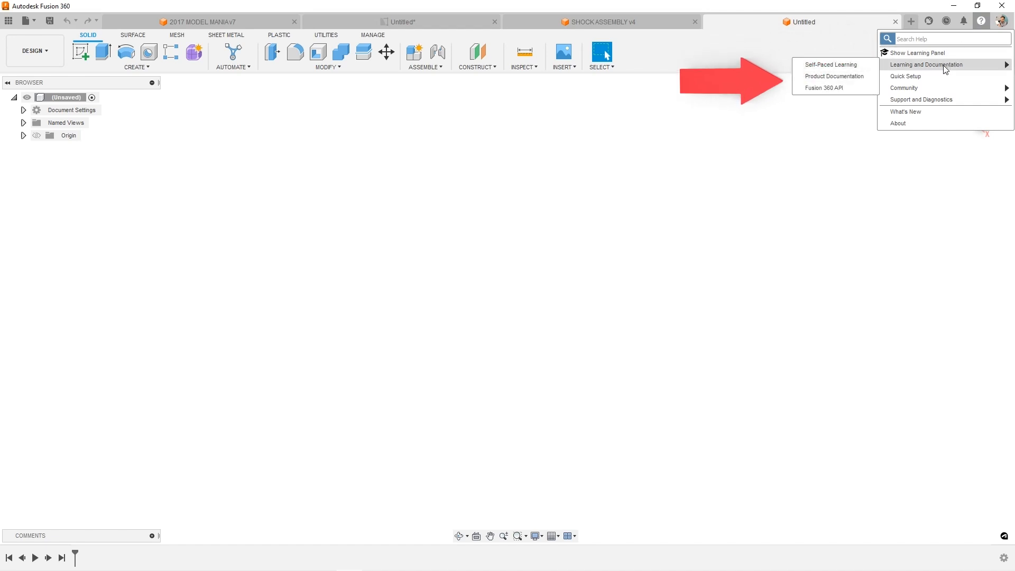
mouse_move(921, 100)
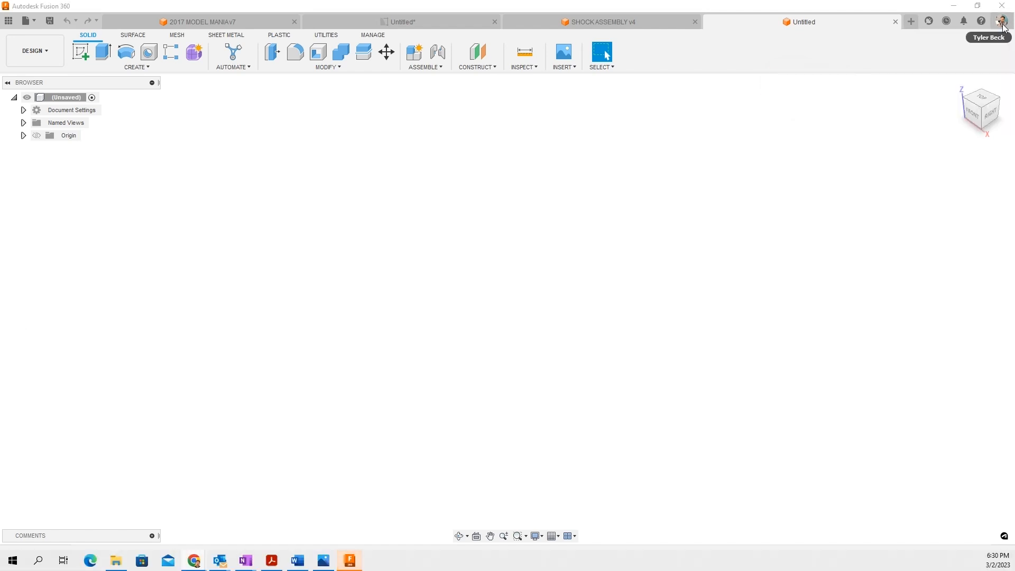
Scroll the KETIV Virtual Academy page to past webinars, play one recording, then close it
click(1004, 21)
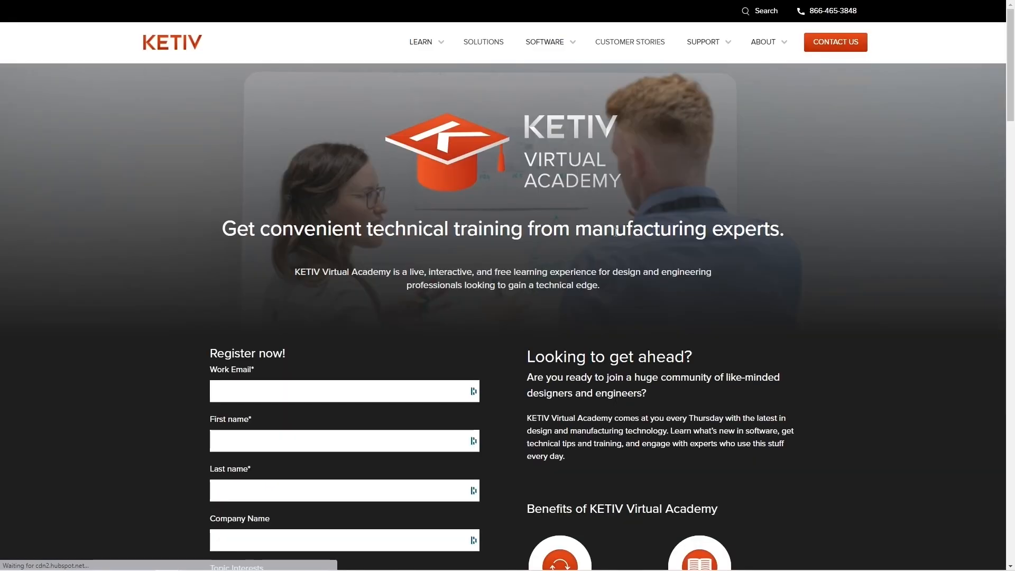
scroll(down, 3)
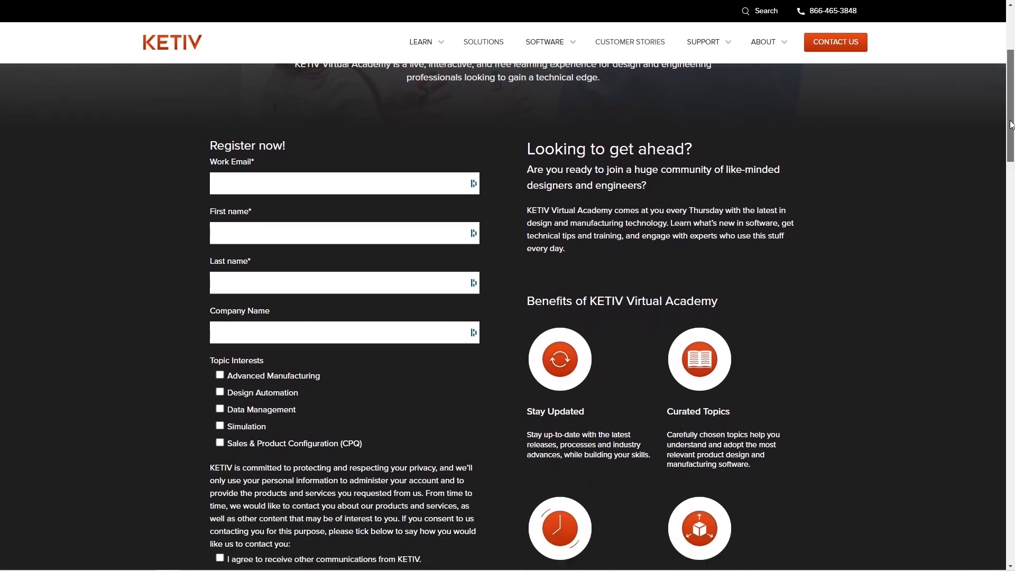
scroll(down, 3)
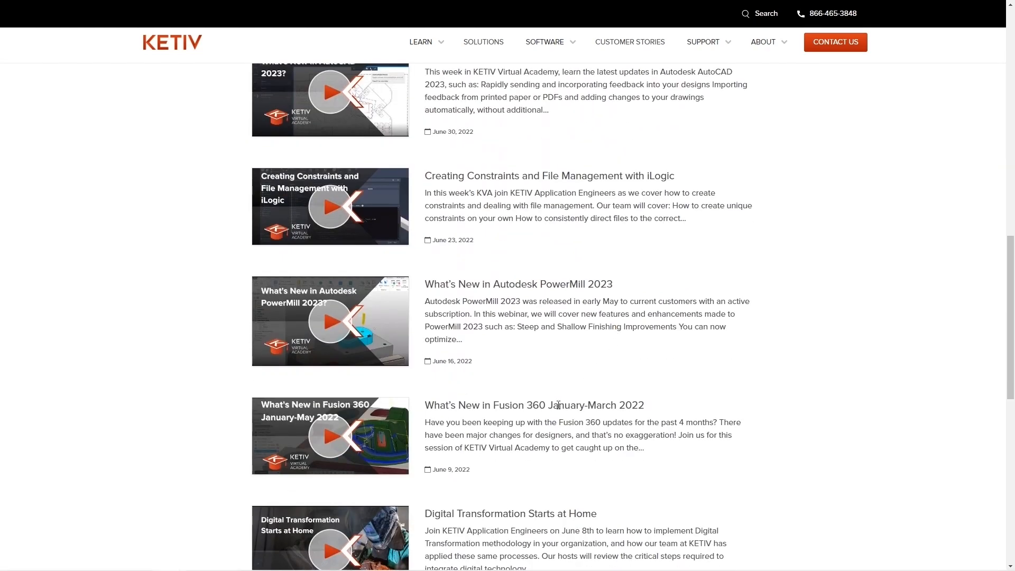
click(329, 321)
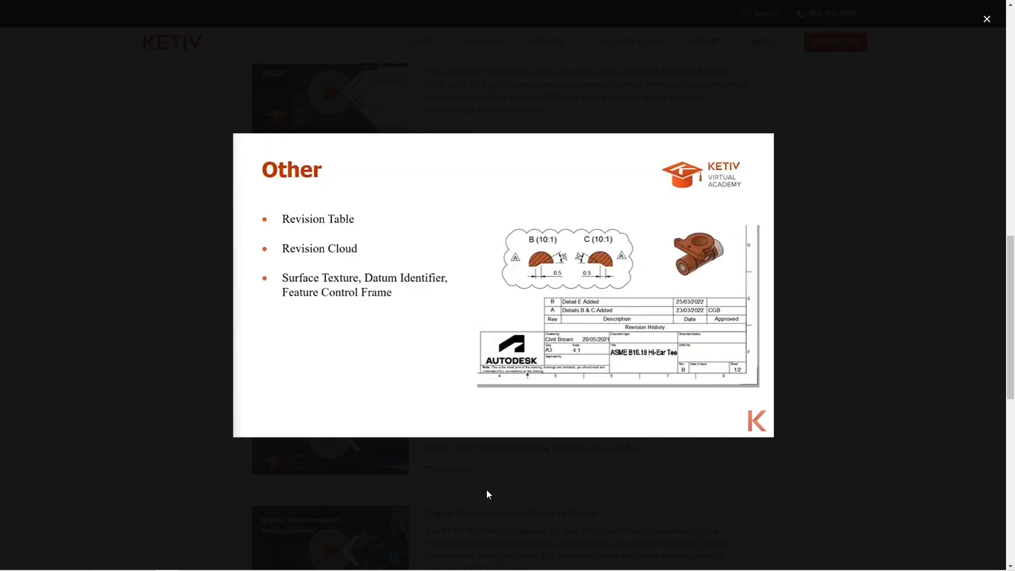
click(986, 18)
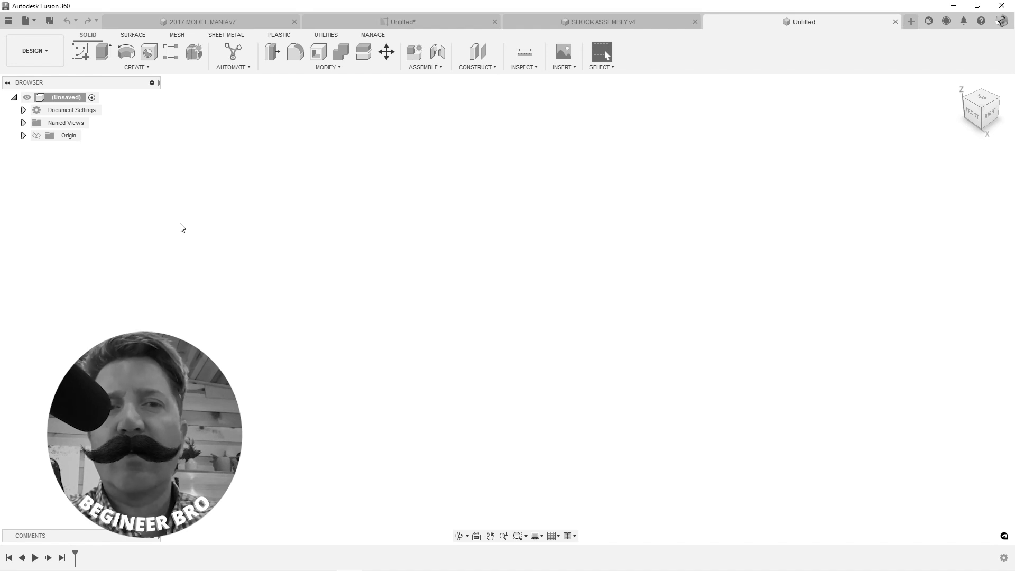
click(34, 51)
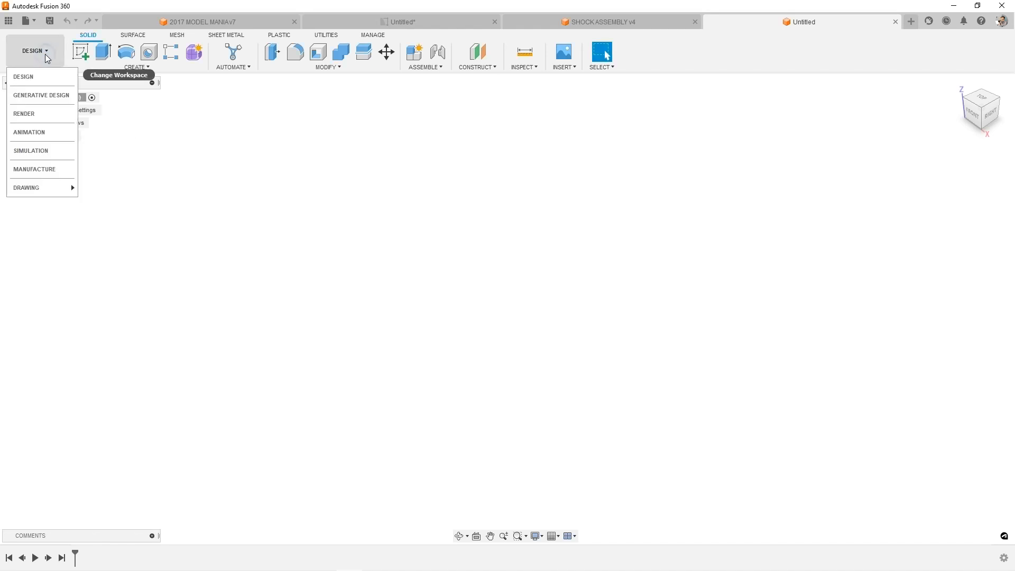
mouse_move(39, 187)
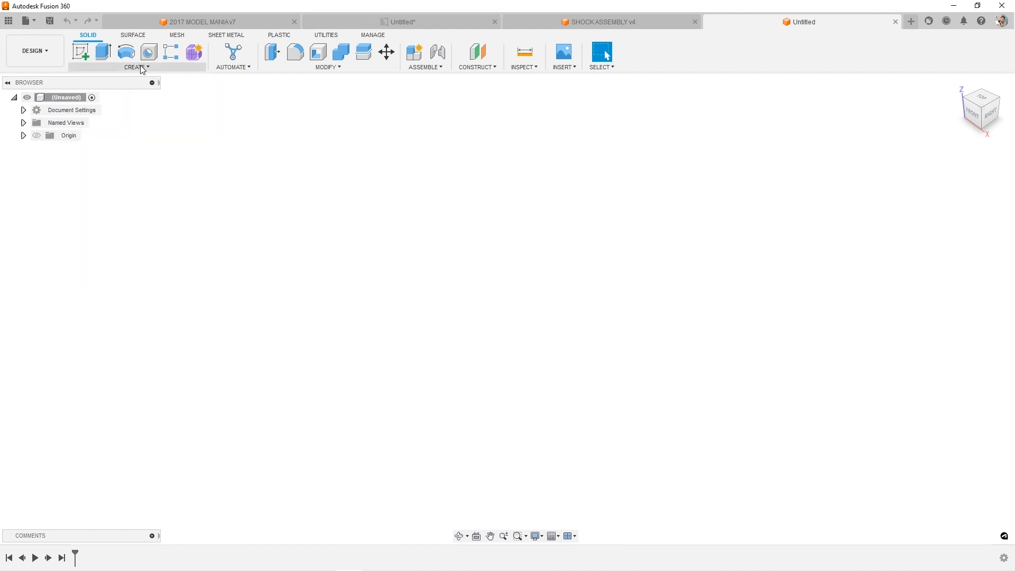
click(136, 68)
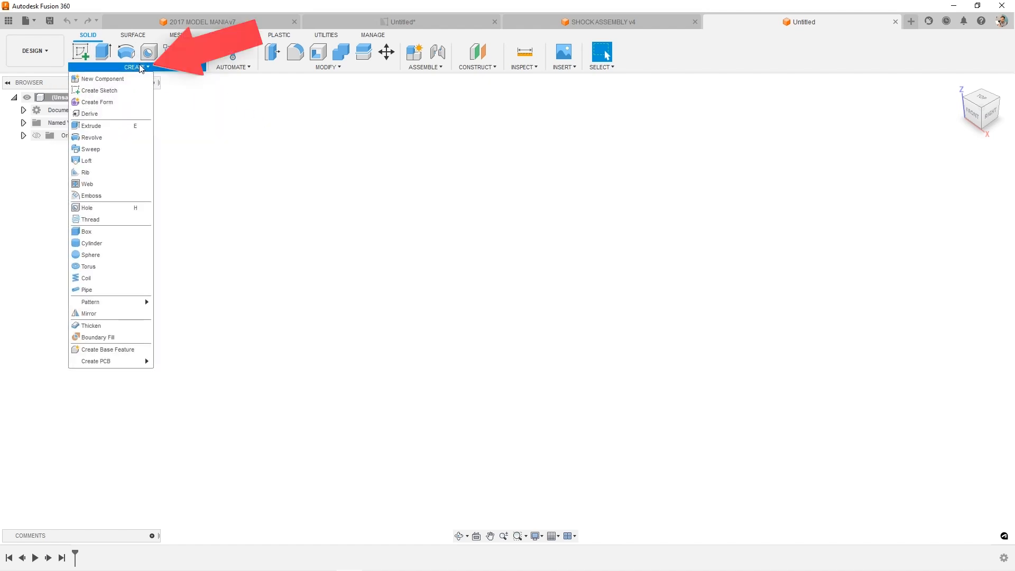
mouse_move(193, 52)
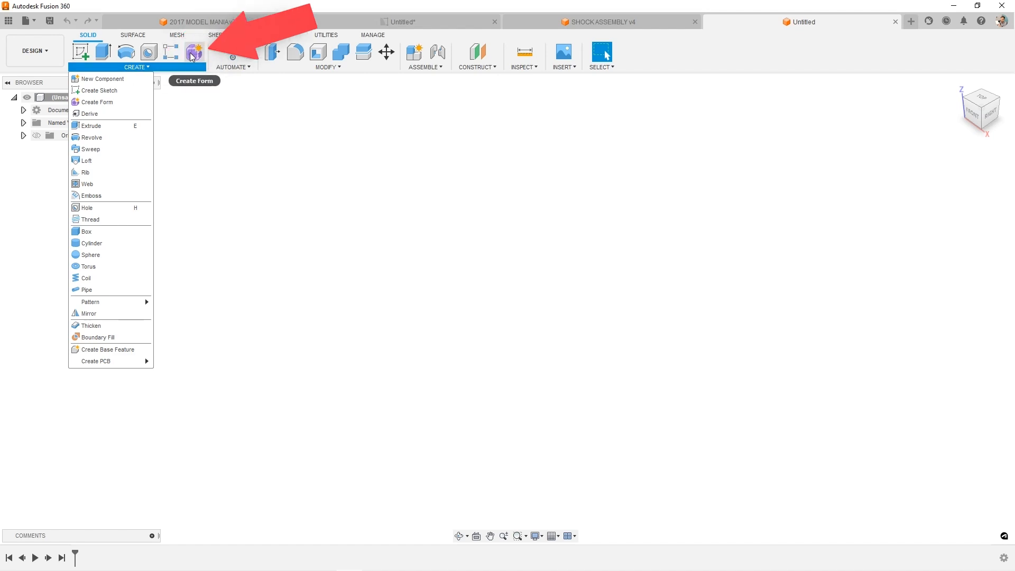
mouse_move(97, 102)
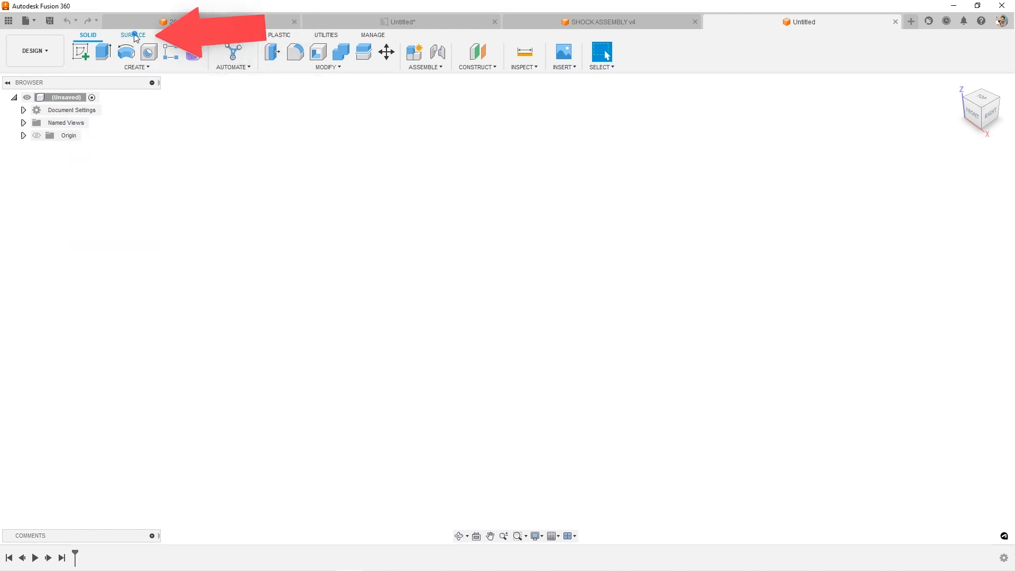
click(177, 35)
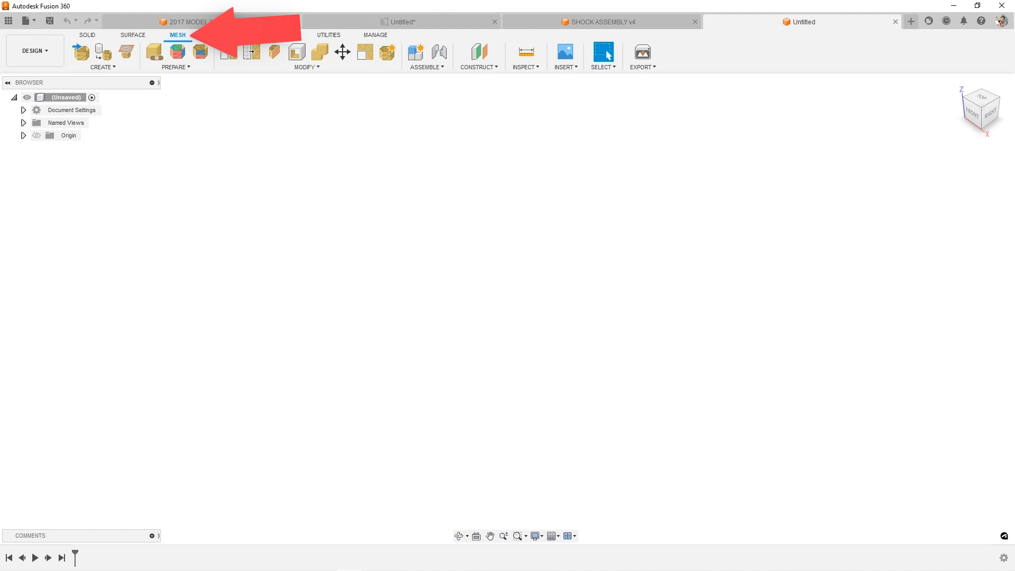
click(228, 35)
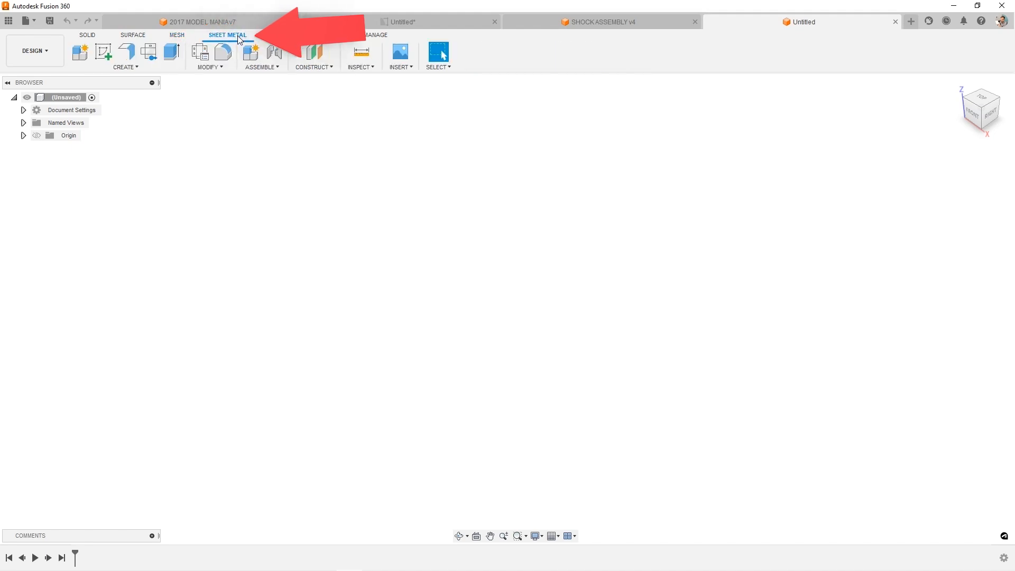
click(280, 35)
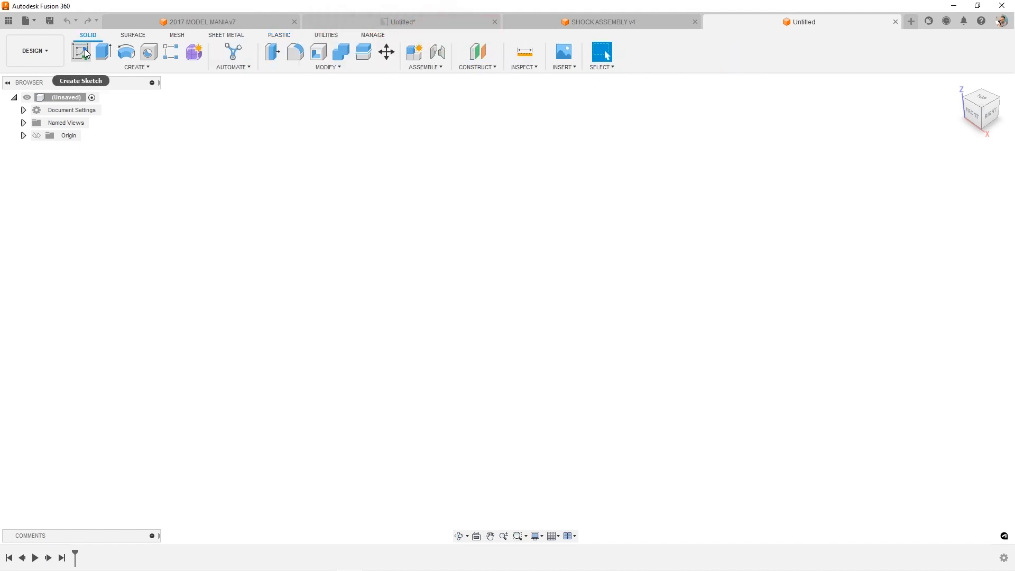
On the front plane, browse Create and Modify tools, draw an origin-centred circle, and finish
click(83, 52)
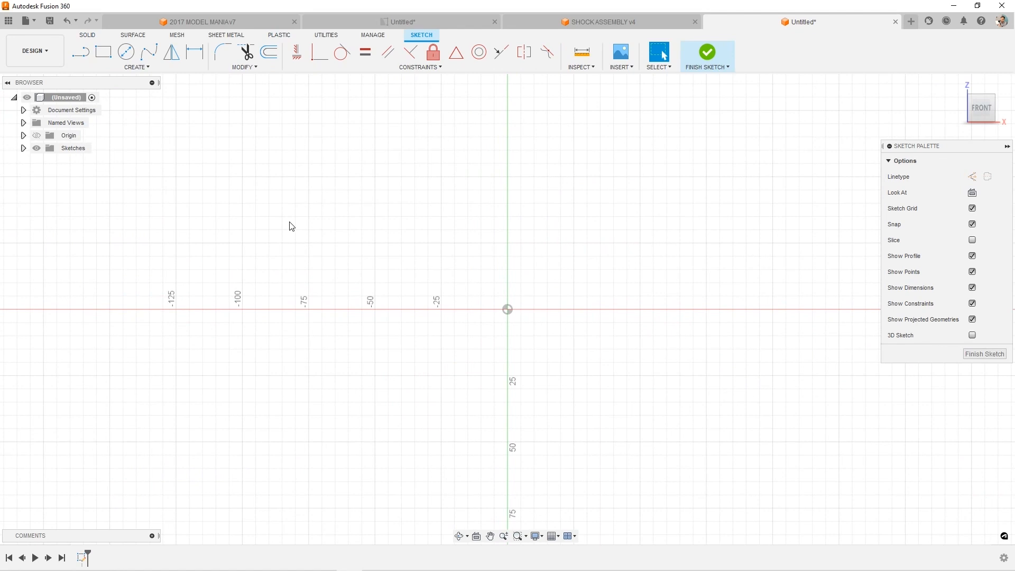
mouse_move(298, 218)
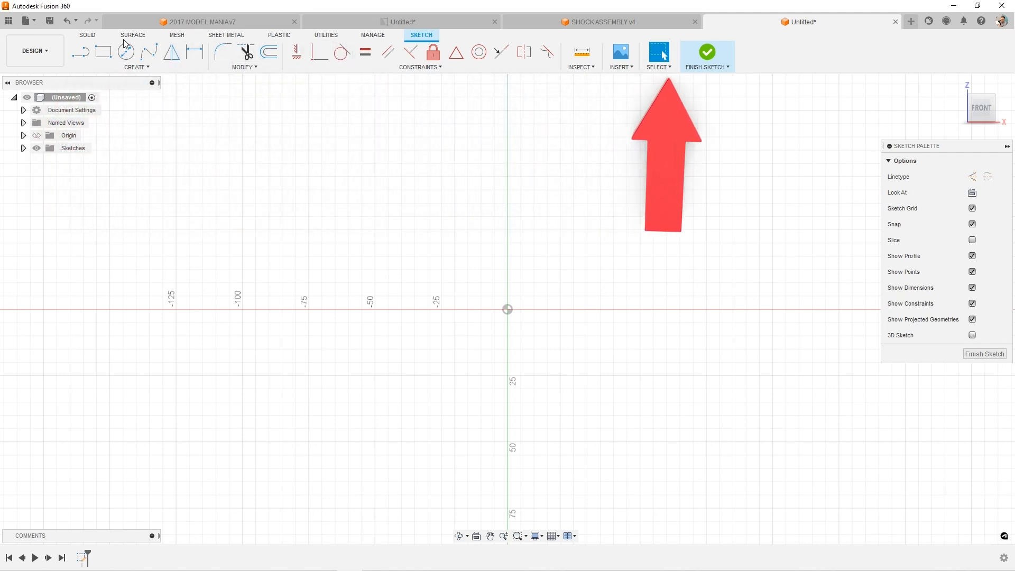
click(136, 67)
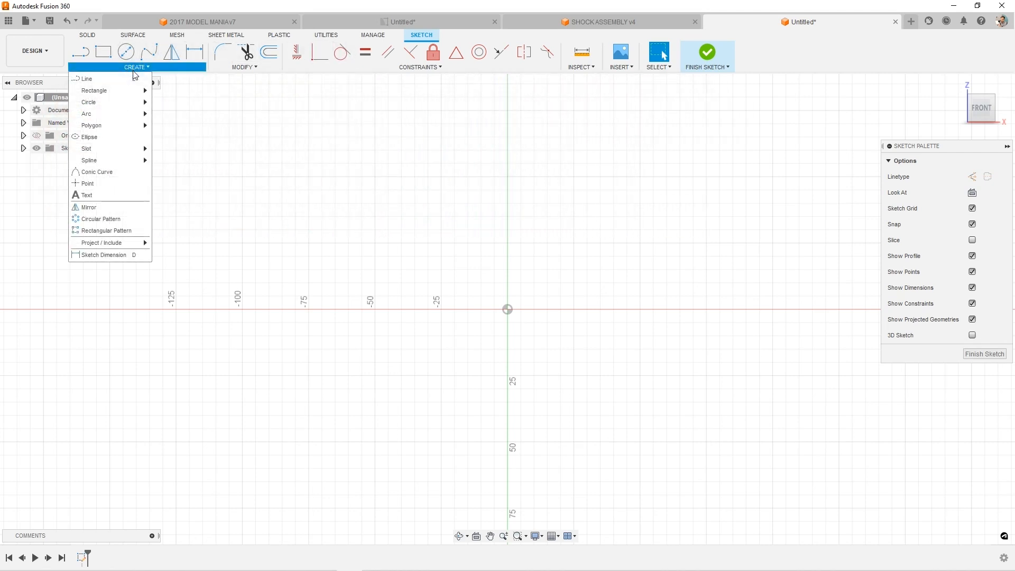
click(245, 67)
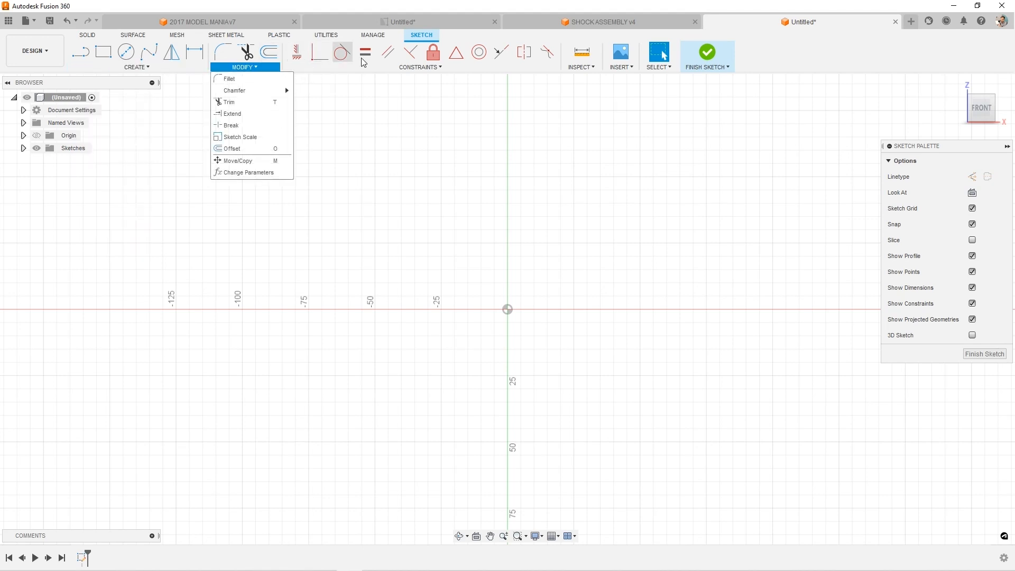
mouse_move(545, 52)
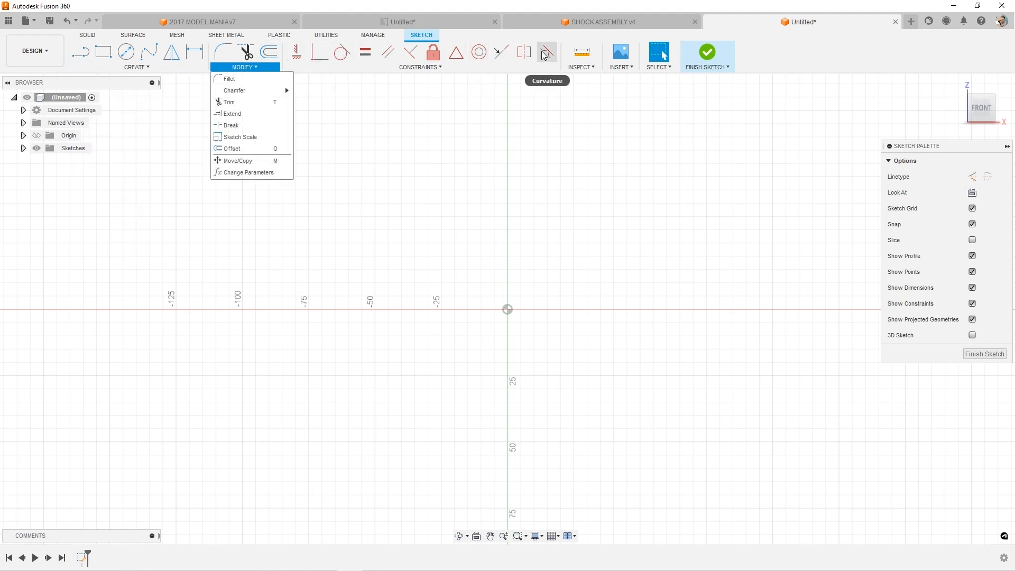
mouse_move(707, 55)
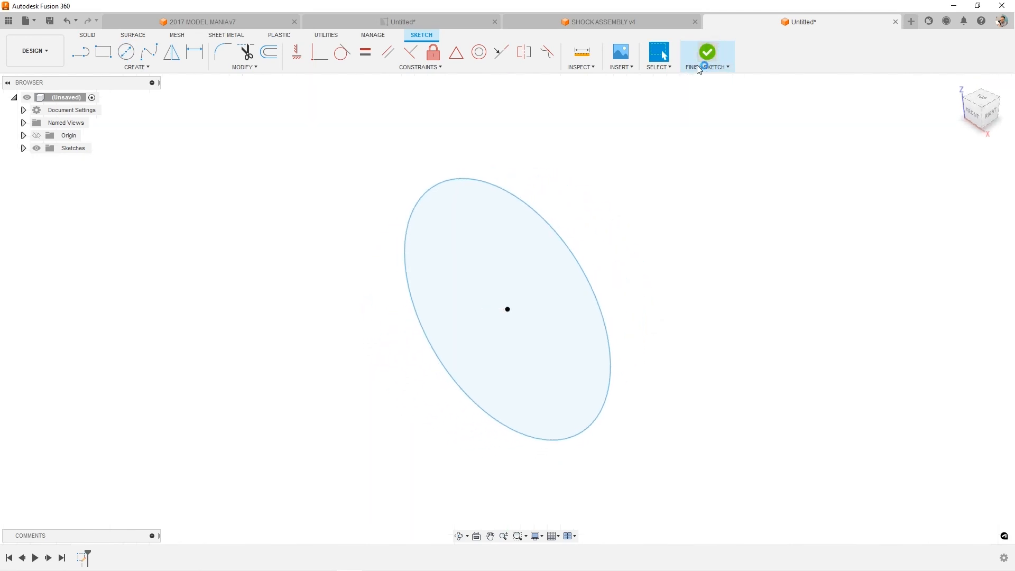
click(707, 55)
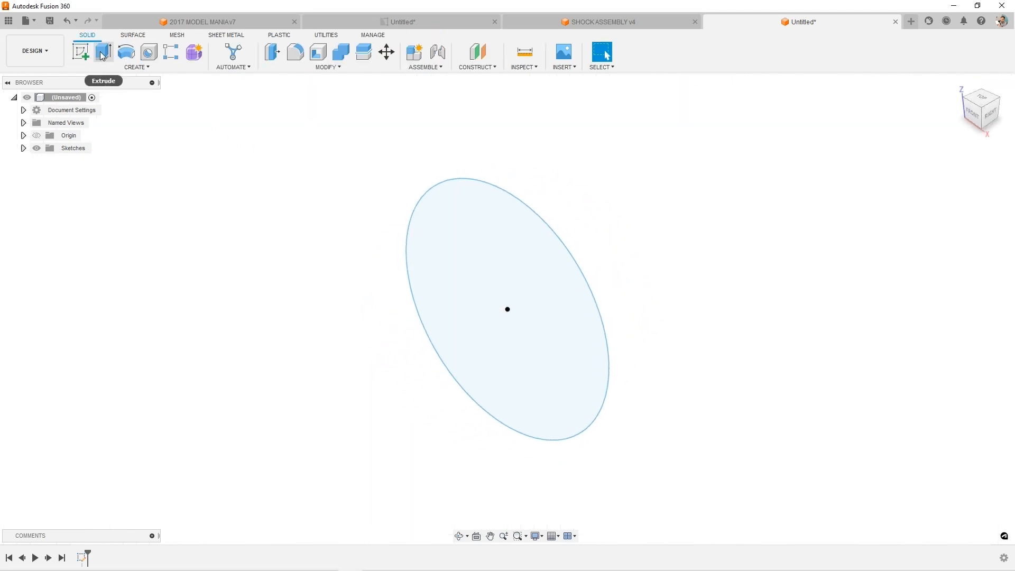
click(83, 53)
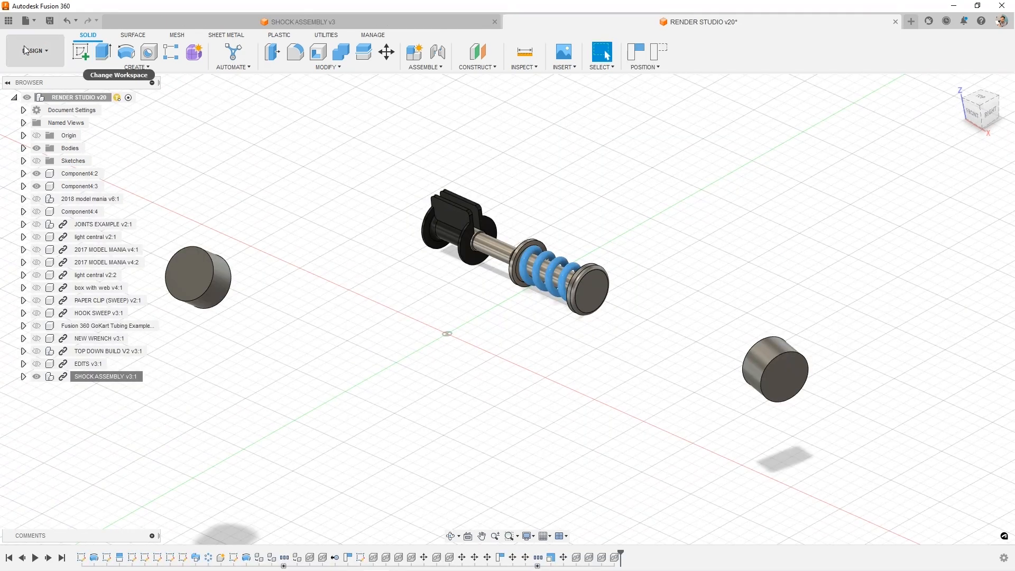
Preview the Render workspace and play back the shock assembly animation
click(34, 50)
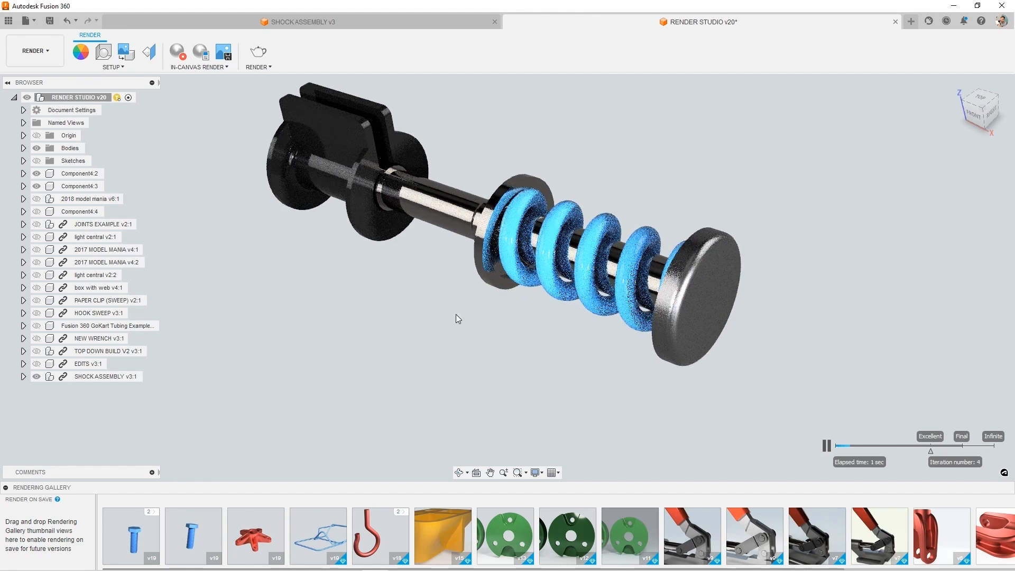
click(297, 21)
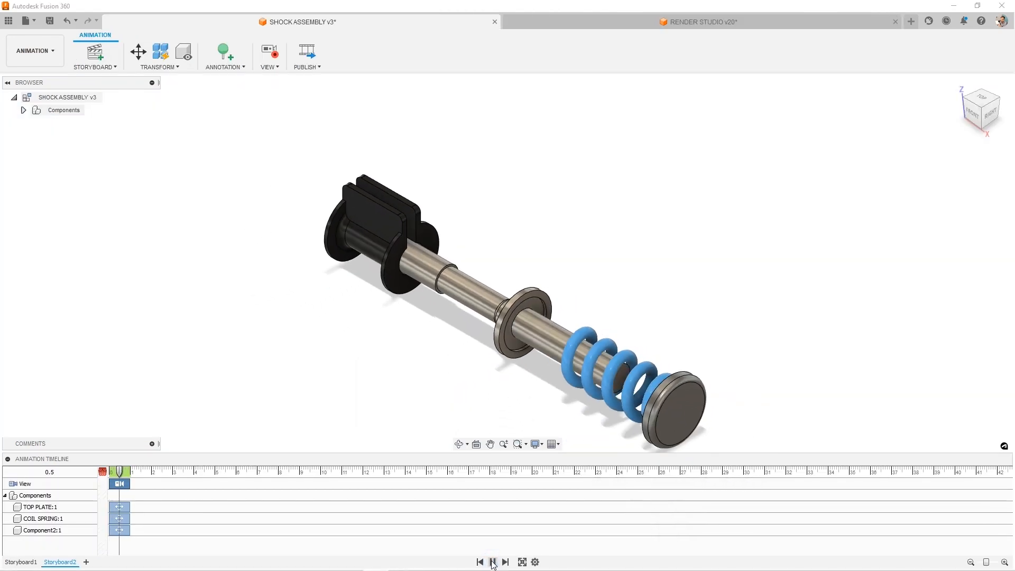
click(491, 562)
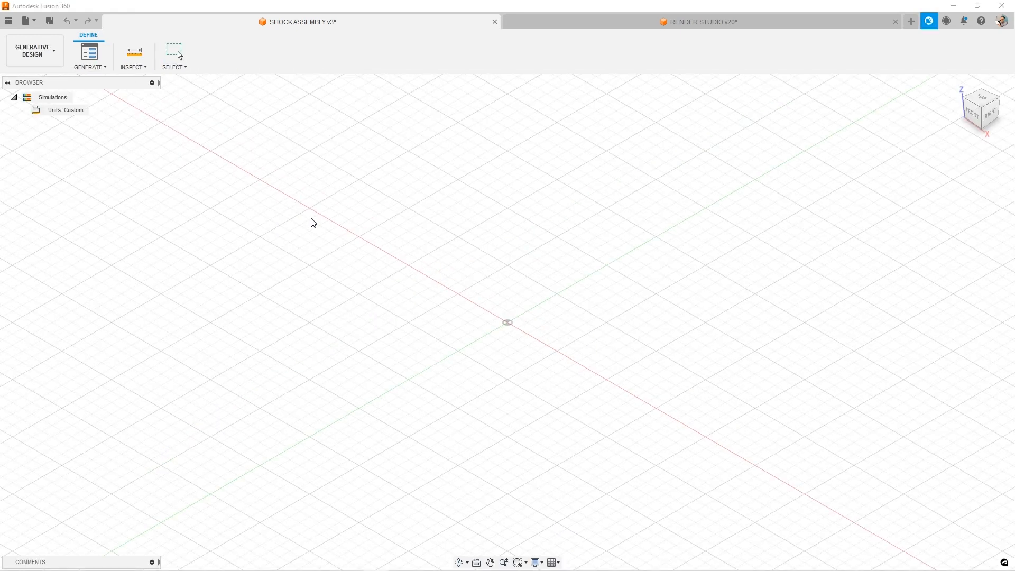
Visit Generative Design and Simulation results, then advance the mounting plate's milling simulation
click(89, 55)
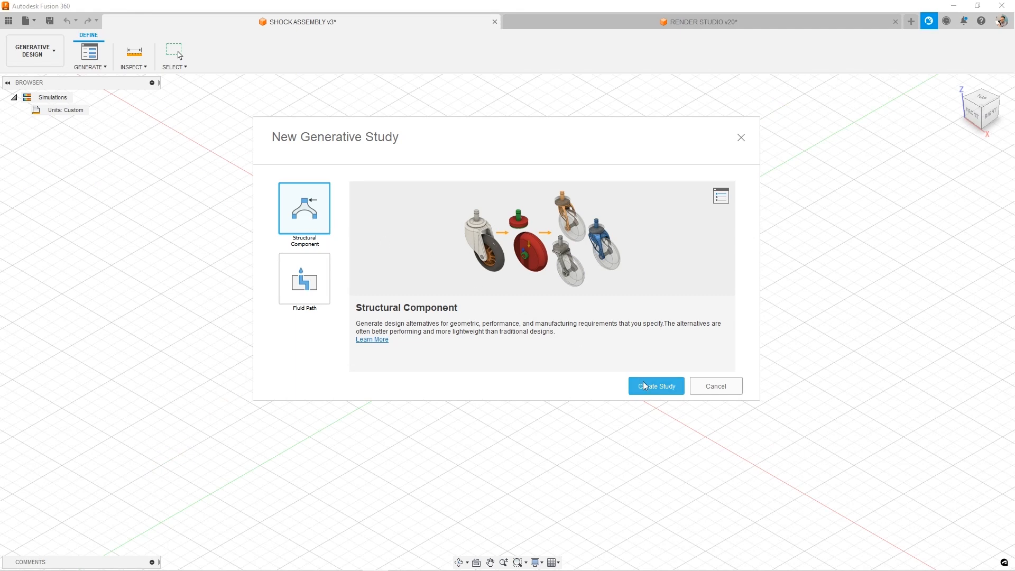
mouse_move(658, 394)
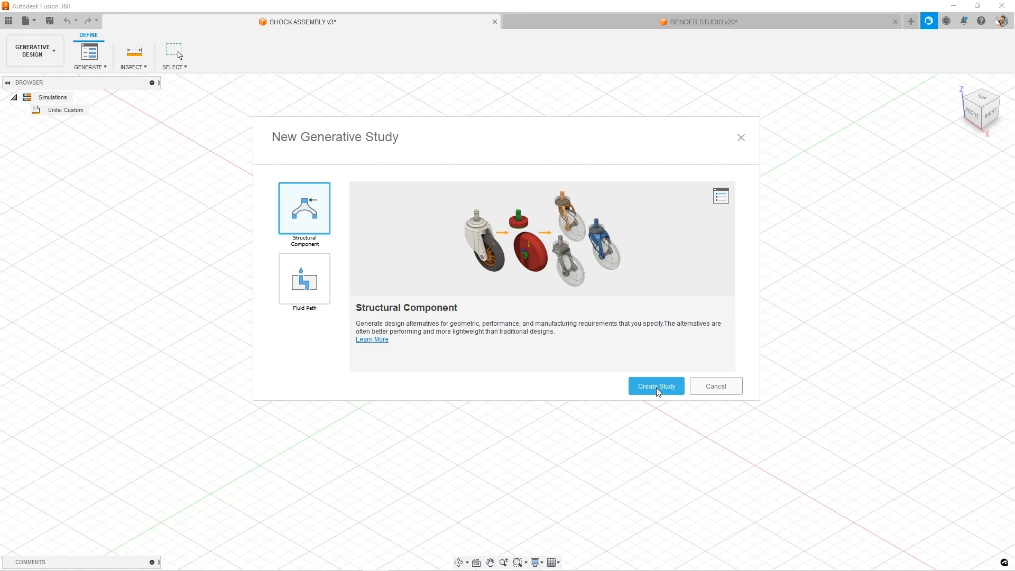
click(497, 22)
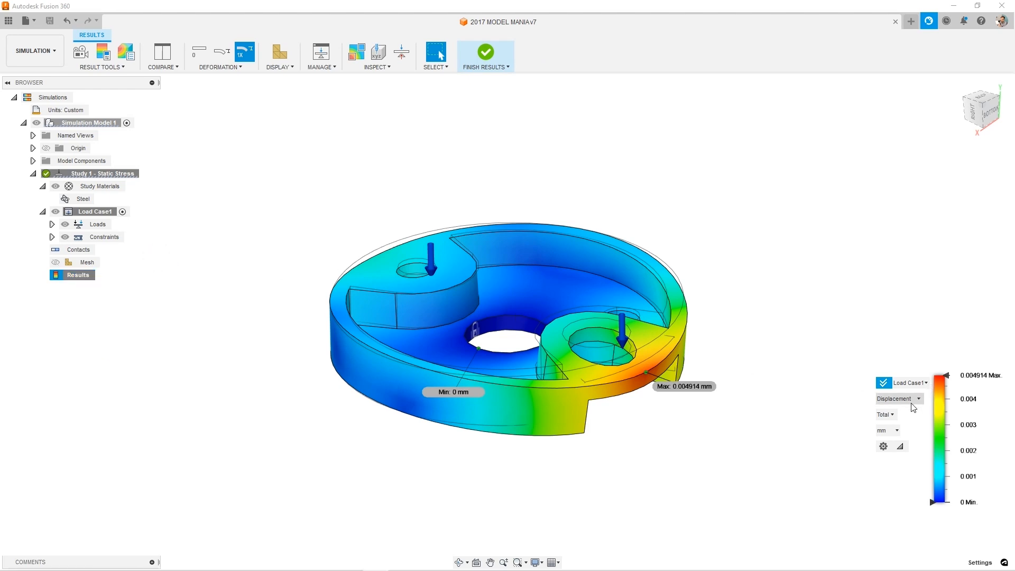
click(80, 52)
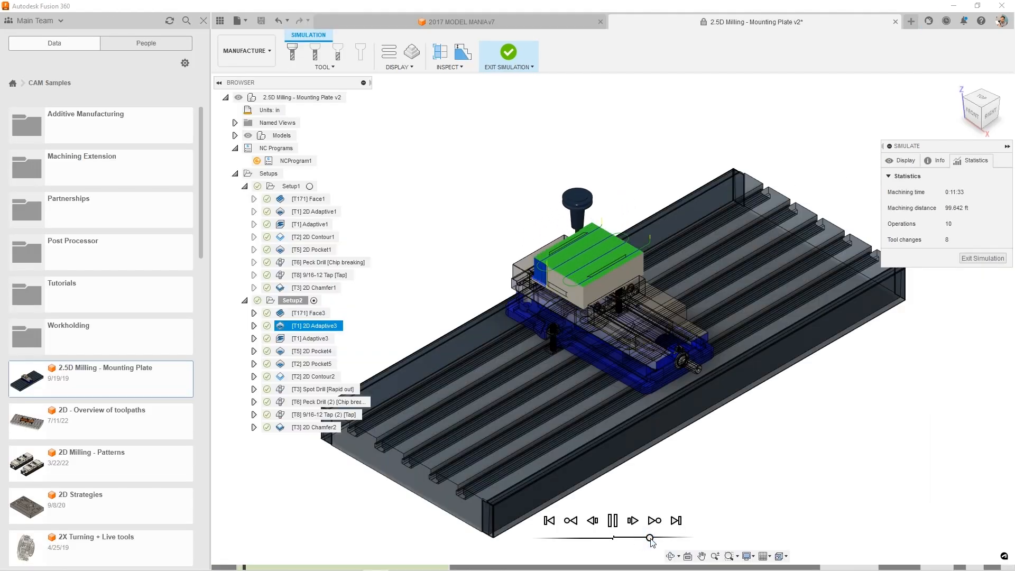
click(632, 520)
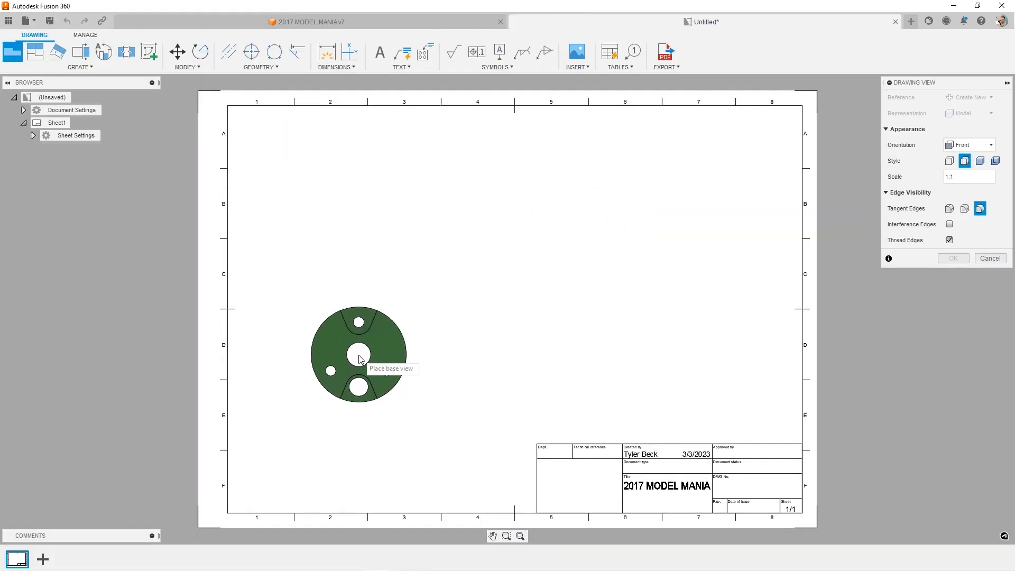
Place the 2017 MODEL MANIA front base view on the sheet and begin dimensioning
click(358, 355)
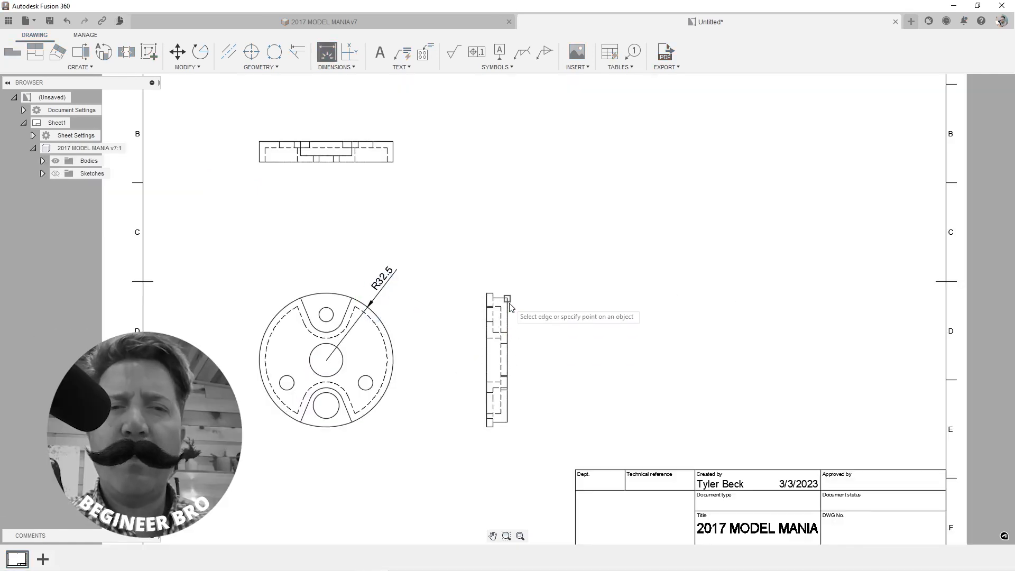
click(802, 22)
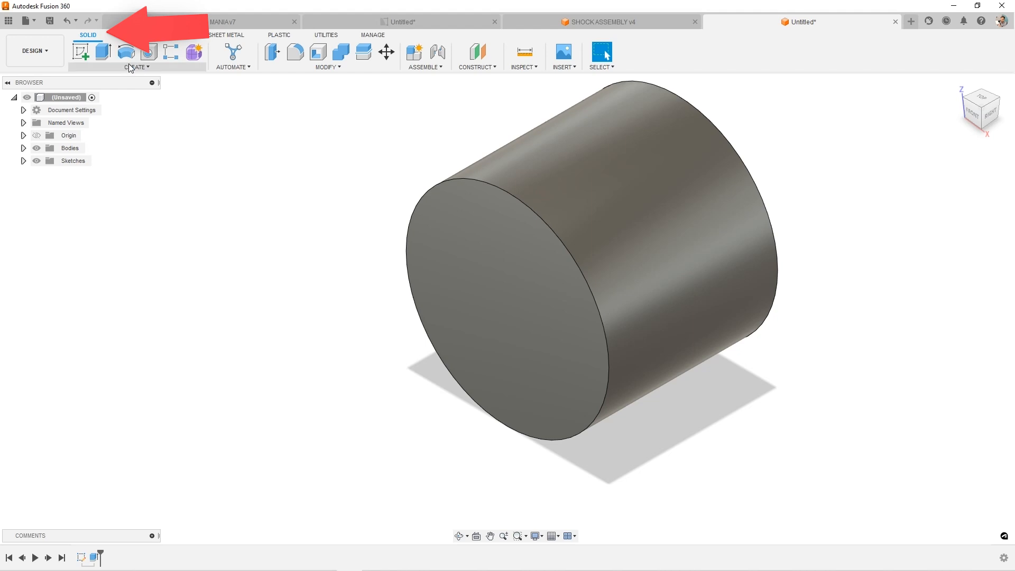
click(136, 66)
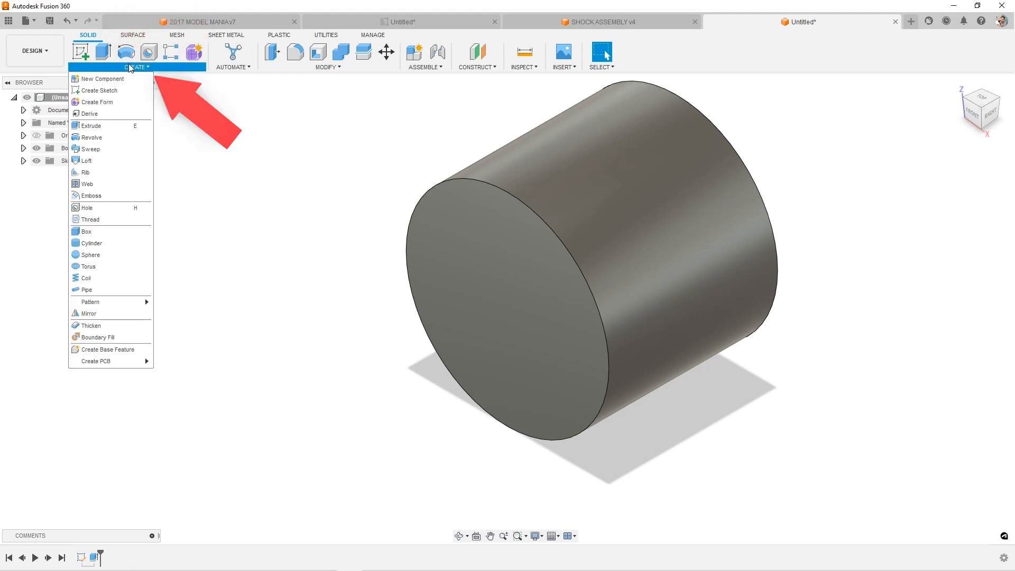
mouse_move(86, 161)
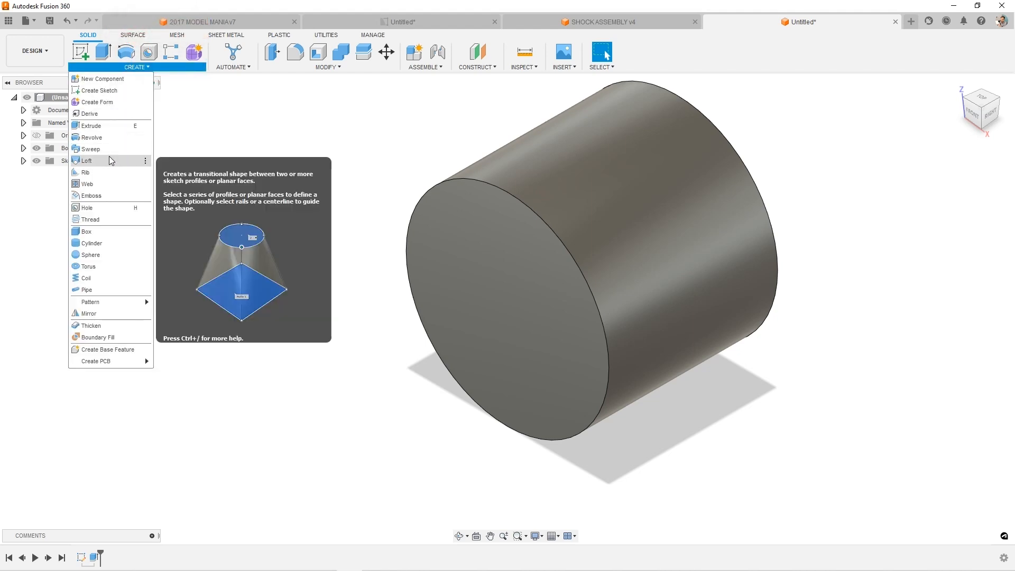
mouse_move(92, 138)
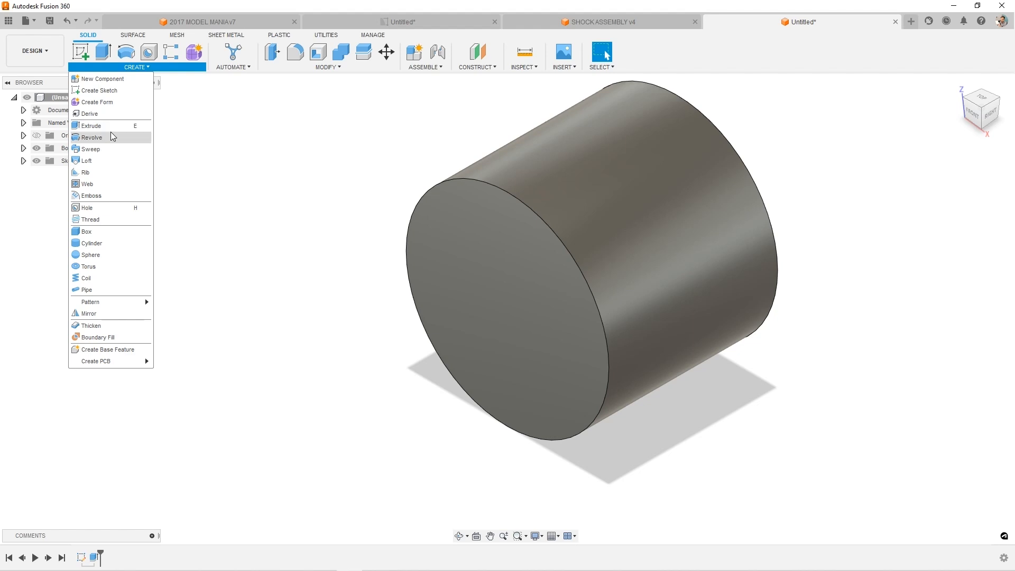
mouse_move(86, 231)
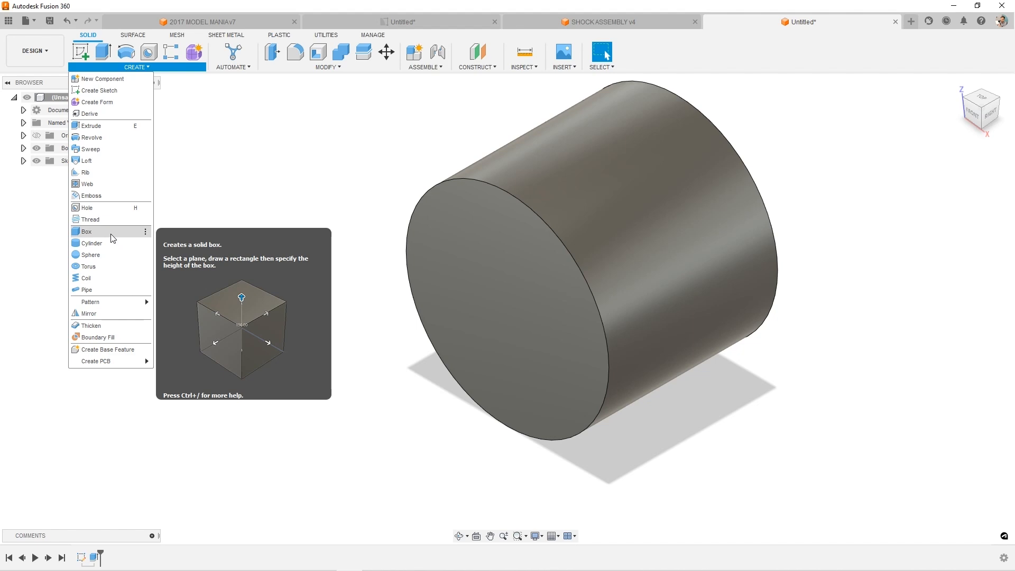
click(232, 67)
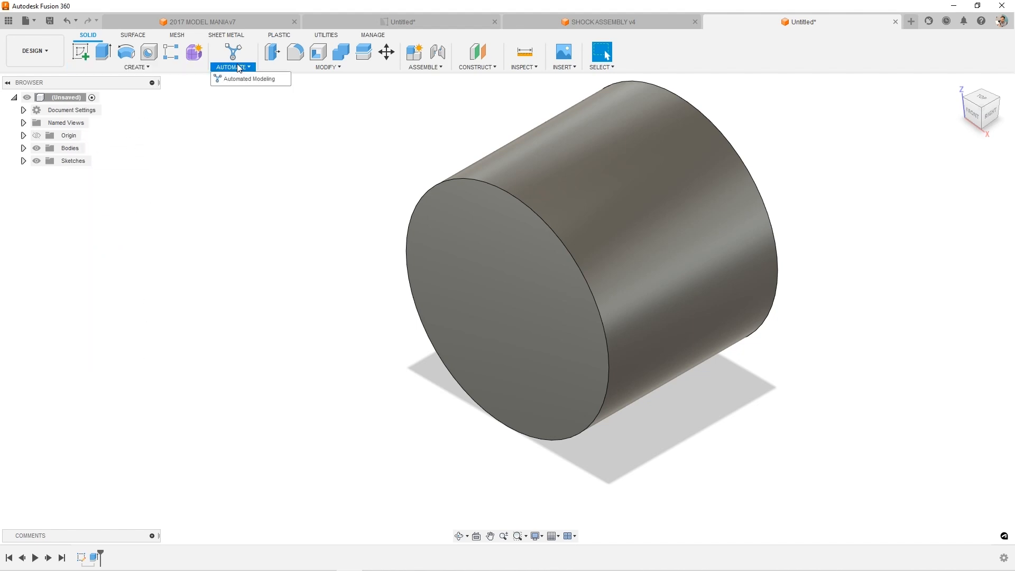
click(327, 67)
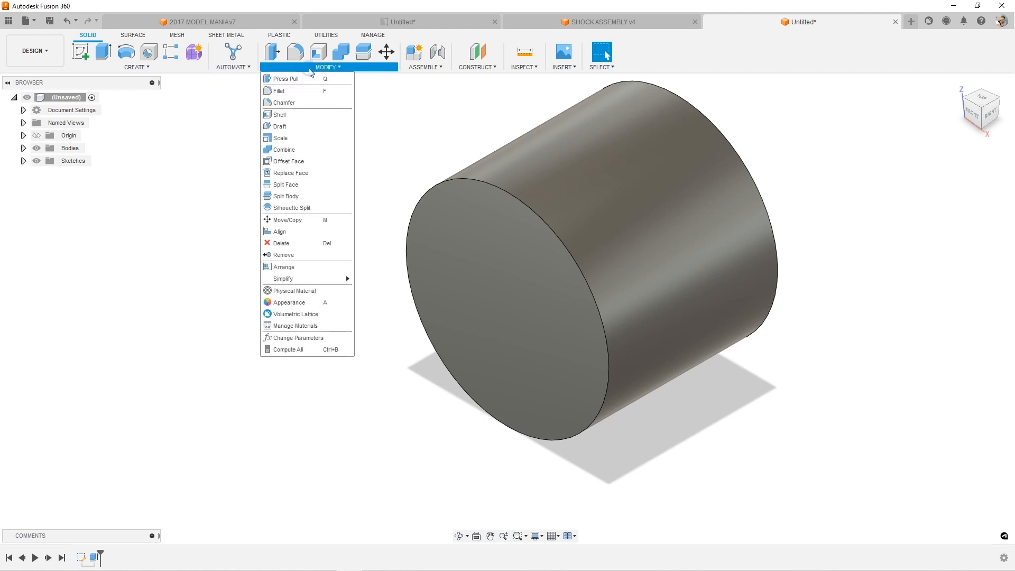
mouse_move(309, 72)
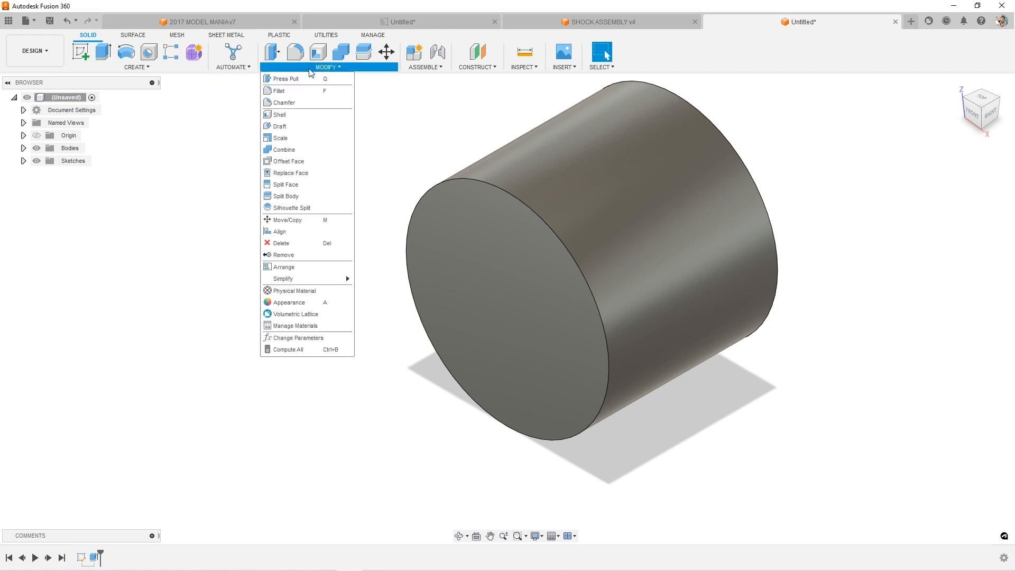
mouse_move(298, 115)
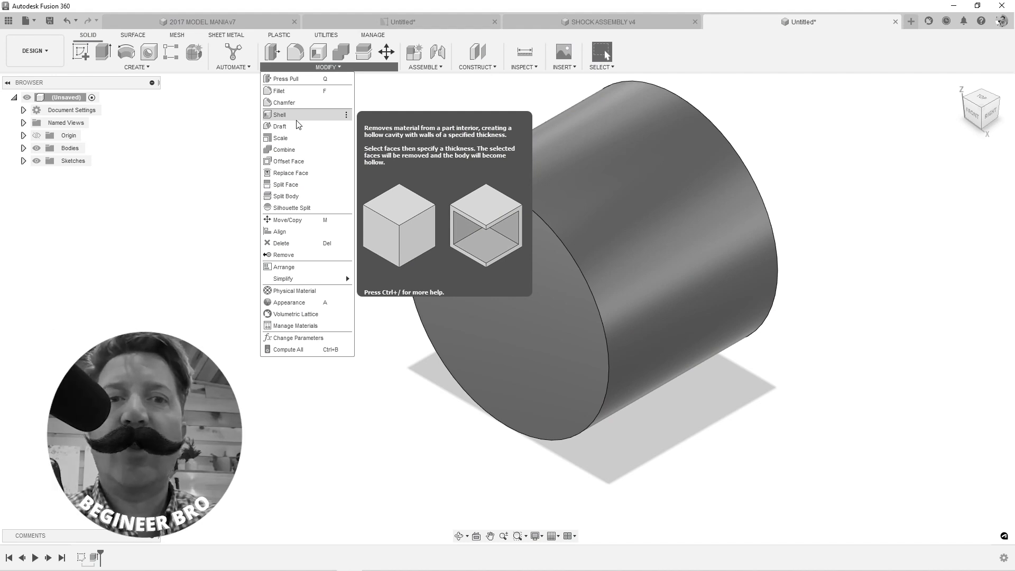
click(600, 21)
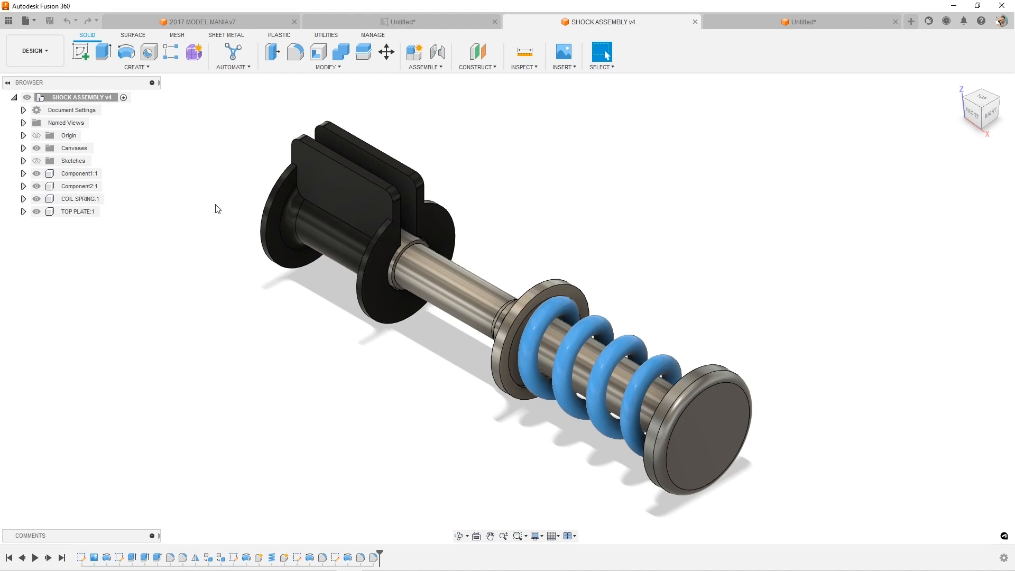
mouse_move(217, 210)
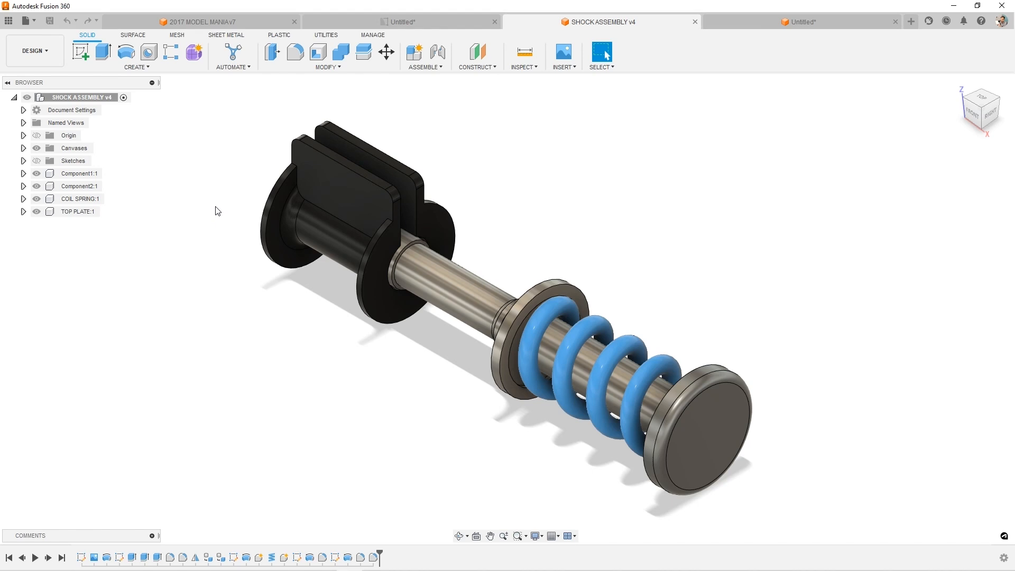
click(135, 66)
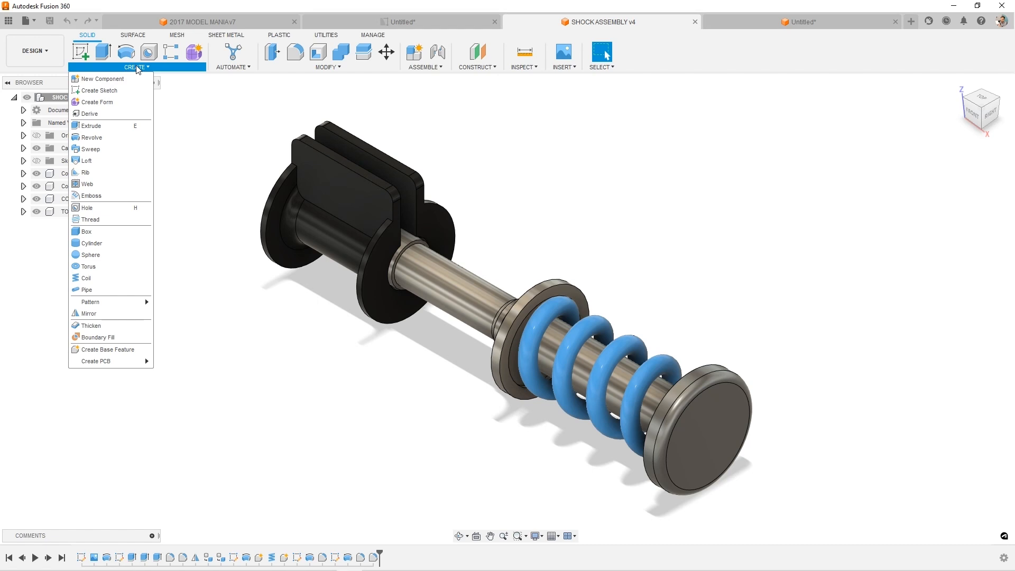
mouse_move(92, 137)
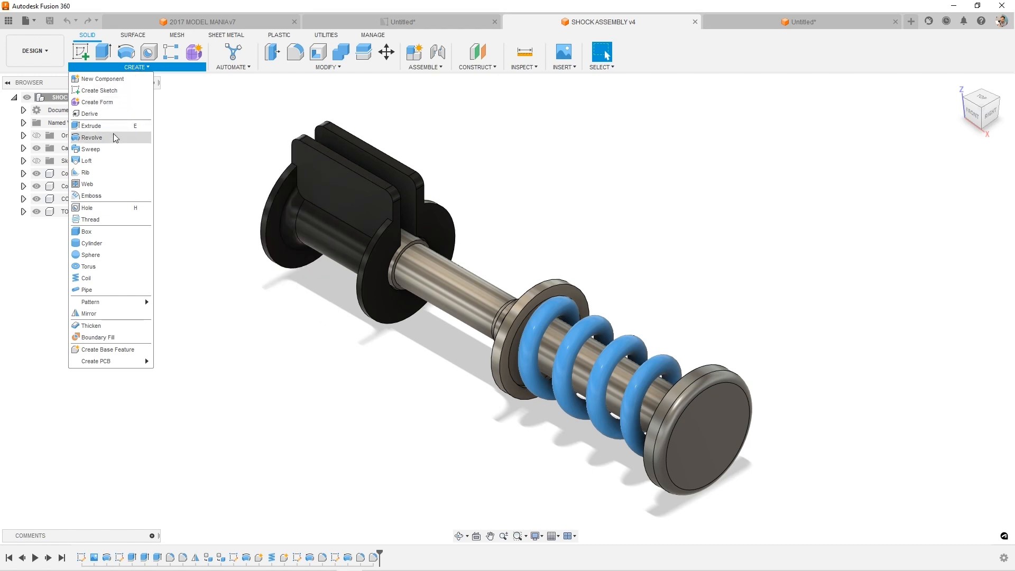
mouse_move(92, 138)
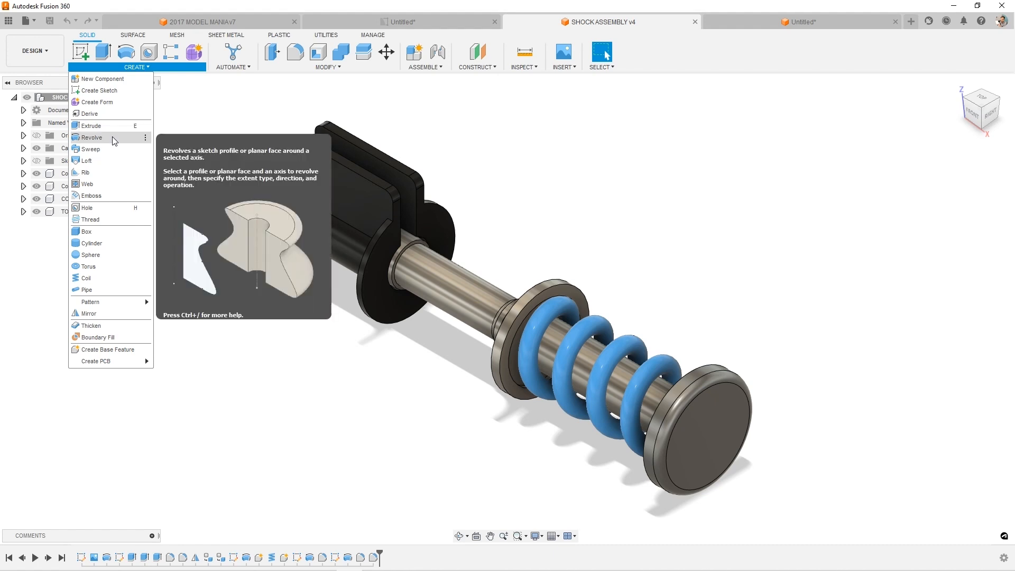
mouse_move(87, 161)
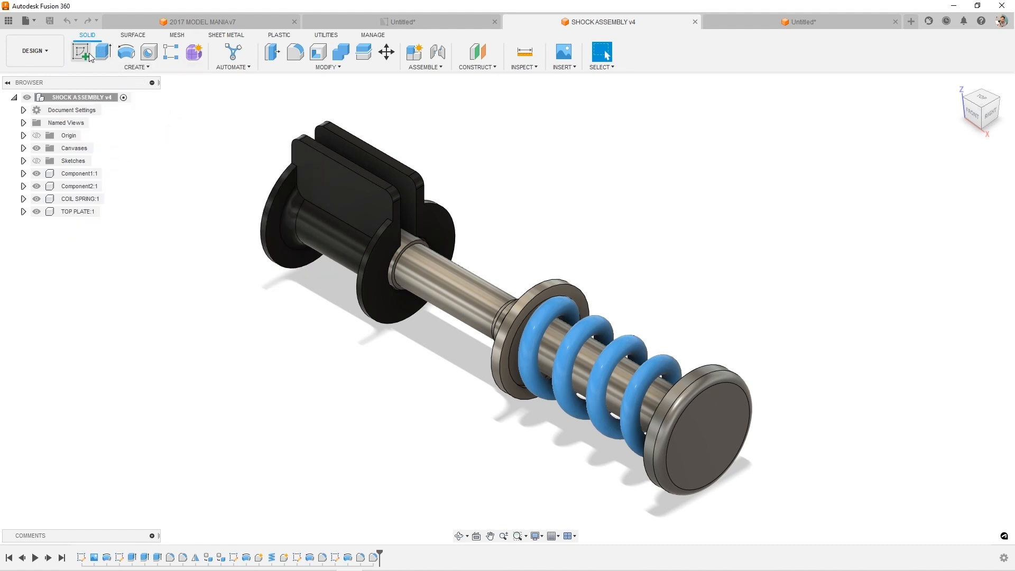
Create a sketch on the side plane, review the Sketch toolbar, and finish it empty
click(81, 52)
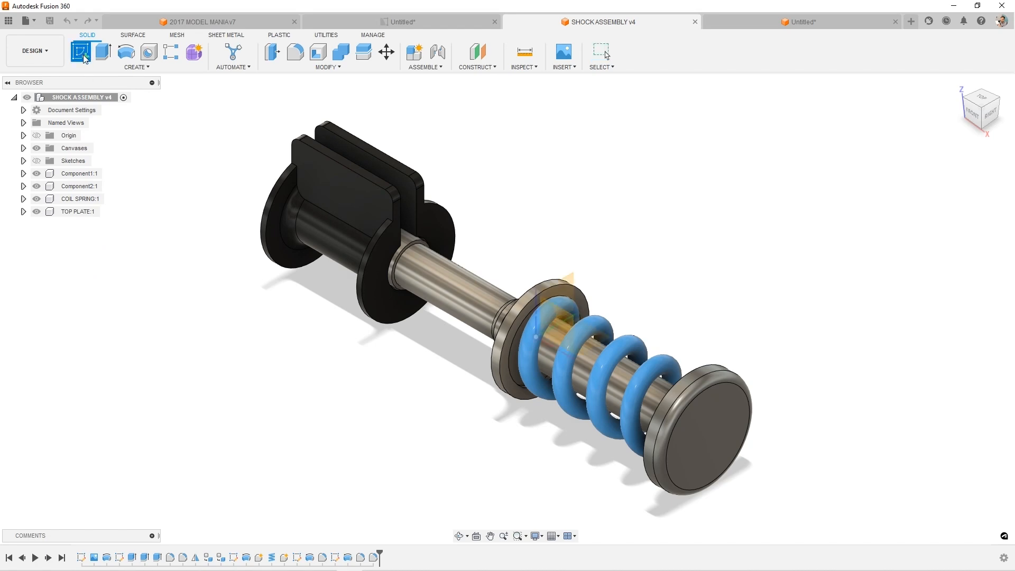
click(82, 52)
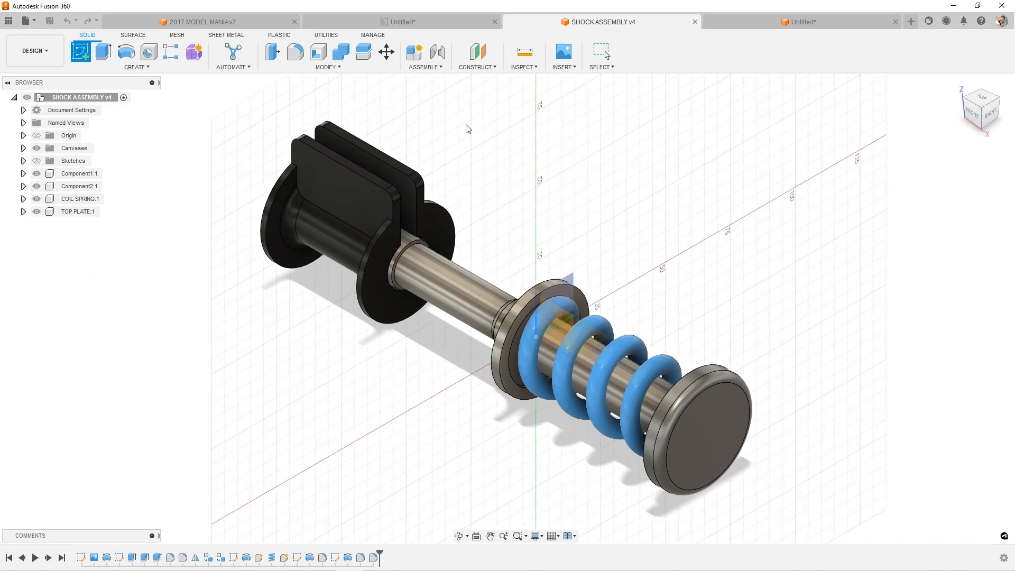
click(84, 52)
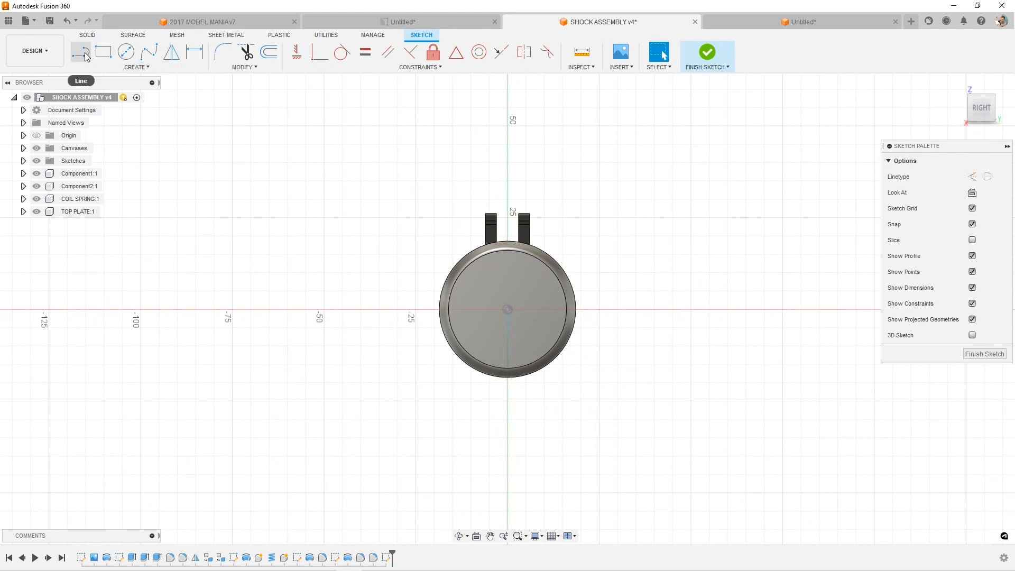
mouse_move(103, 52)
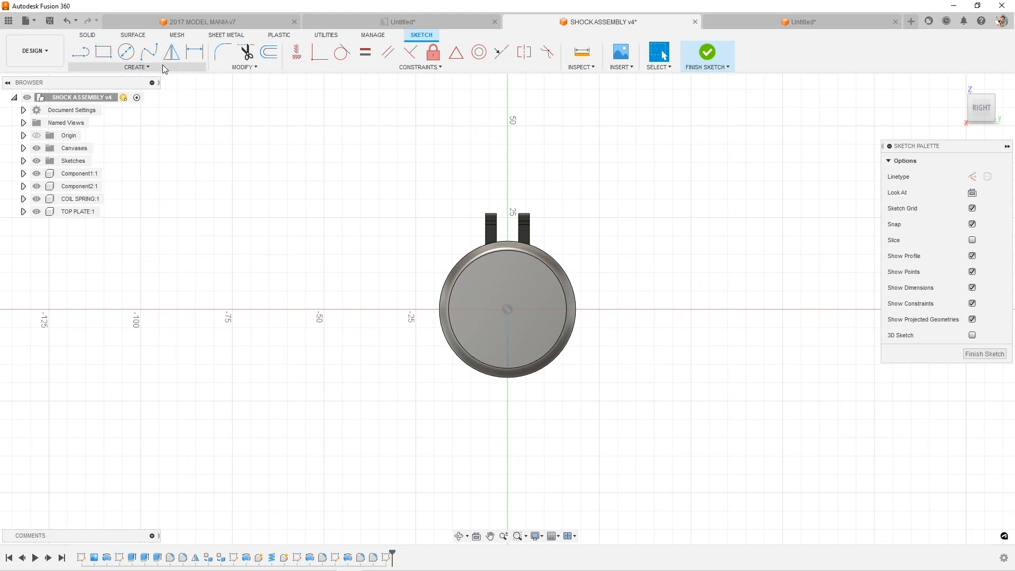
mouse_move(386, 51)
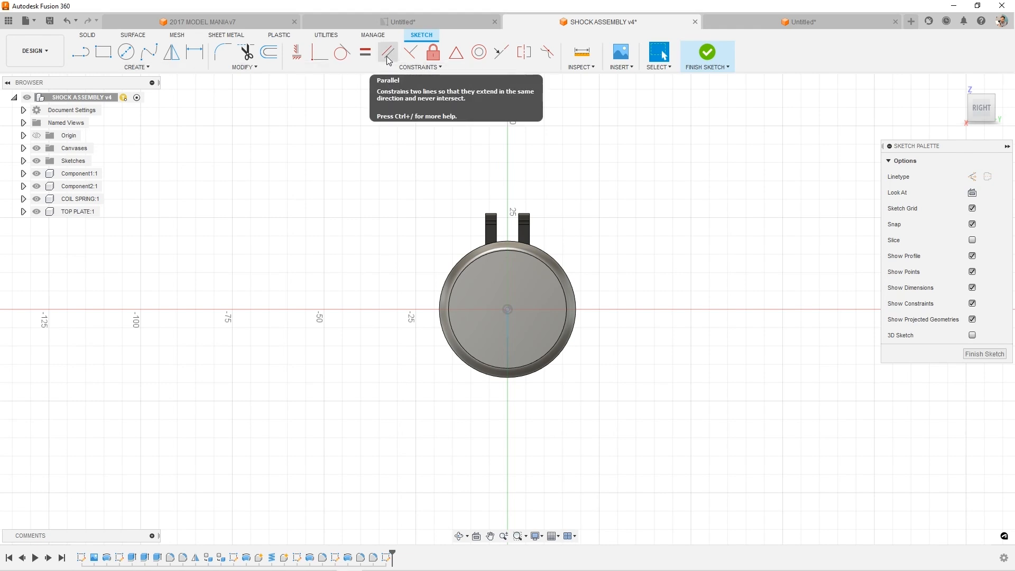
mouse_move(706, 55)
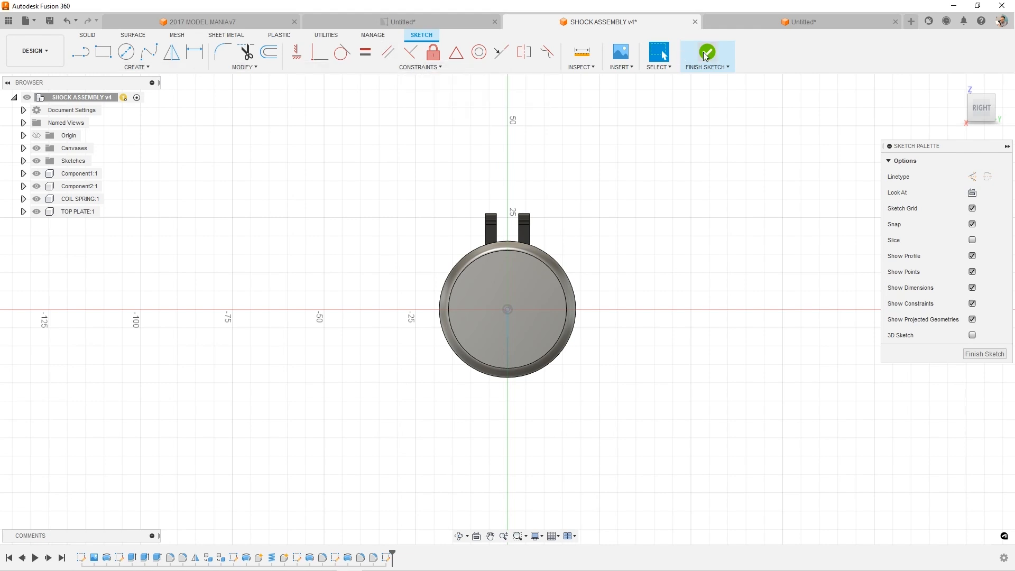
click(707, 52)
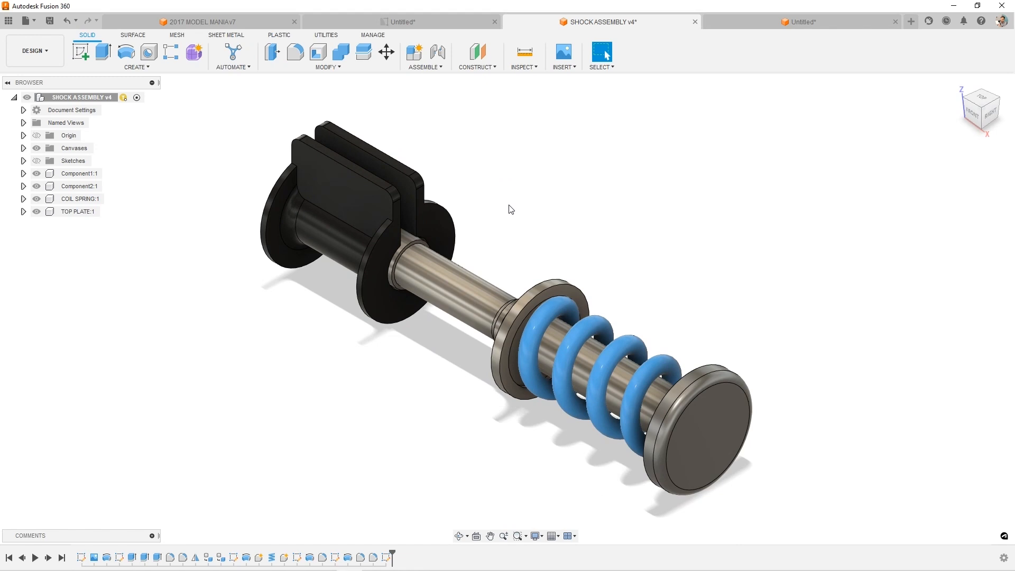
mouse_move(440, 252)
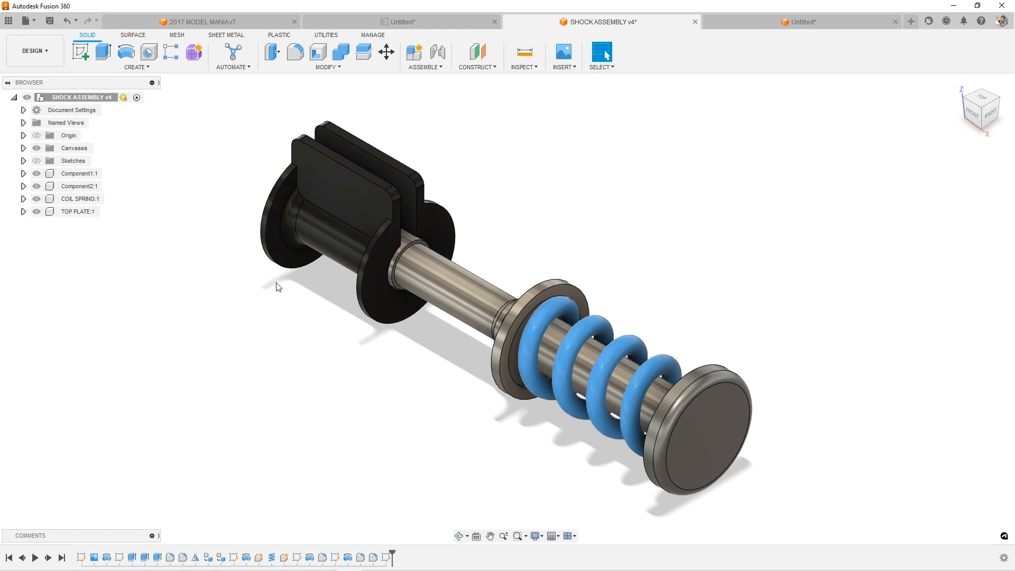
mouse_move(543, 204)
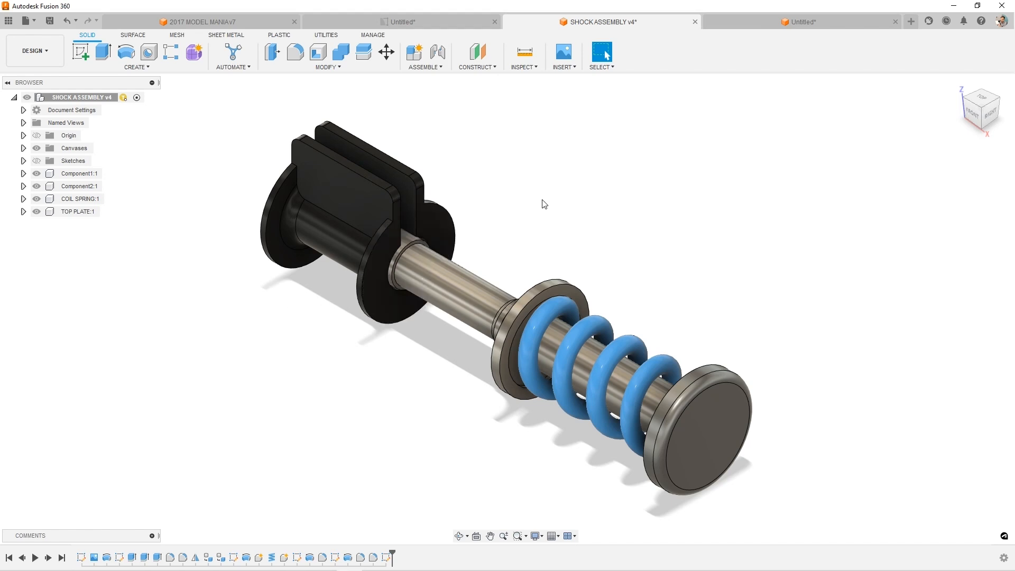
Bring up Design Shortcuts with S, hover Fillet, and start a new sketch
key(s)
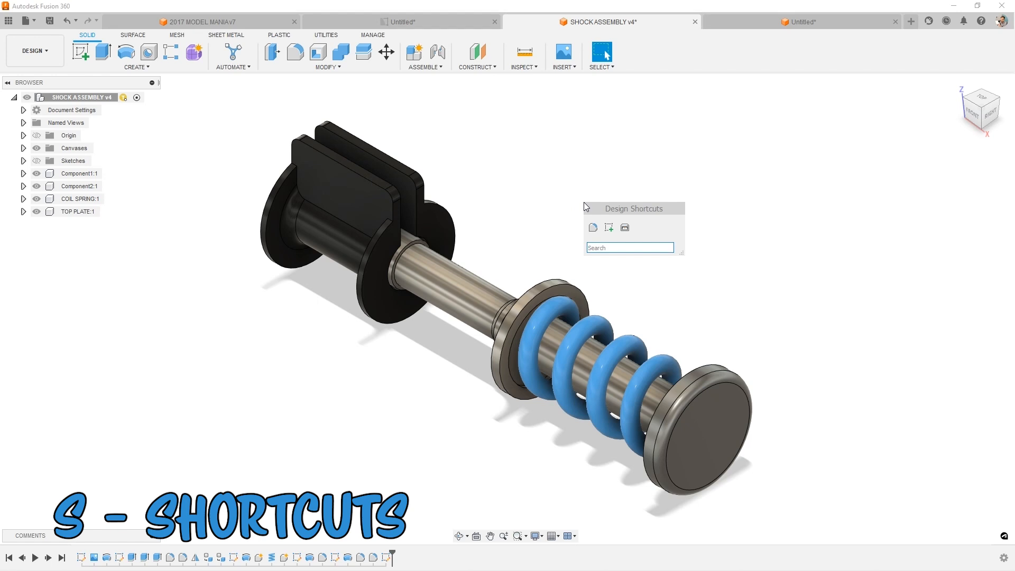
mouse_move(620, 211)
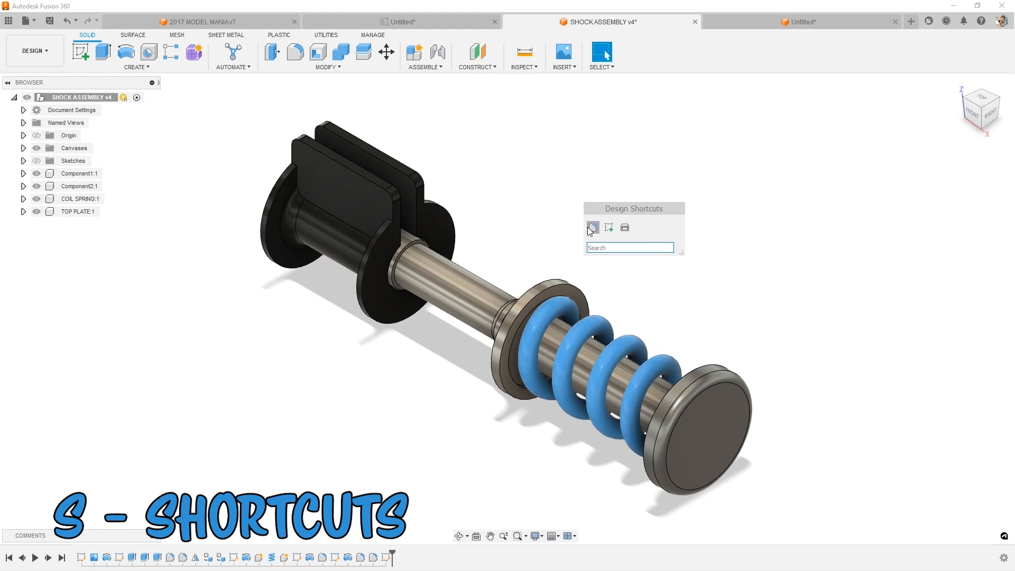
click(628, 248)
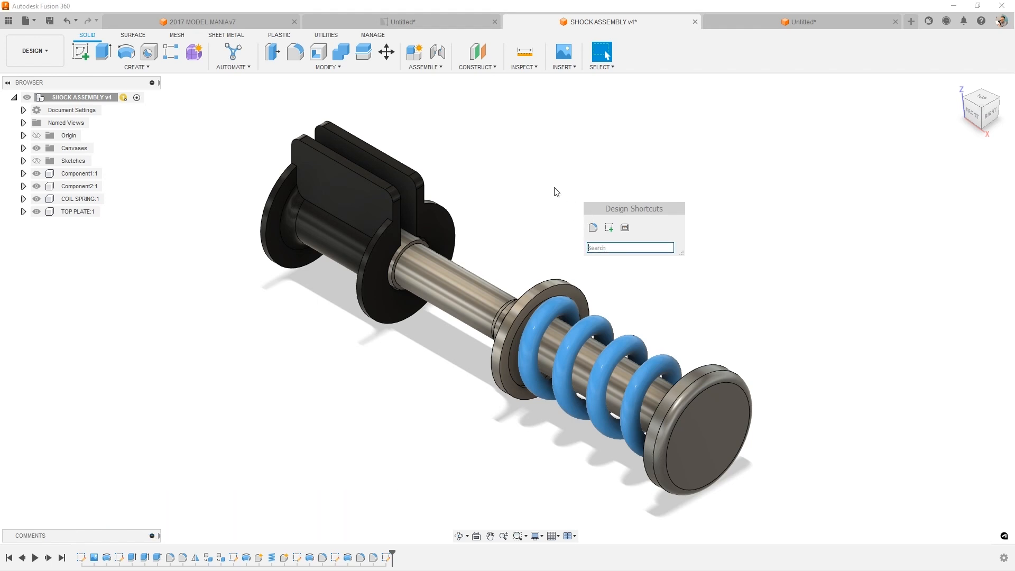
mouse_move(592, 228)
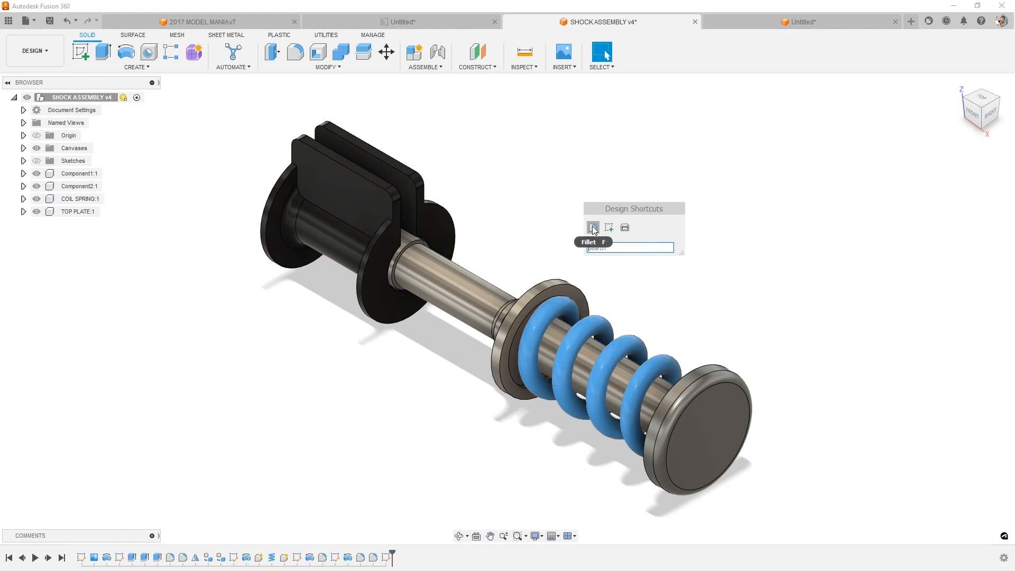
mouse_move(608, 227)
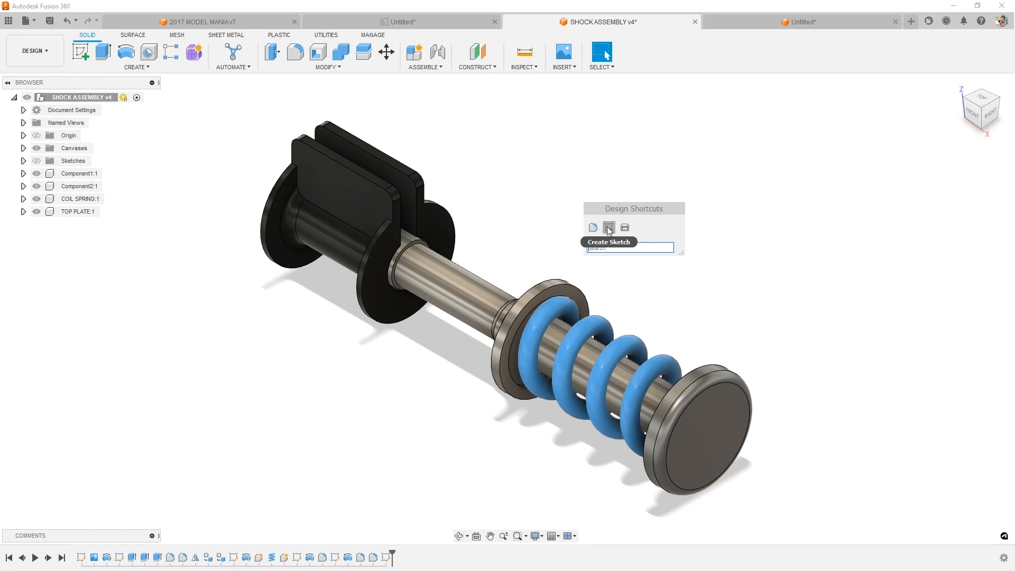
click(608, 230)
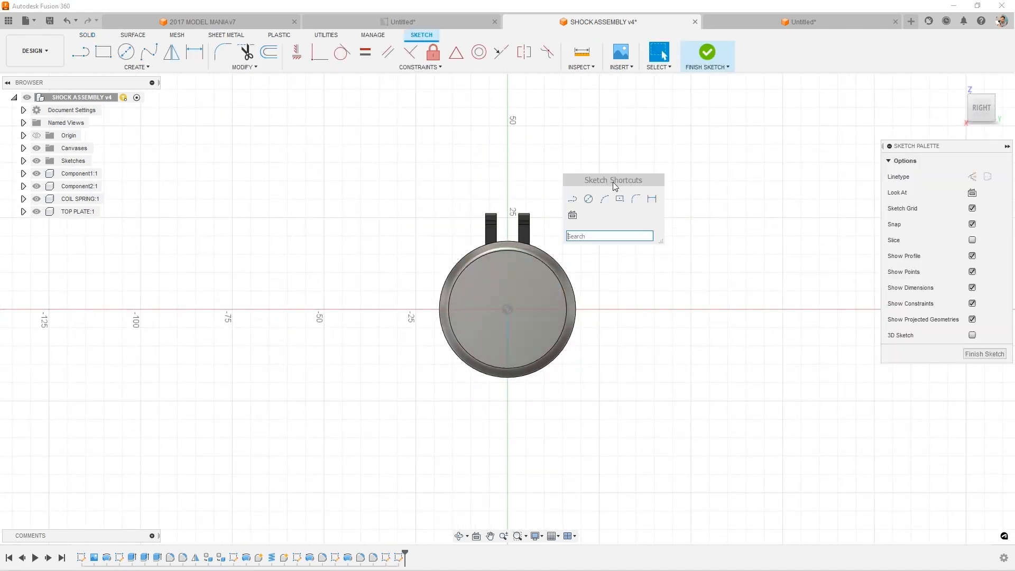
mouse_move(618, 199)
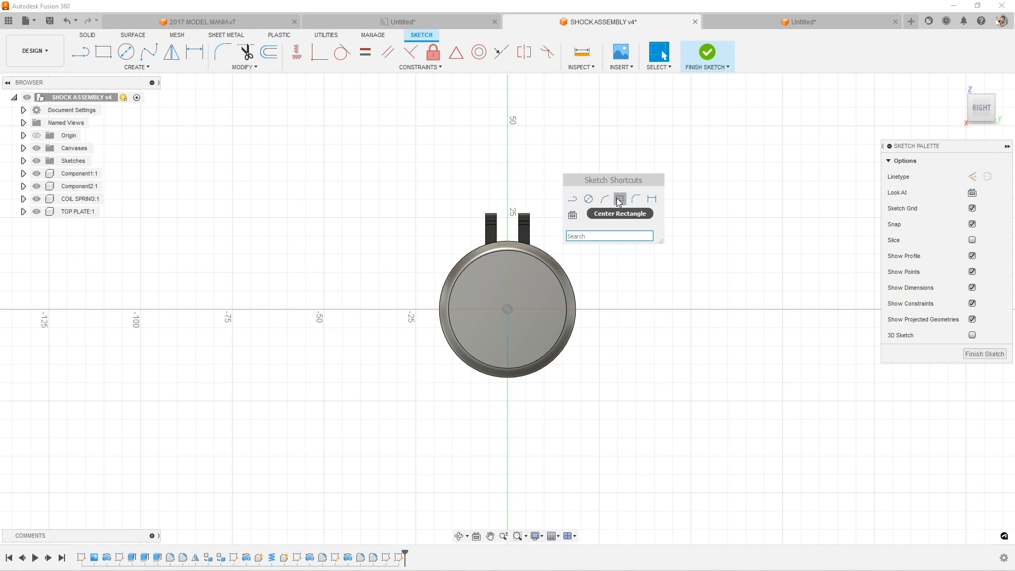
mouse_move(652, 198)
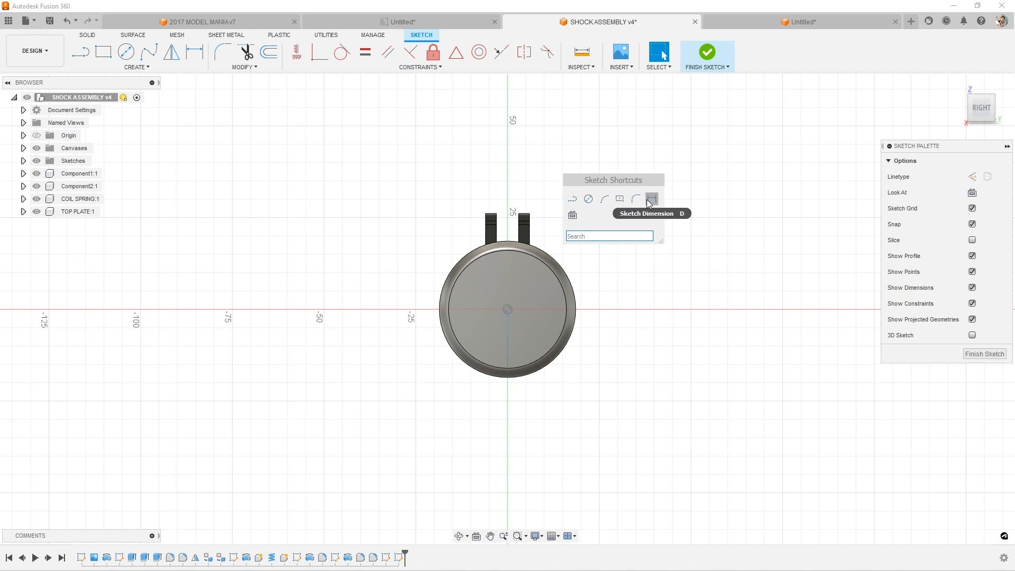
mouse_move(608, 219)
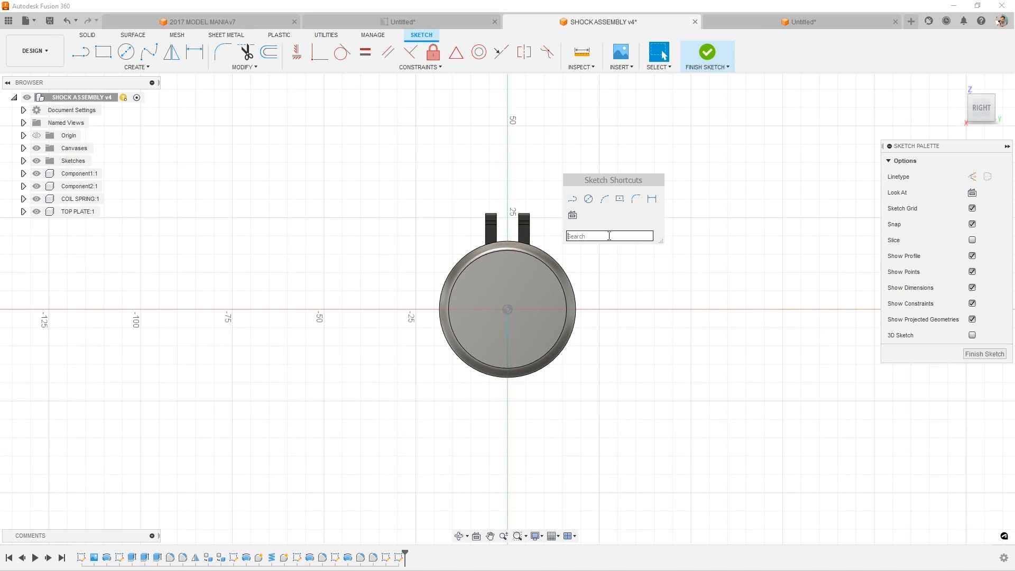
Search the sketch shortcuts with 's', 'pl' and 'file' until Fillet appears
text(s)
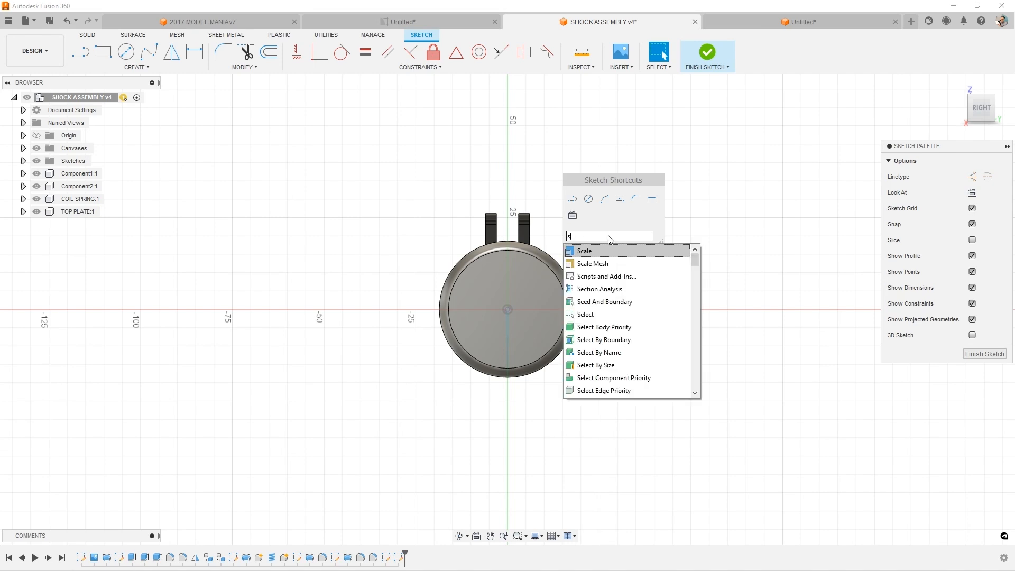
text(pl)
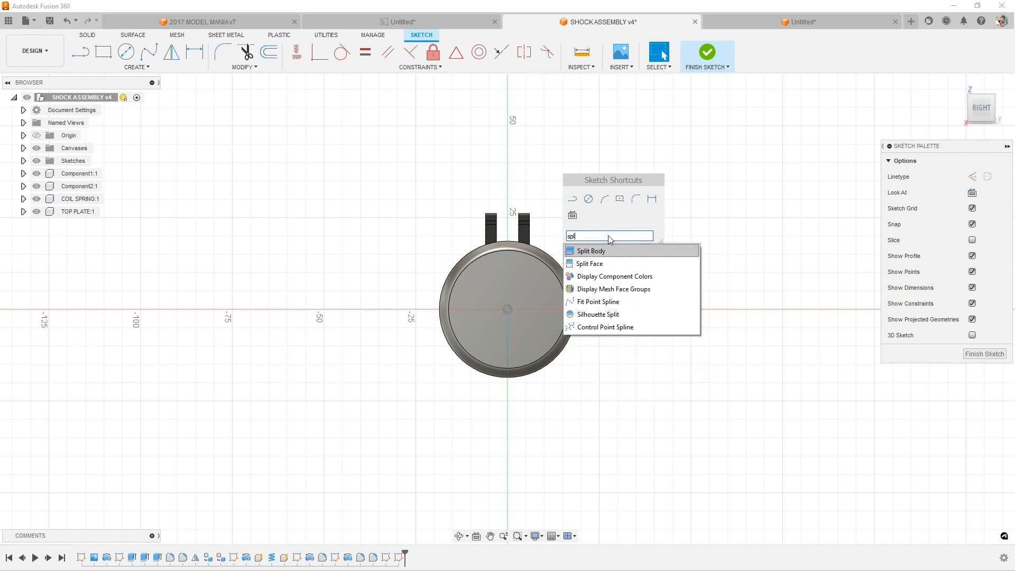
text(file)
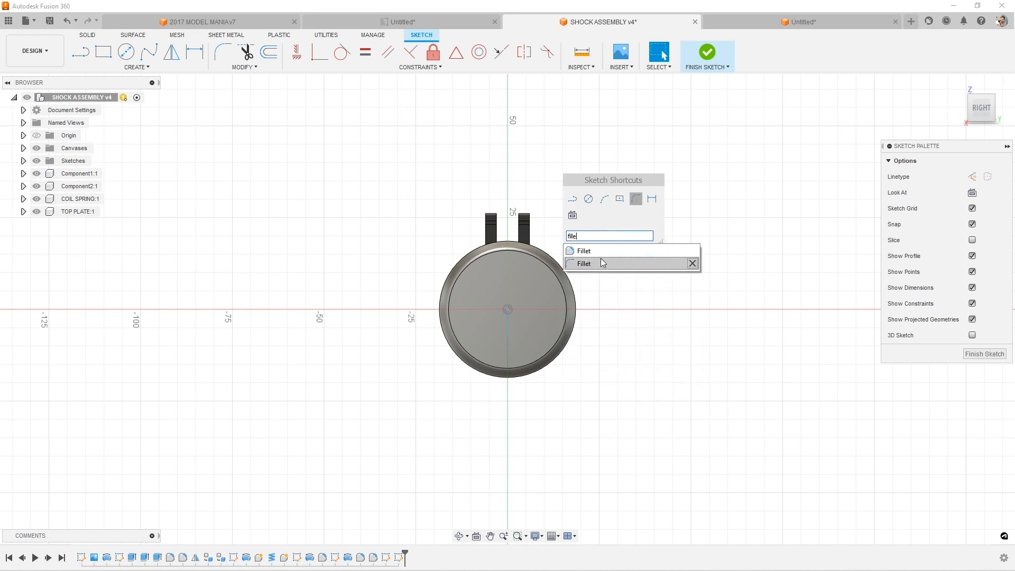
mouse_move(602, 251)
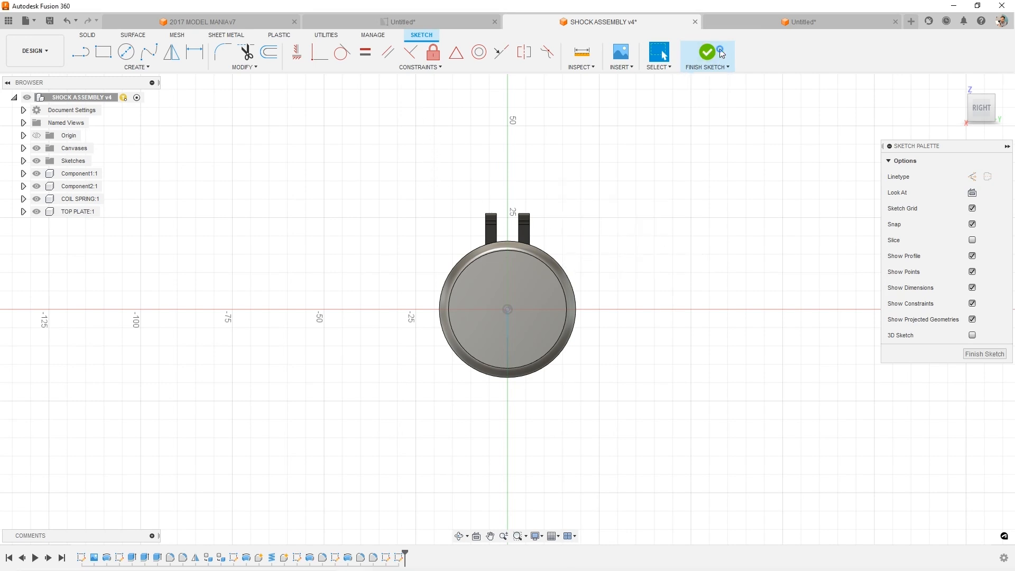
Browse the sketch Create dropdown and Polygon options, then bring up the canvas right-click menu
click(707, 52)
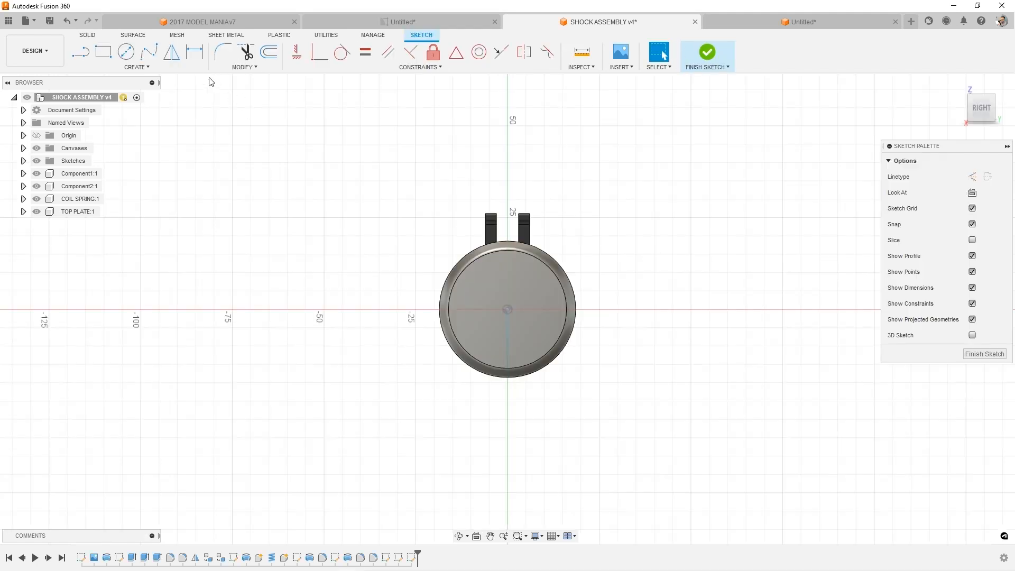
click(135, 66)
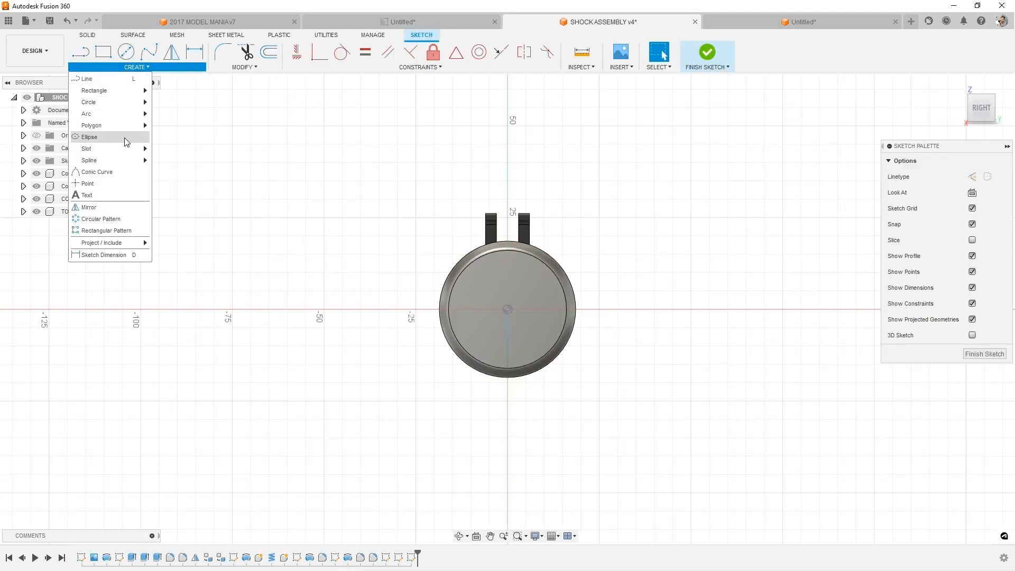
mouse_move(91, 125)
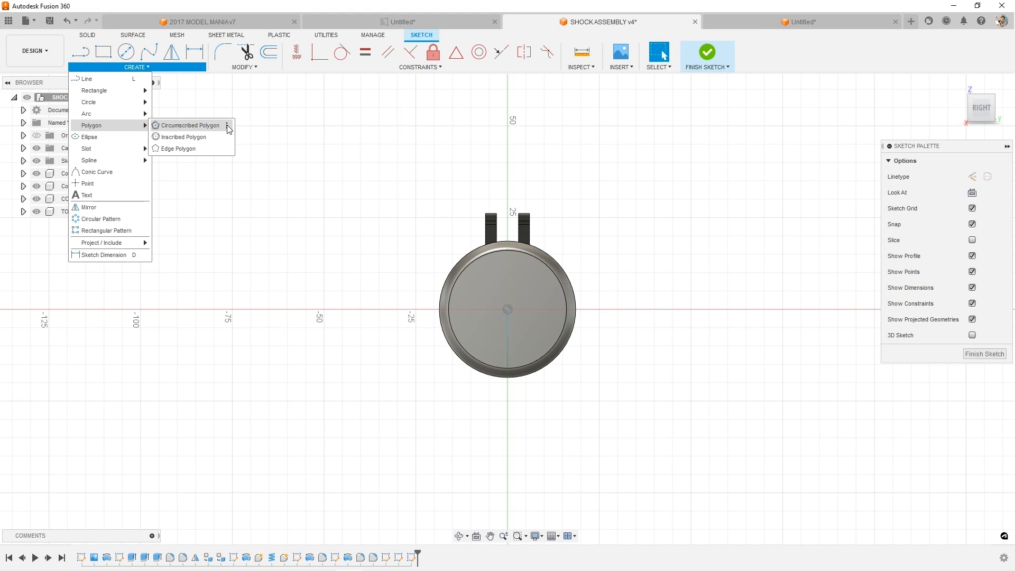
click(227, 124)
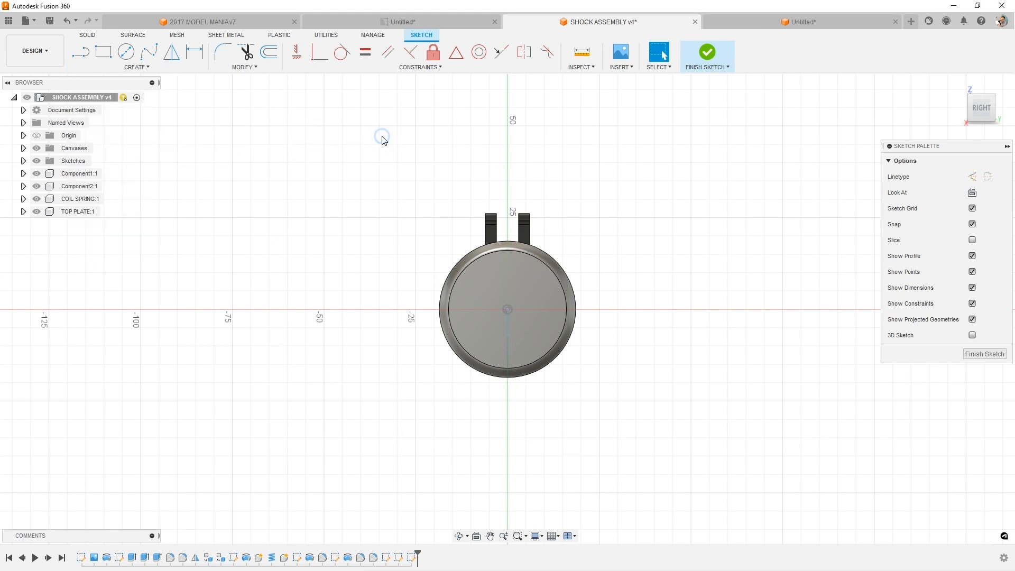
right_click(381, 139)
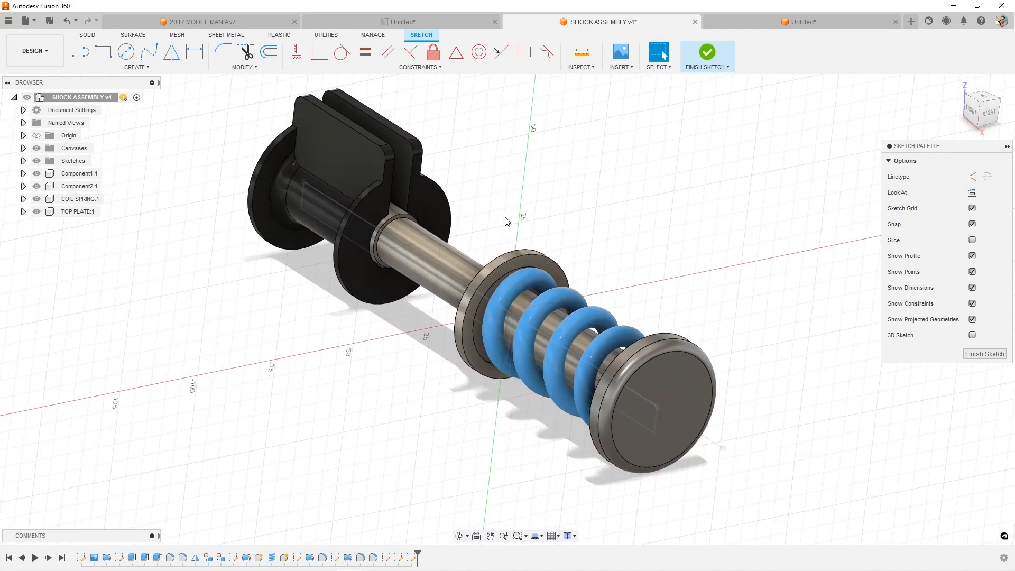
mouse_move(418, 262)
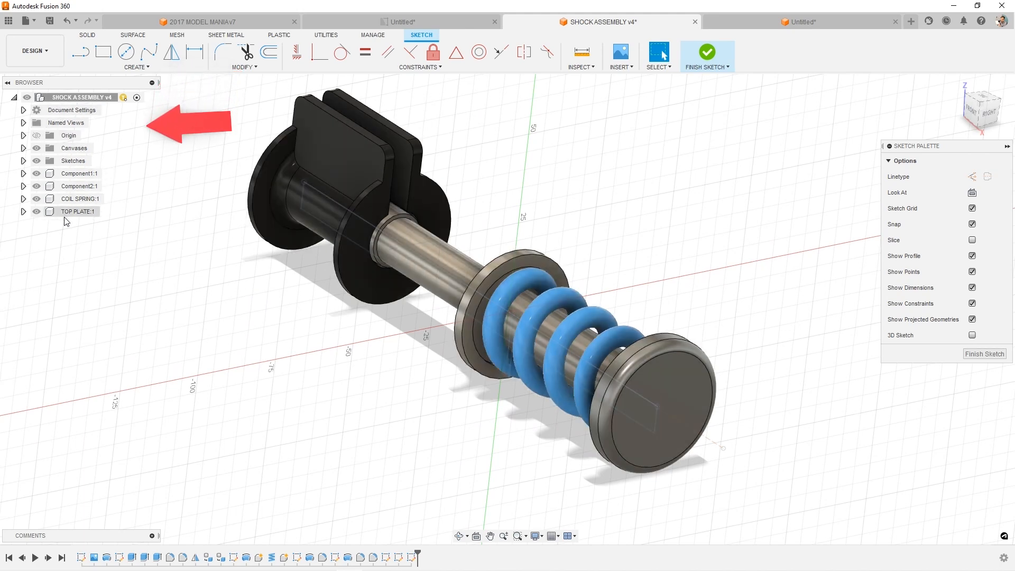
Expand TOP PLATE:1 and its body in the Browser, then finish the empty sketch
click(24, 212)
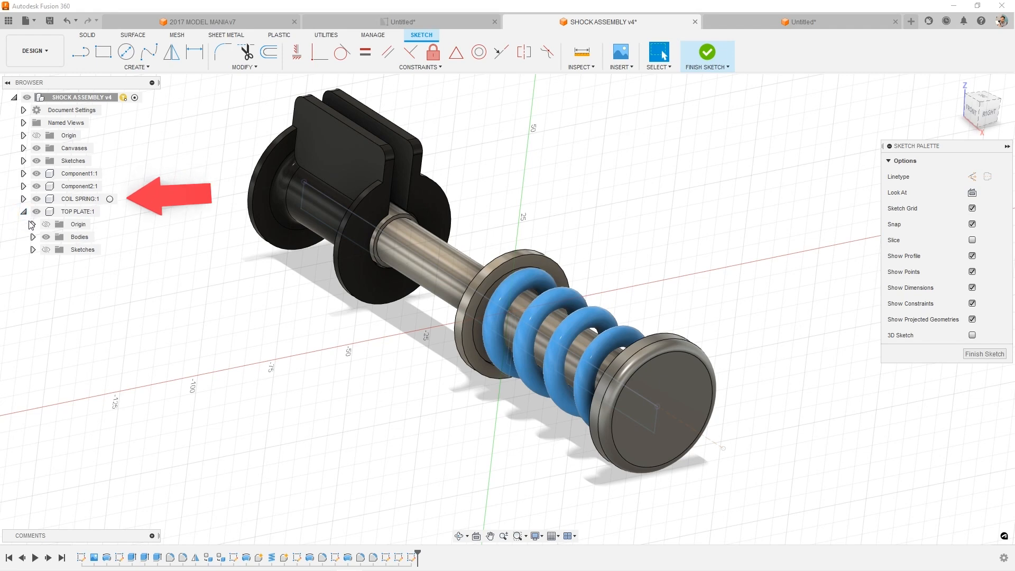
click(34, 224)
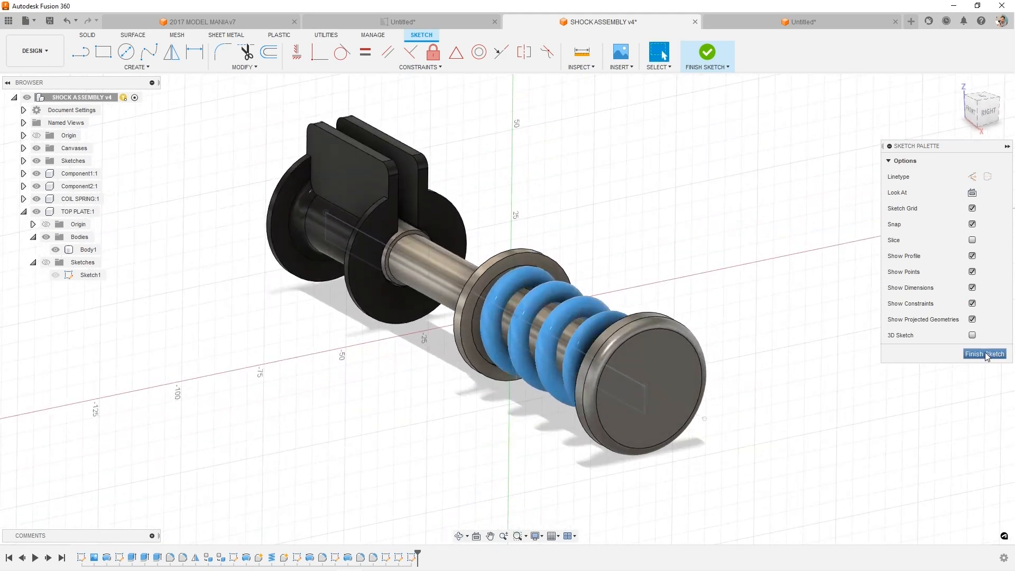
click(983, 354)
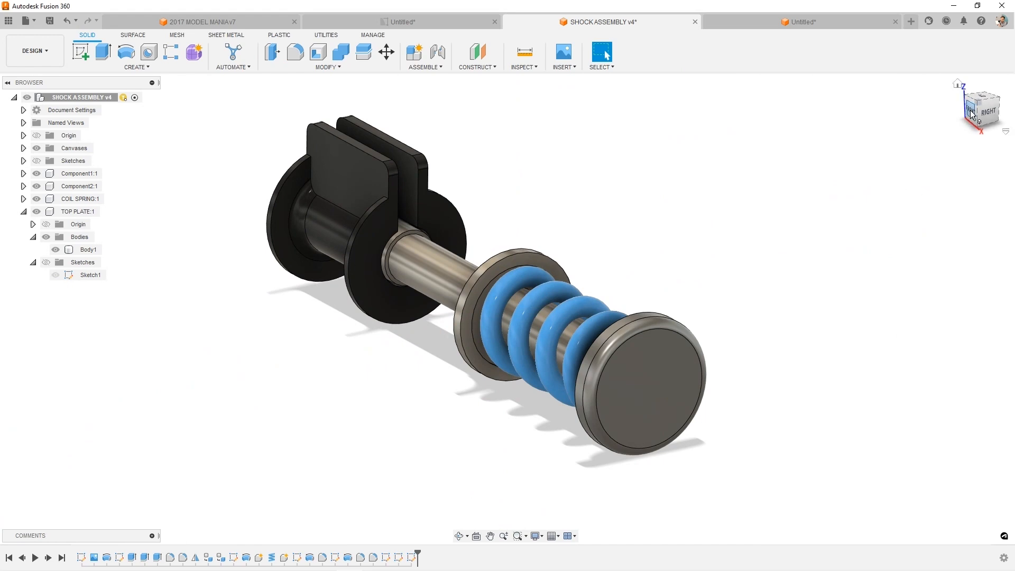
click(981, 107)
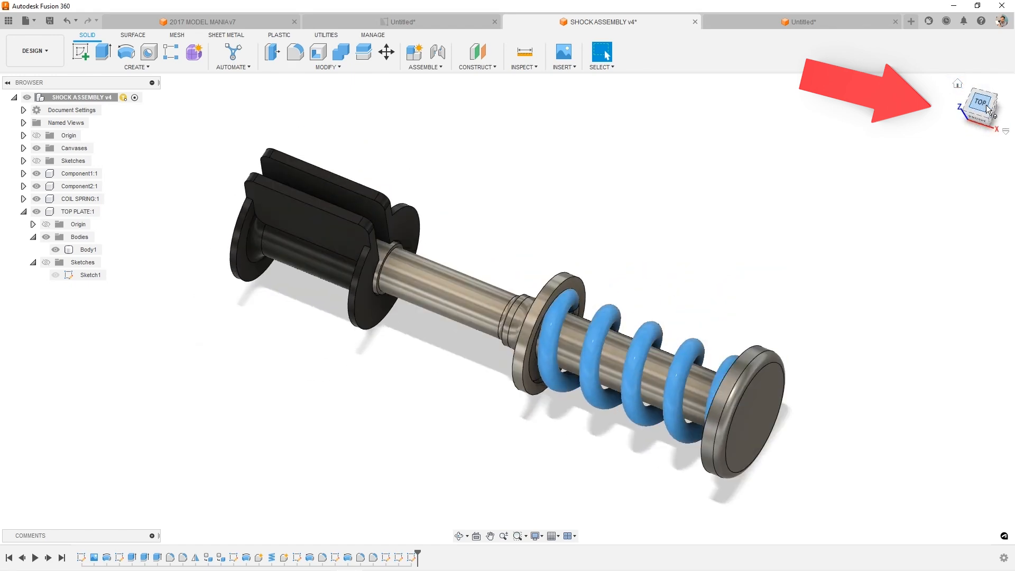
click(981, 102)
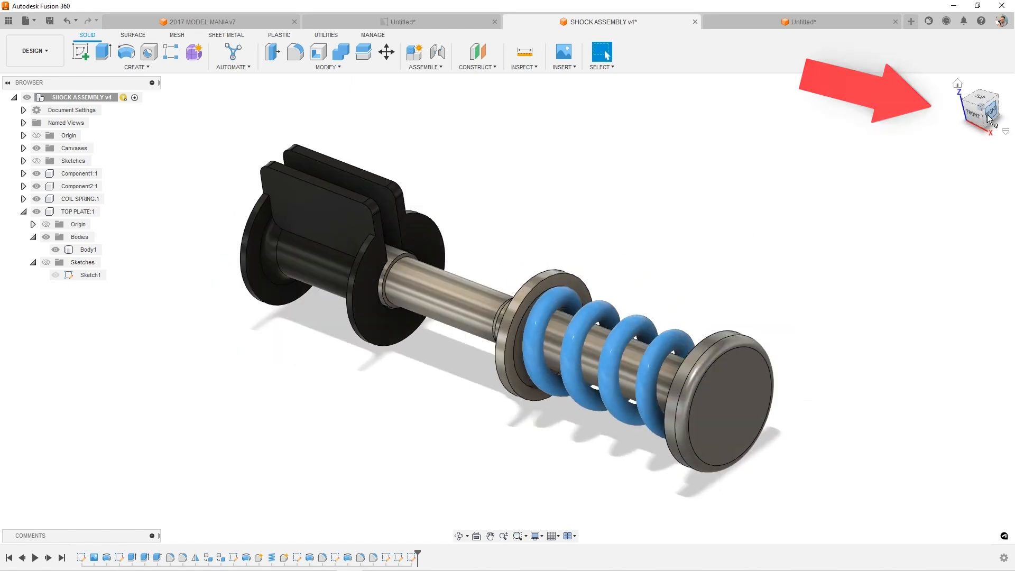
click(981, 107)
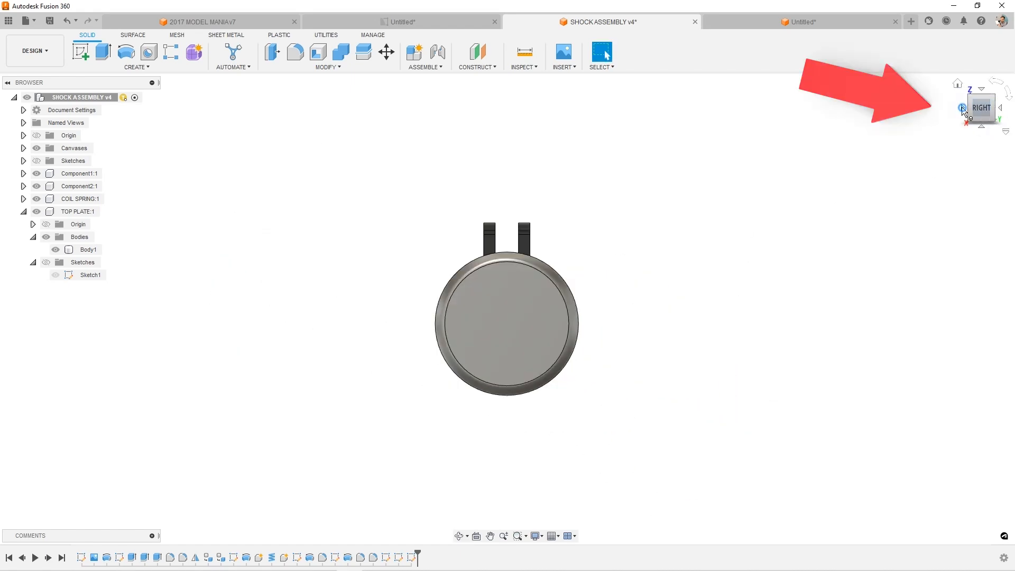
click(996, 83)
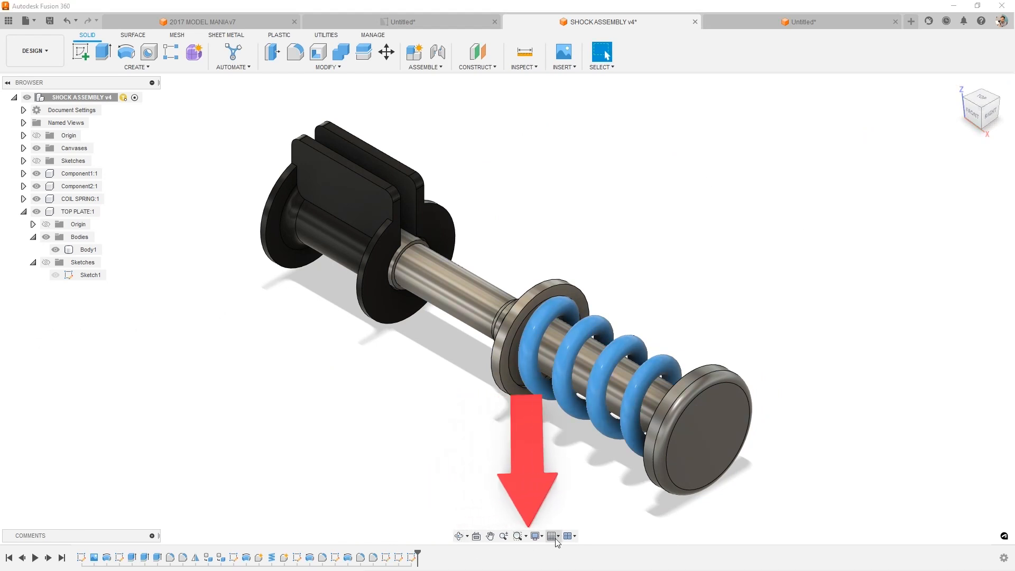
Browse the Orbit modes, Look At the assembly's end, then Pan and Zoom to Fit
click(460, 536)
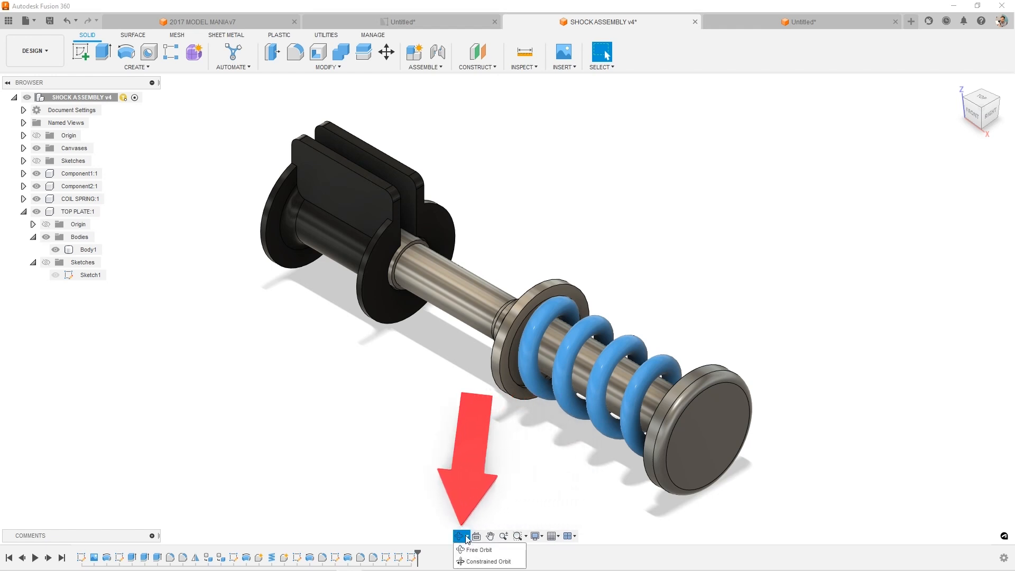
mouse_move(476, 536)
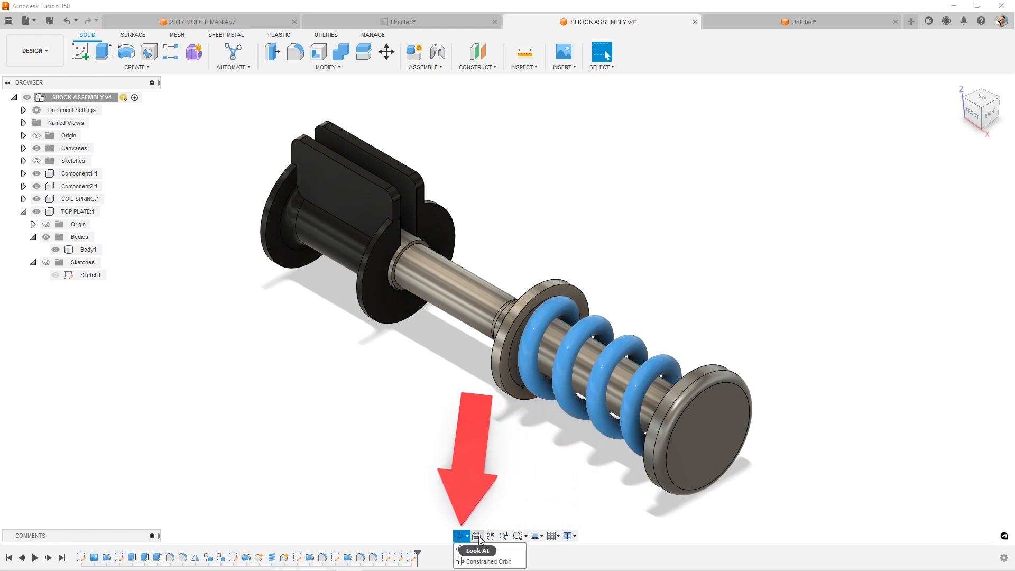
click(695, 444)
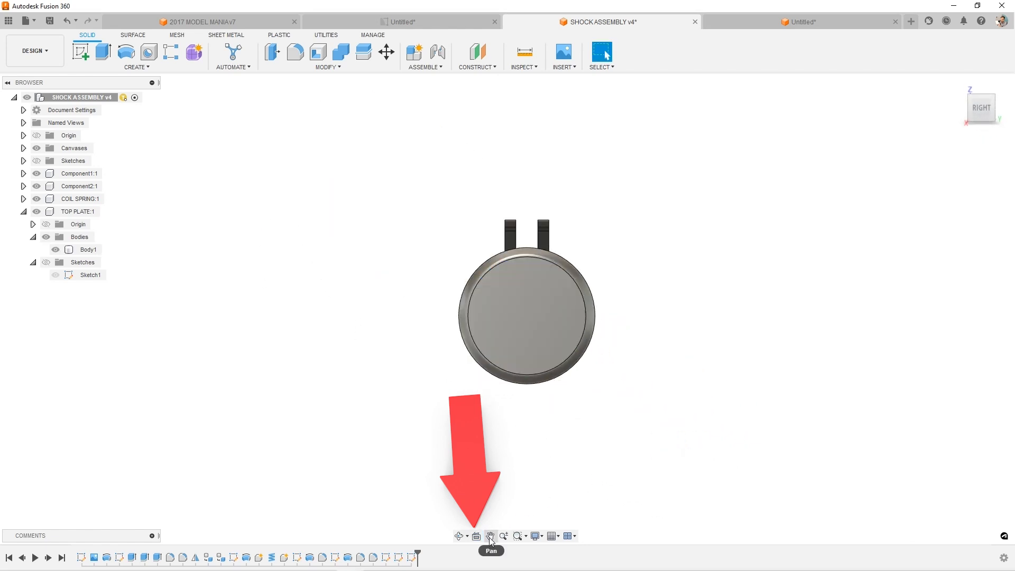
click(490, 536)
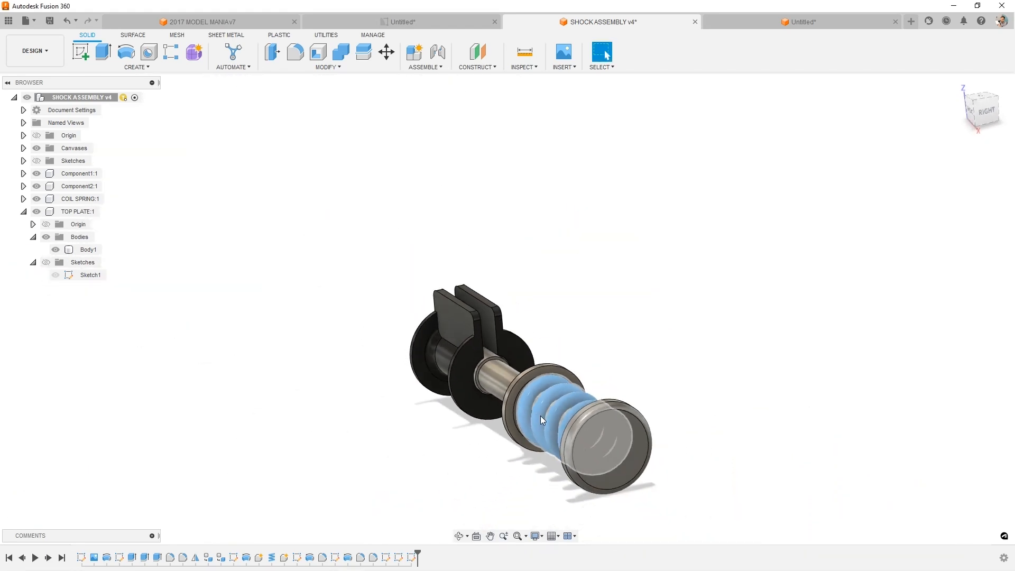
click(524, 535)
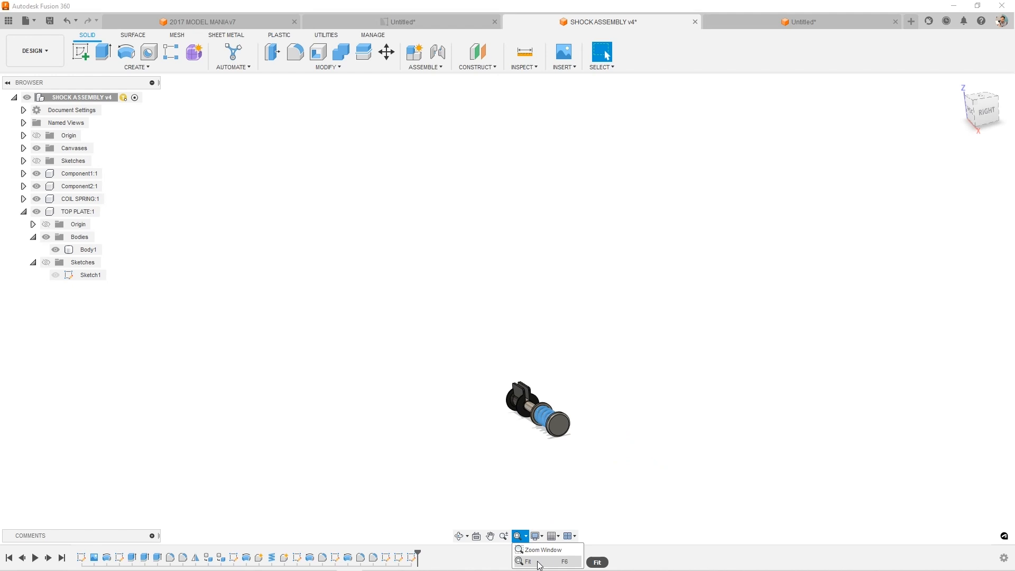
click(526, 562)
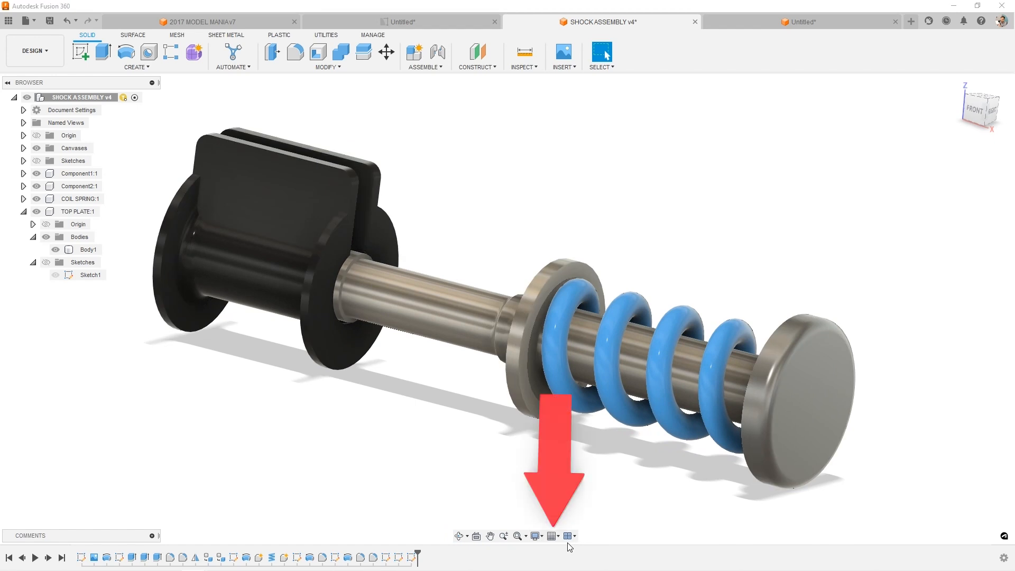
click(553, 535)
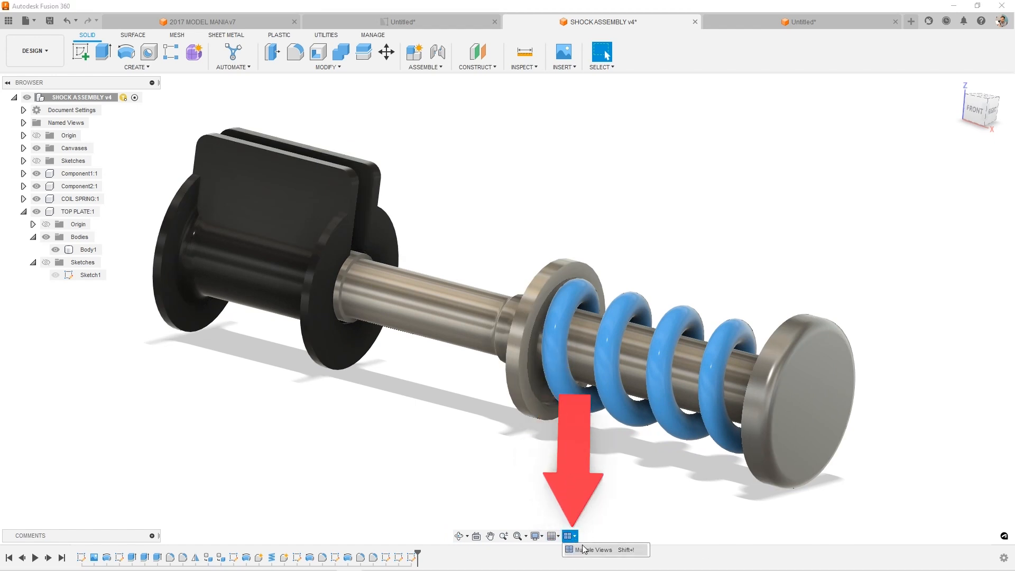
Split the canvas into four simultaneous viewports with Multiple Views
click(568, 536)
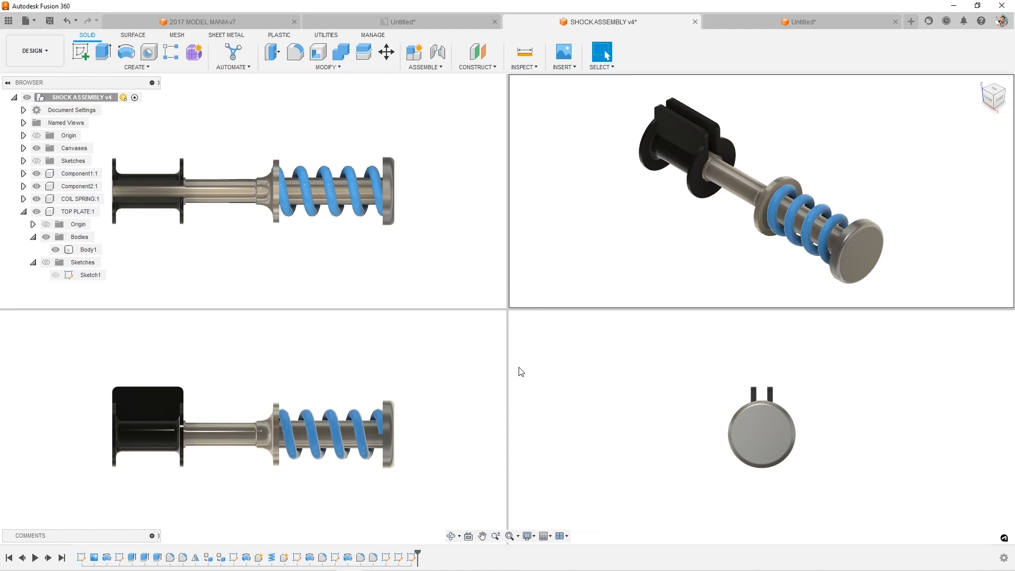
mouse_move(560, 446)
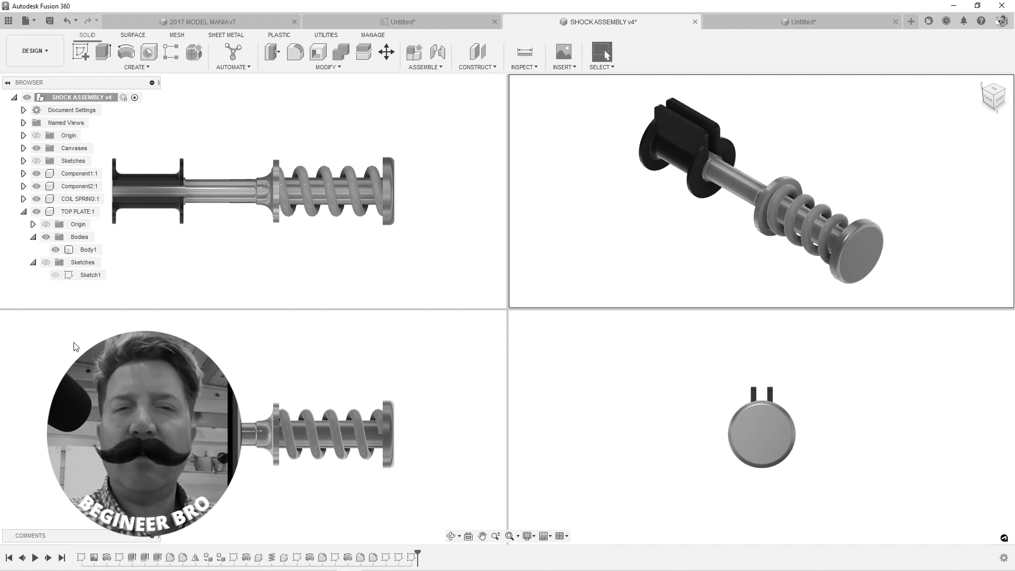
Switch the visual style to Wireframe, then to Wireframe with Hidden Edges
click(529, 536)
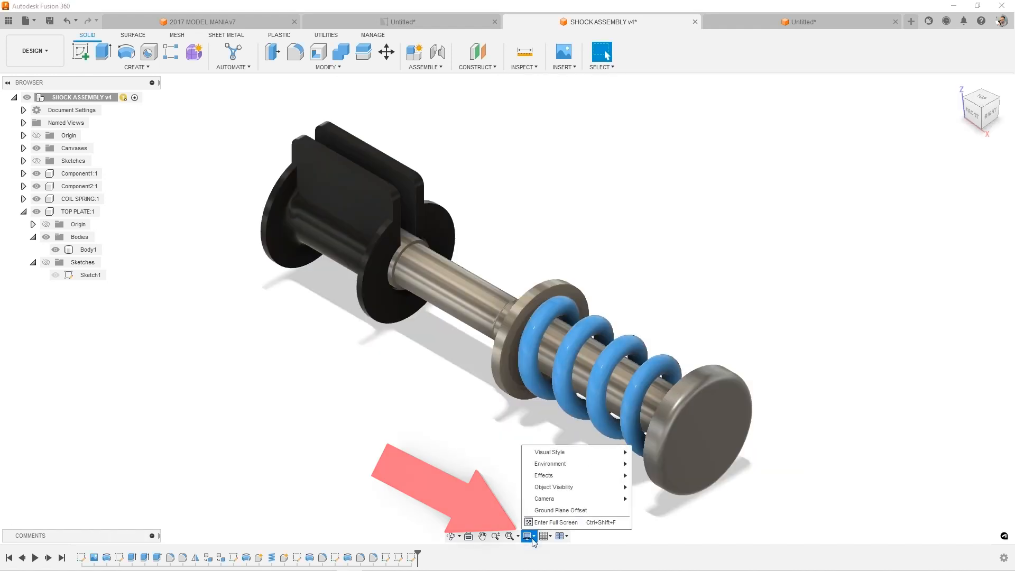
mouse_move(549, 451)
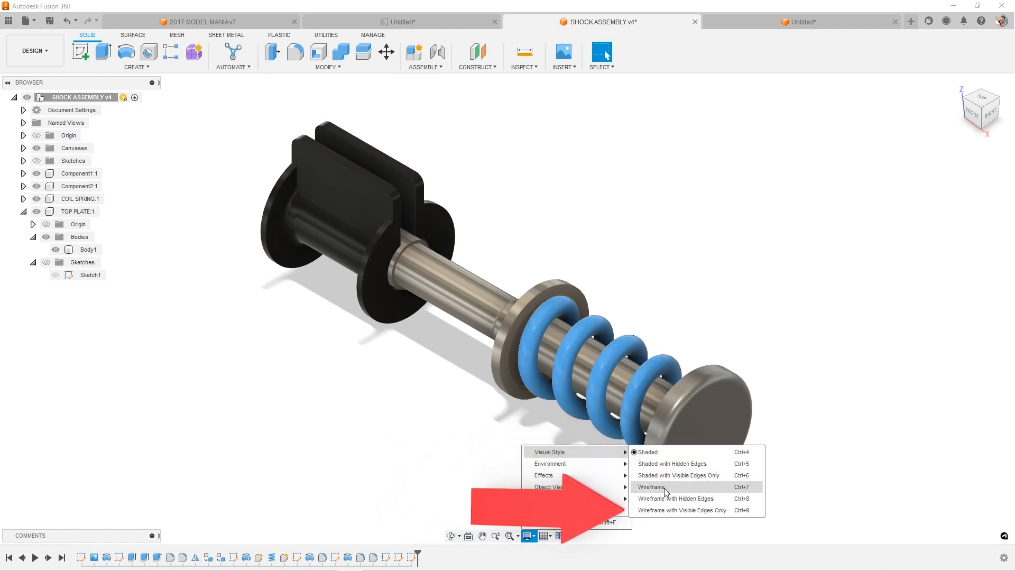
click(650, 487)
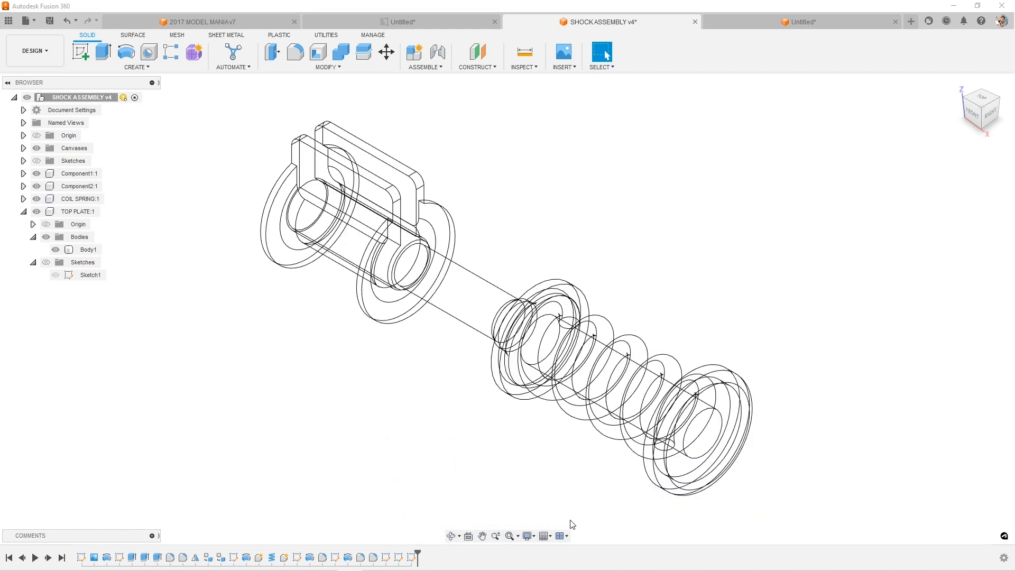
click(528, 536)
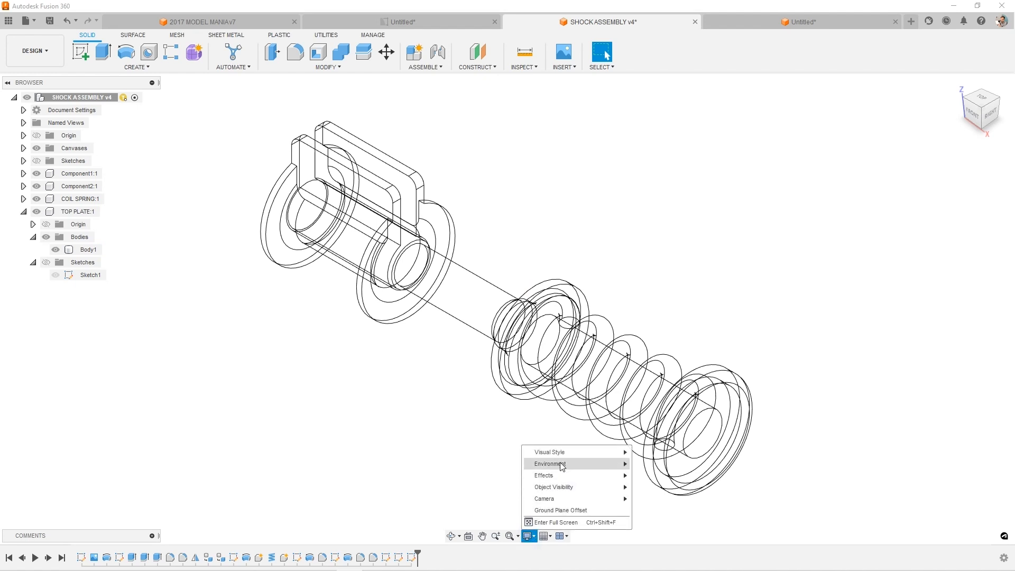
mouse_move(549, 451)
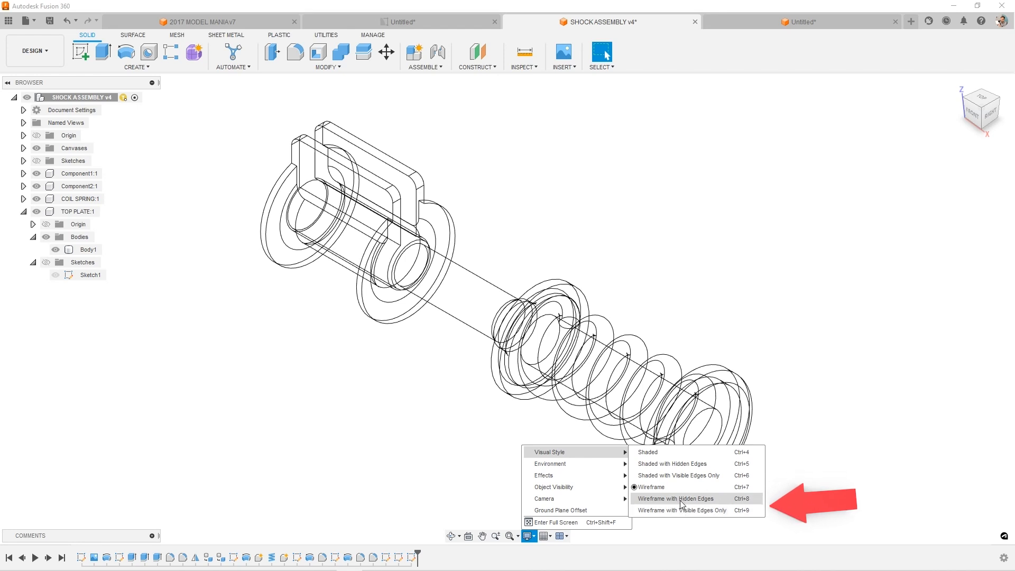
click(681, 510)
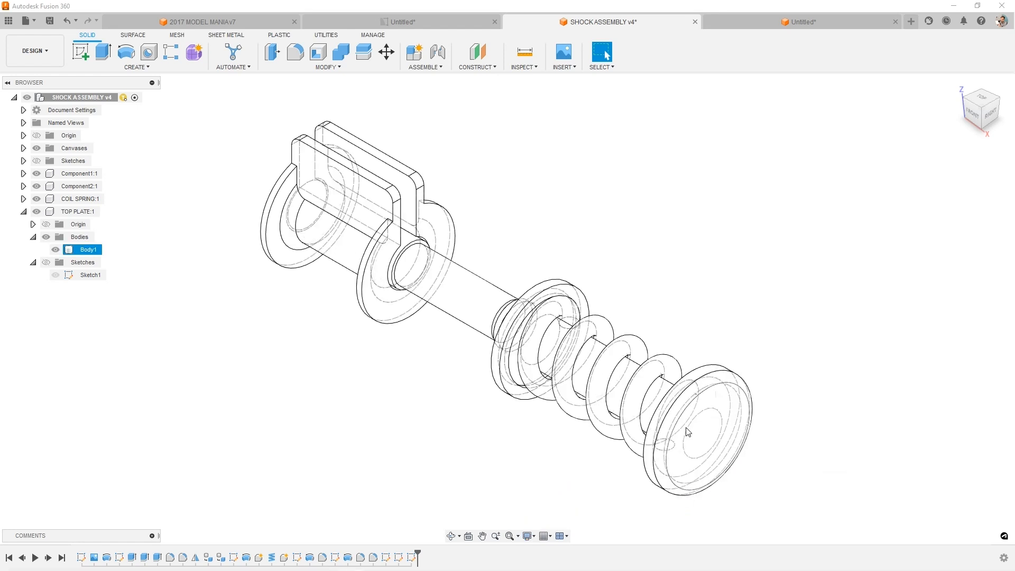
click(528, 535)
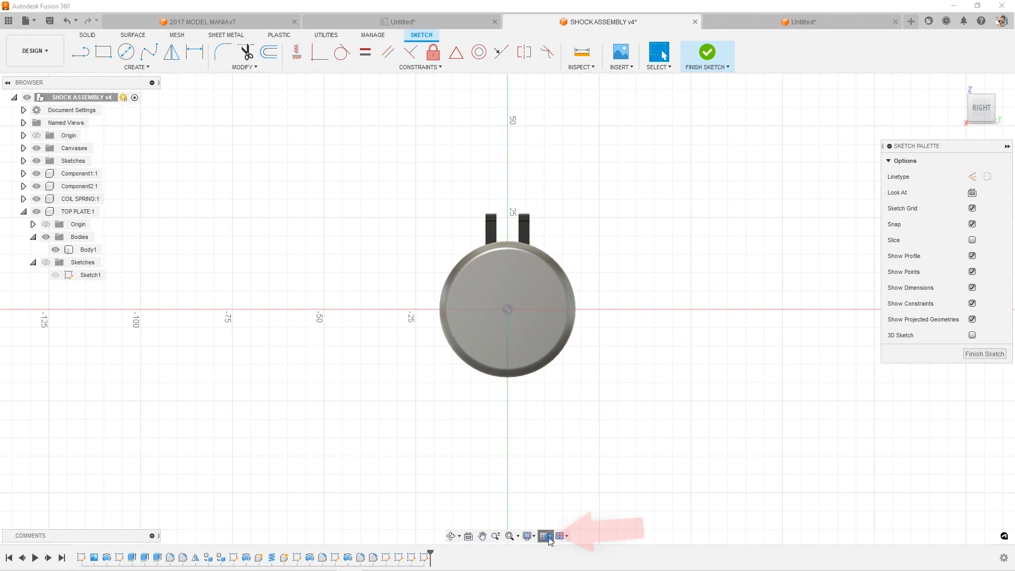
Turn on the Sketch Grid for the sketch
click(545, 535)
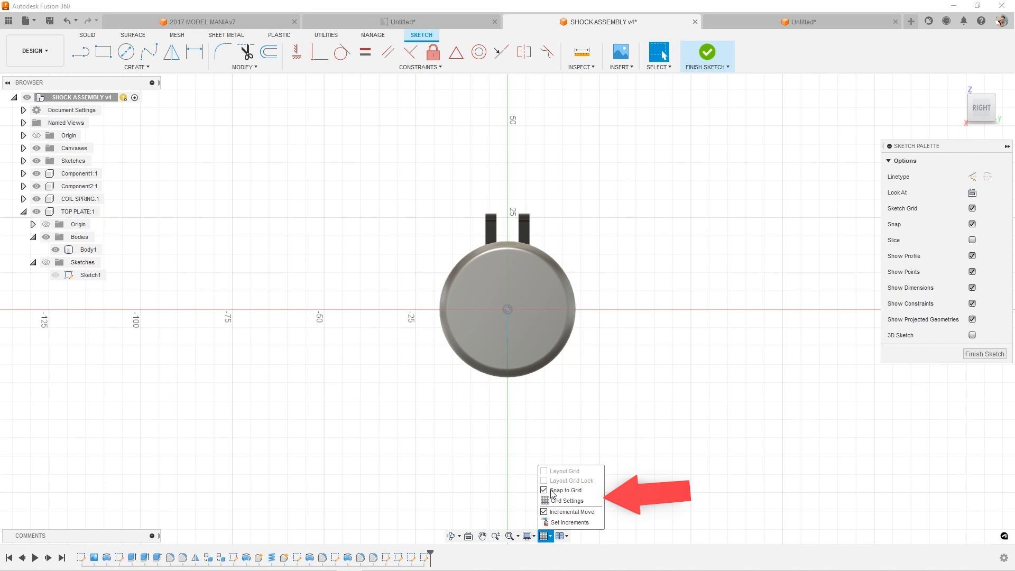
mouse_move(567, 501)
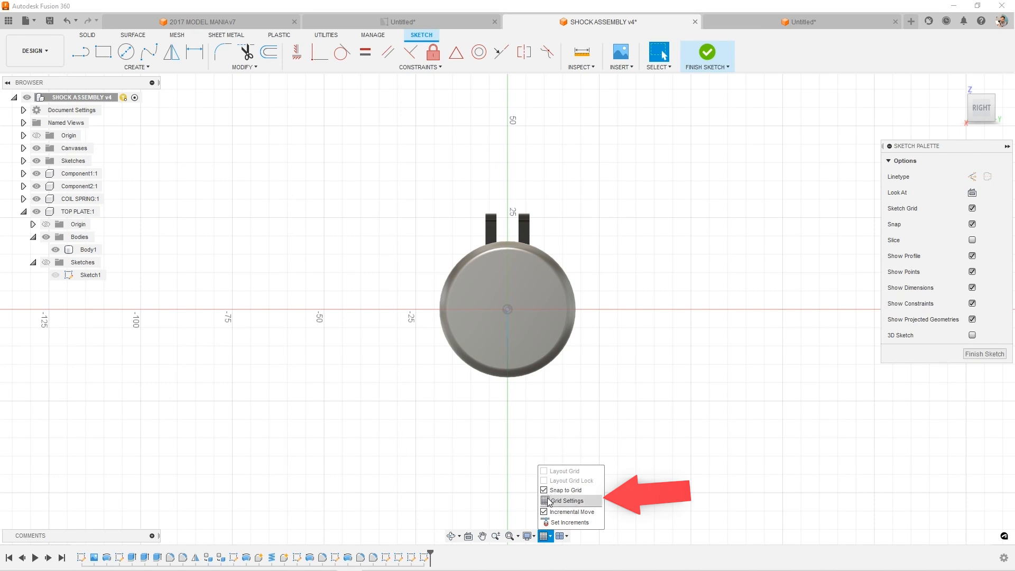
click(568, 501)
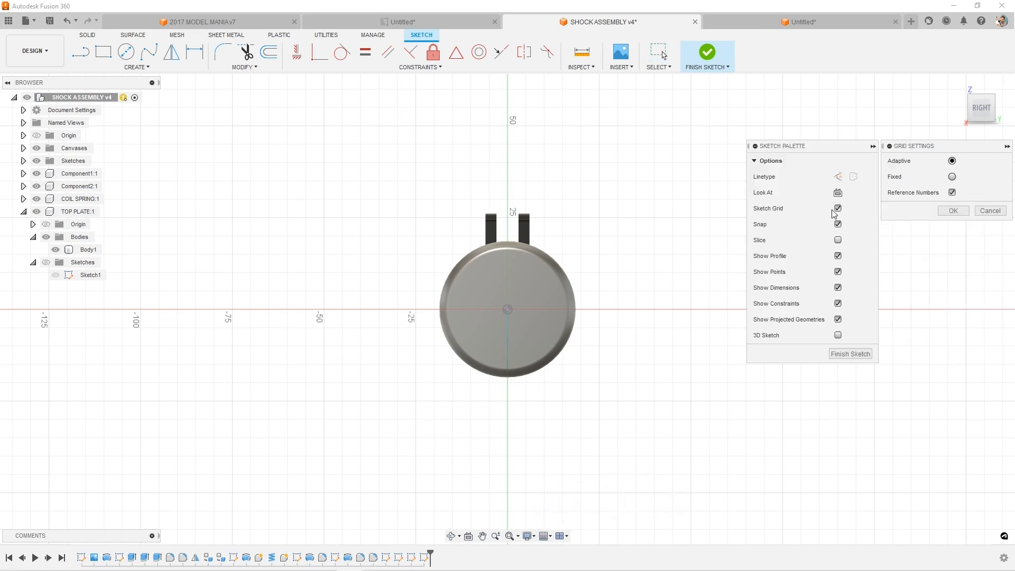
click(837, 208)
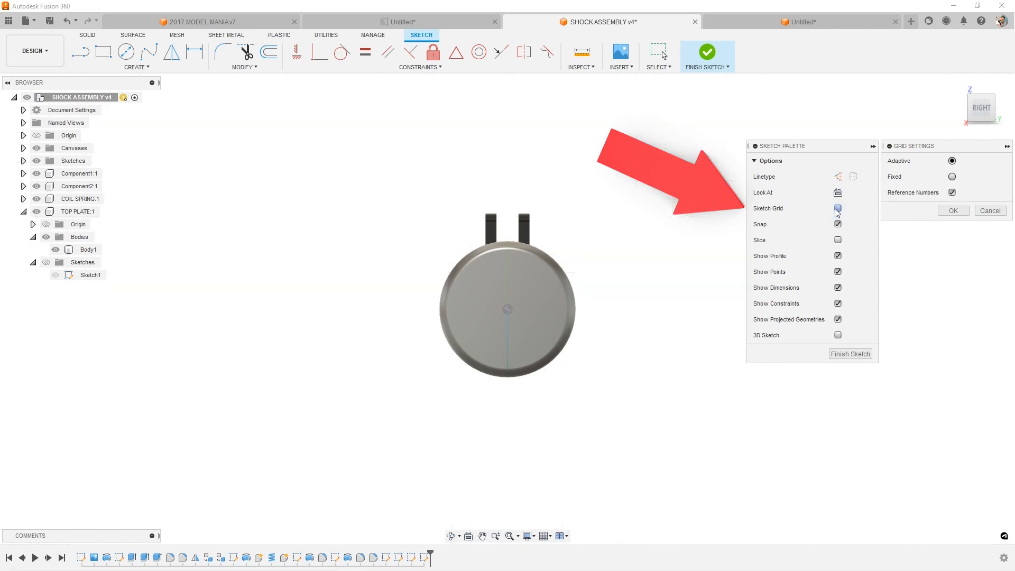
click(837, 208)
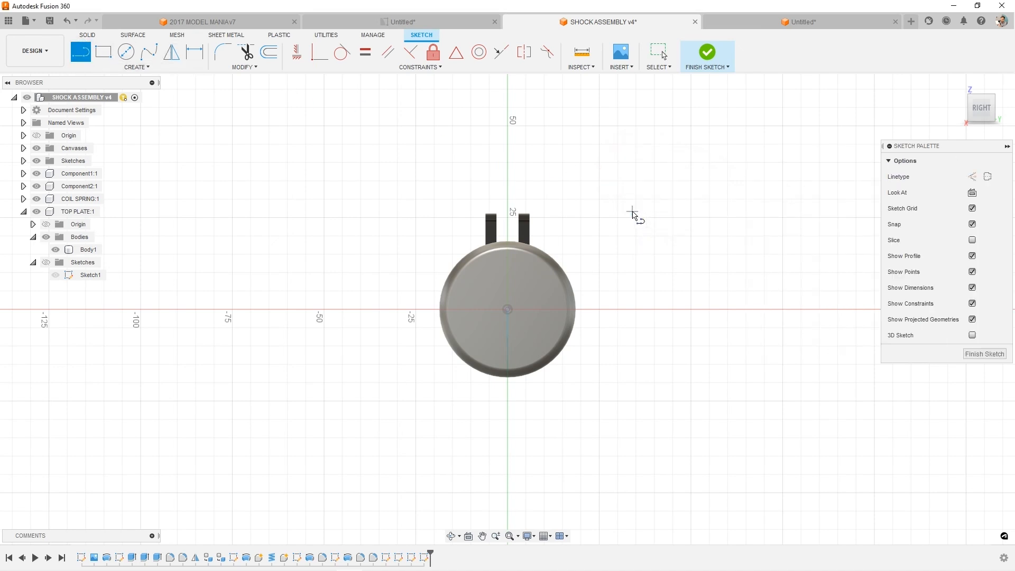
mouse_move(672, 182)
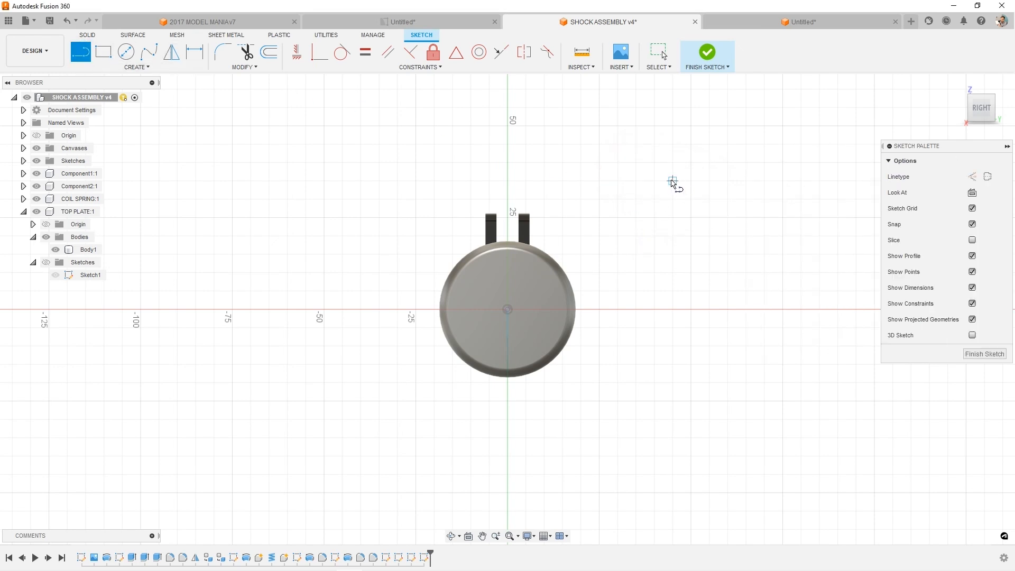
mouse_move(545, 537)
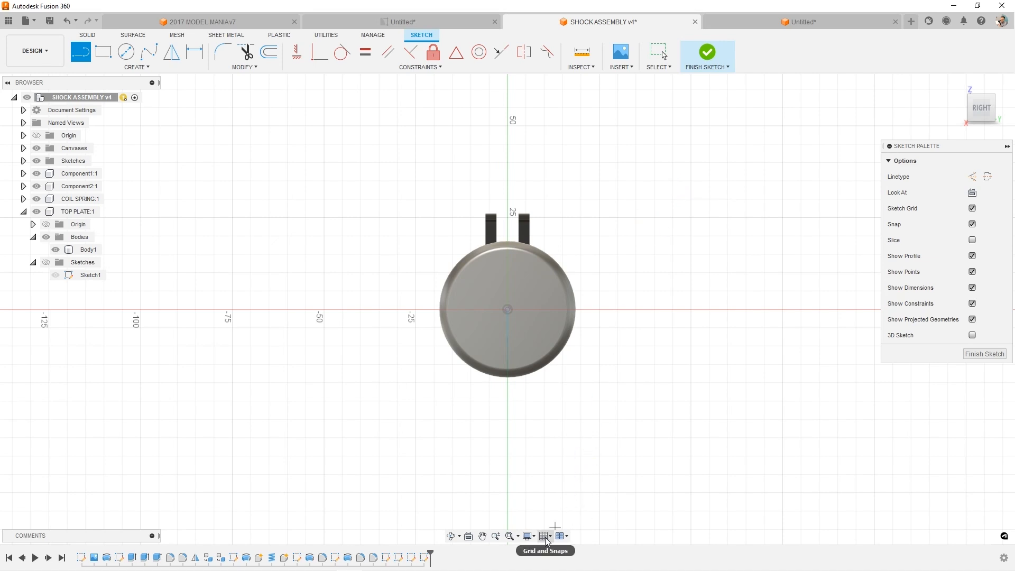
Bring up the Set Increments snap settings from the Grid and Snaps menu
click(543, 536)
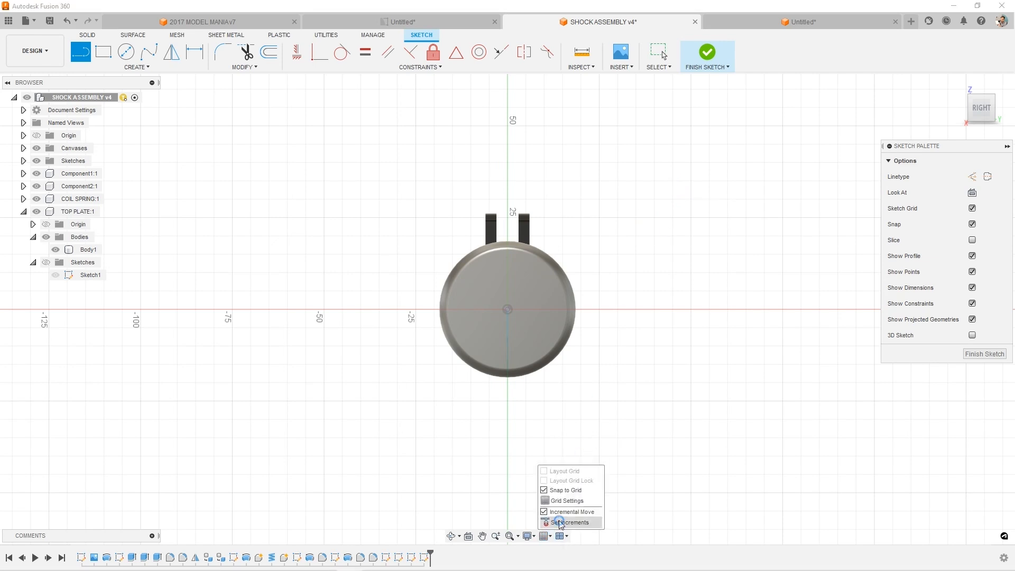
click(573, 522)
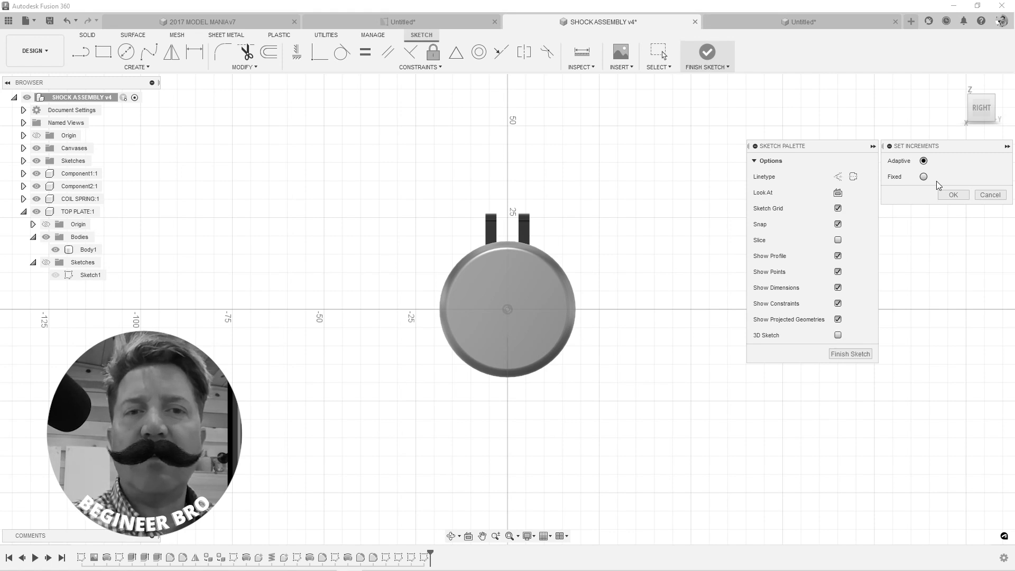
click(201, 21)
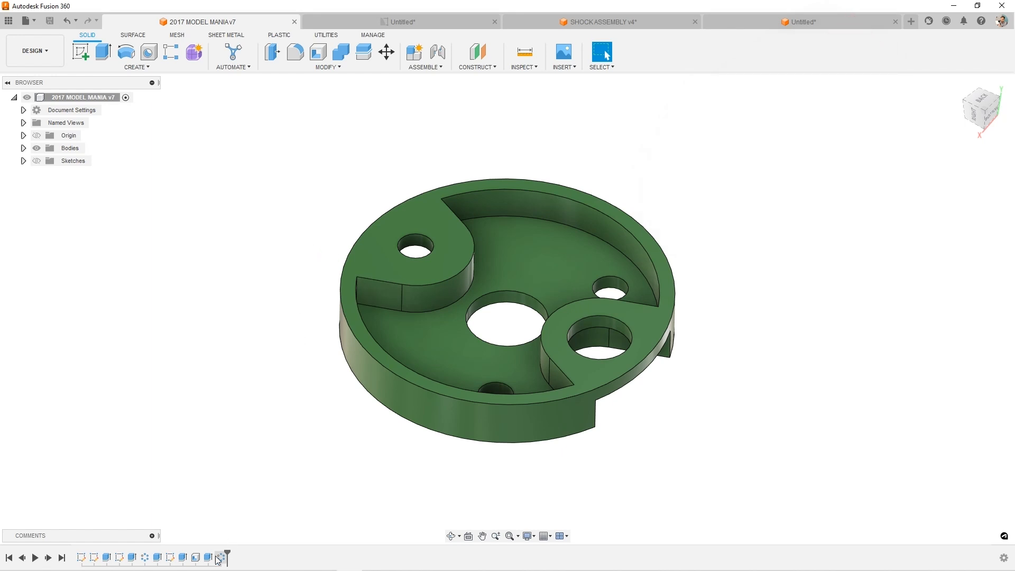
mouse_move(128, 557)
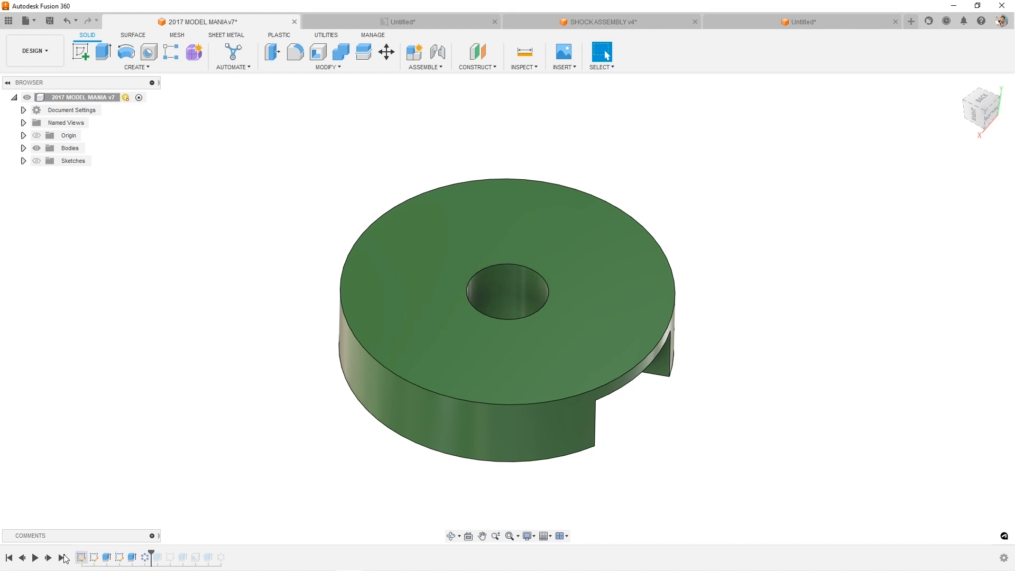
mouse_move(47, 557)
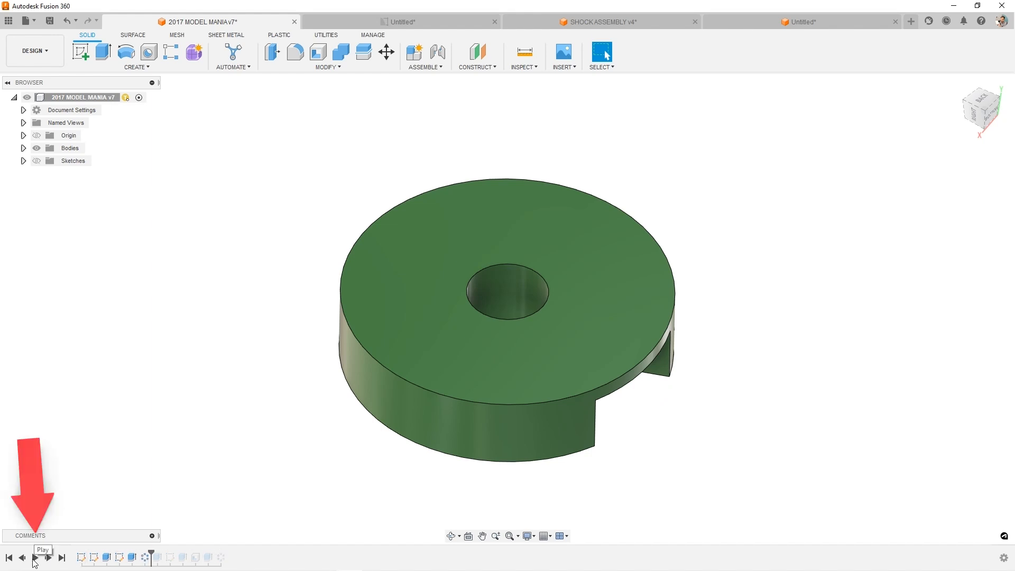
Play and step through the 2017 MODEL MANIA timeline history
click(41, 558)
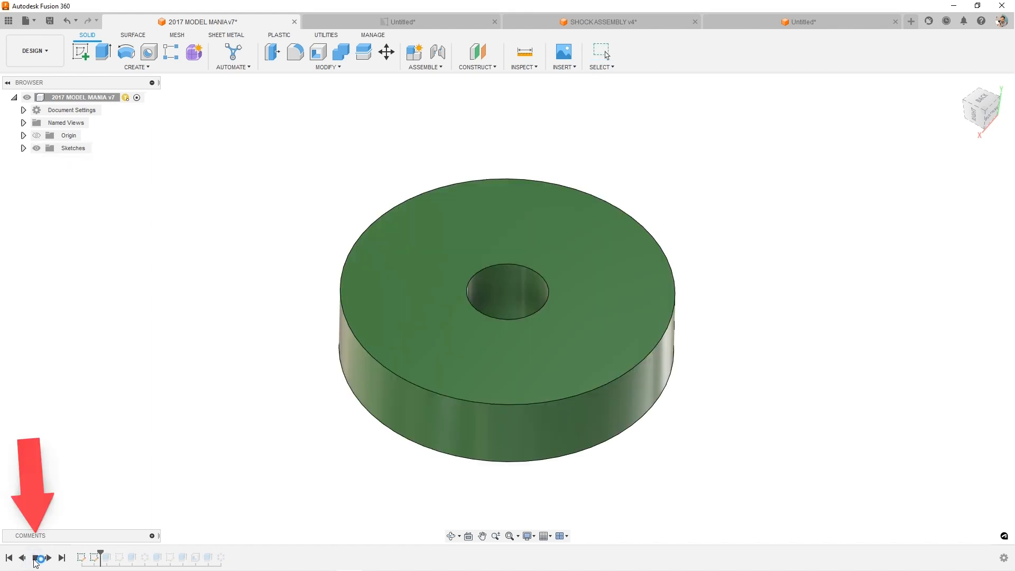
click(41, 557)
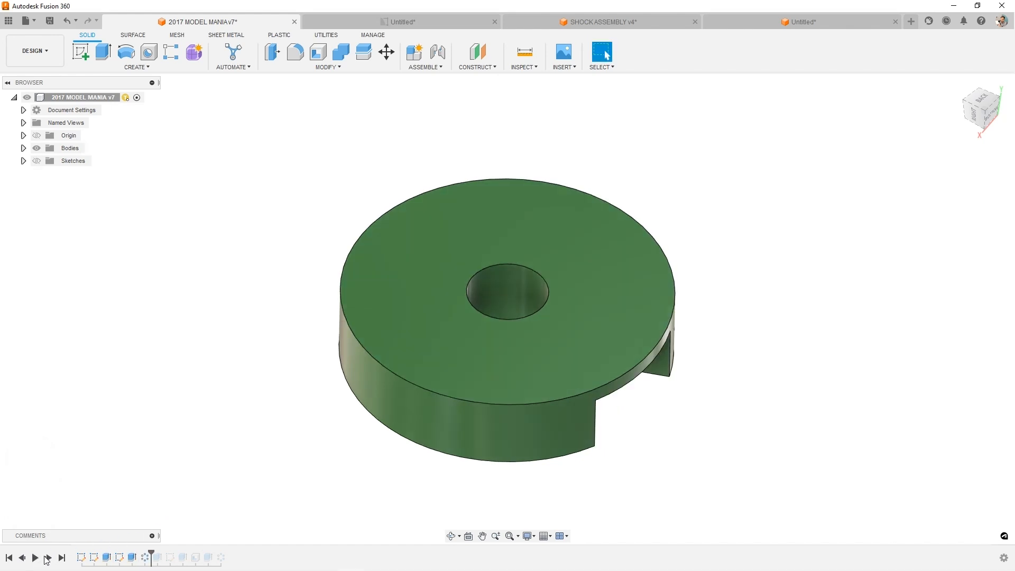
mouse_move(215, 505)
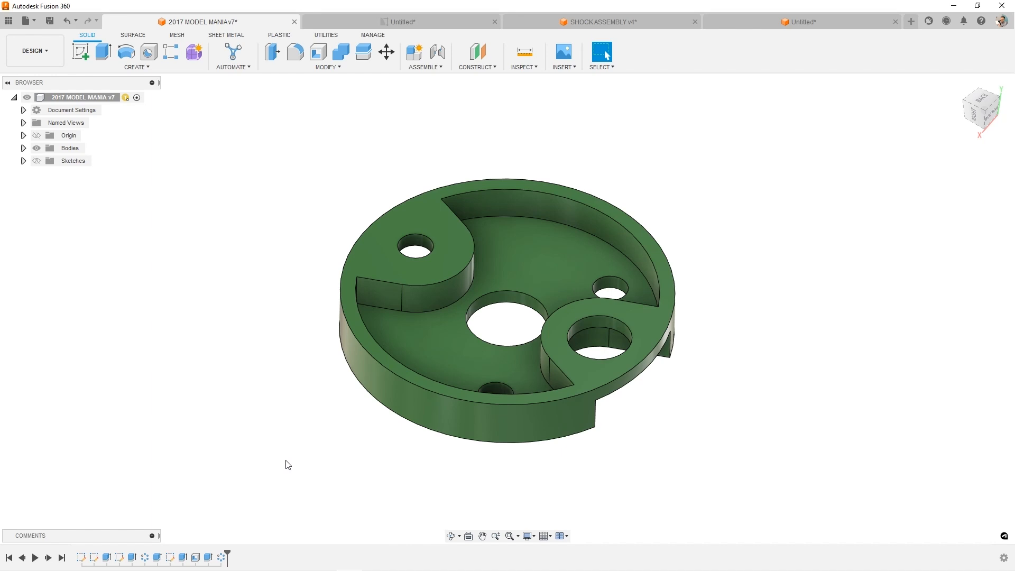
mouse_move(290, 464)
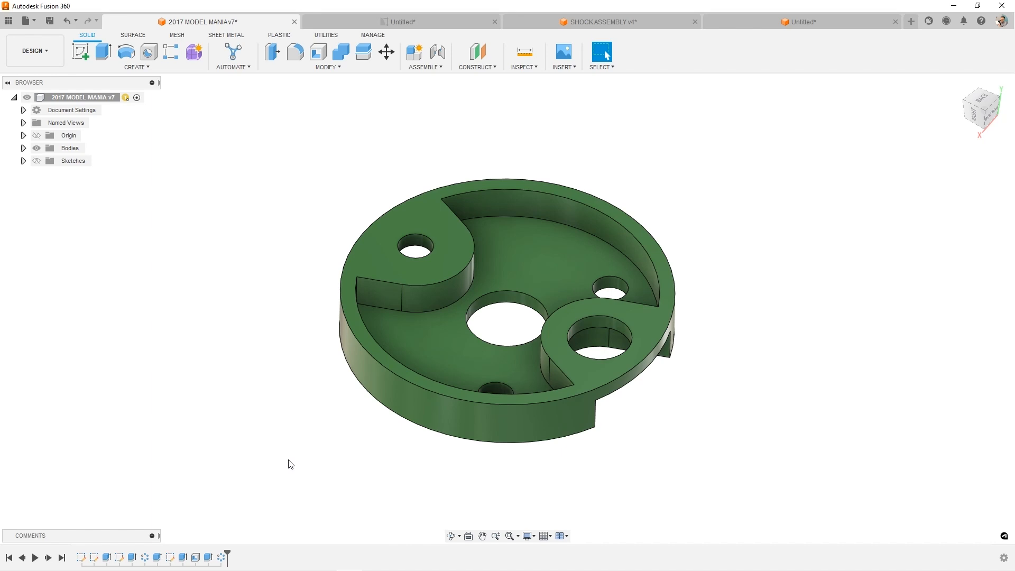
Create a new design and set its root component to not capture design history
click(910, 21)
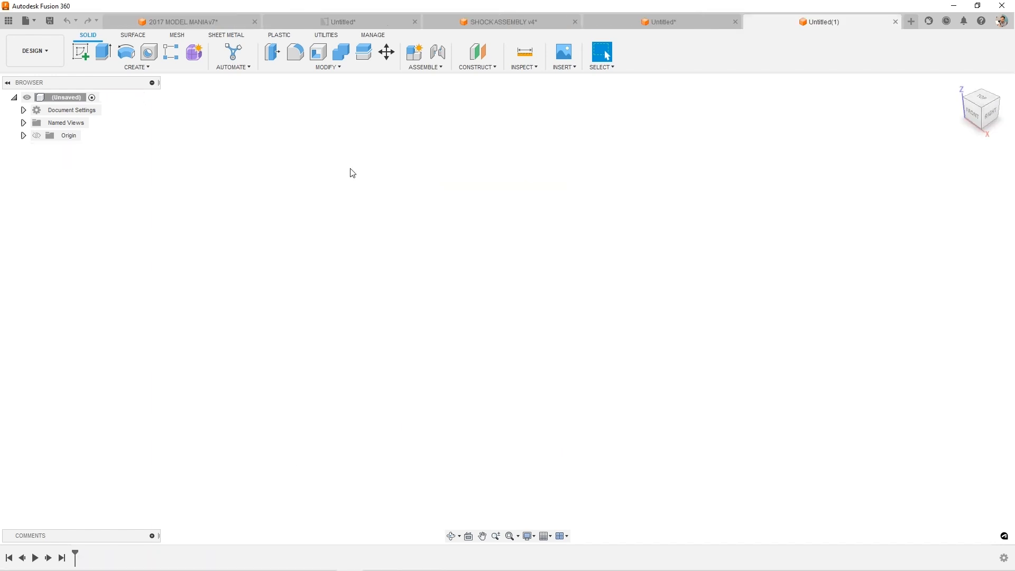
right_click(64, 98)
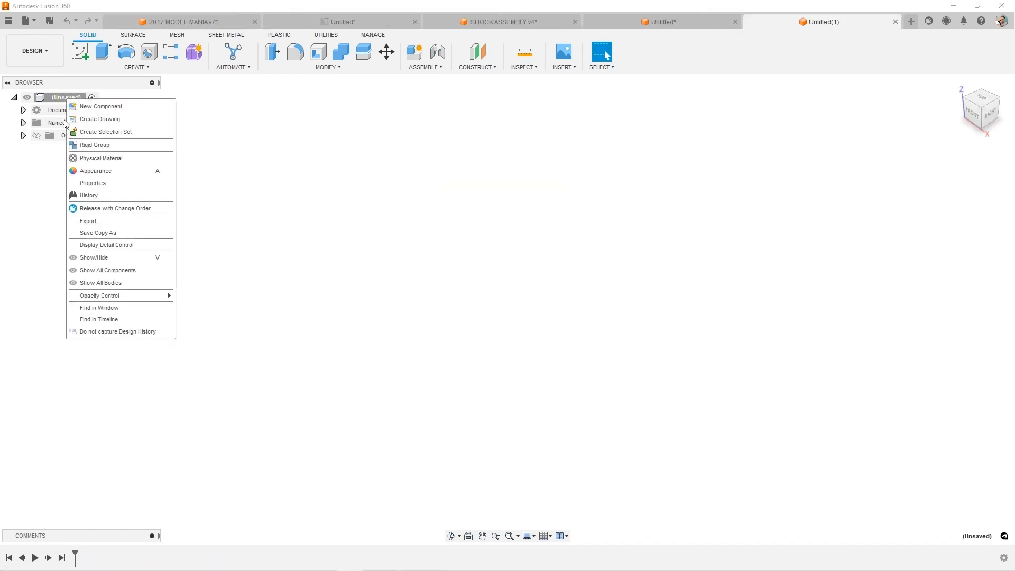
mouse_move(97, 332)
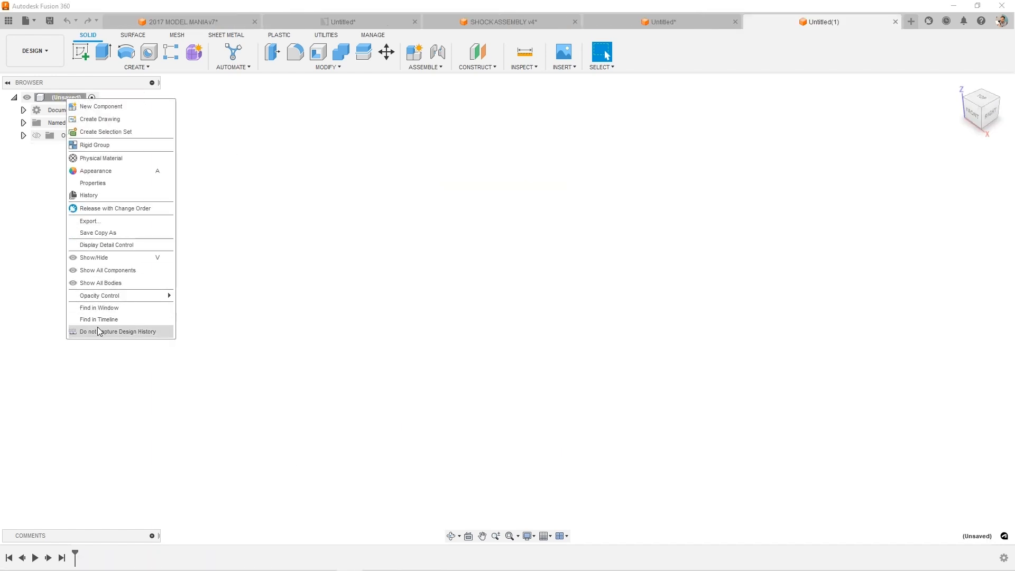
click(119, 331)
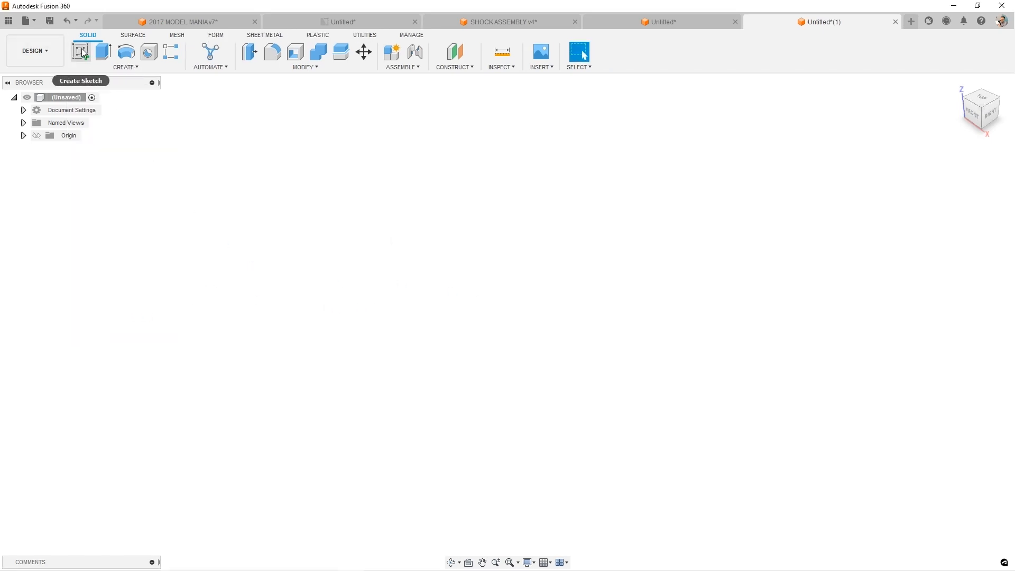
Sketch a circle and extrude it 155 mm into a cylinder
click(81, 52)
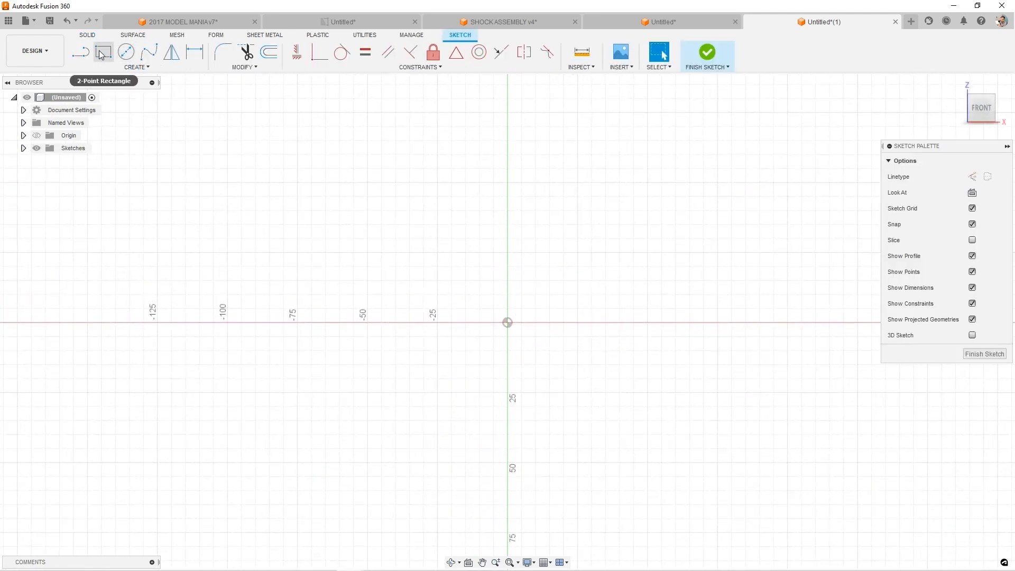
click(126, 53)
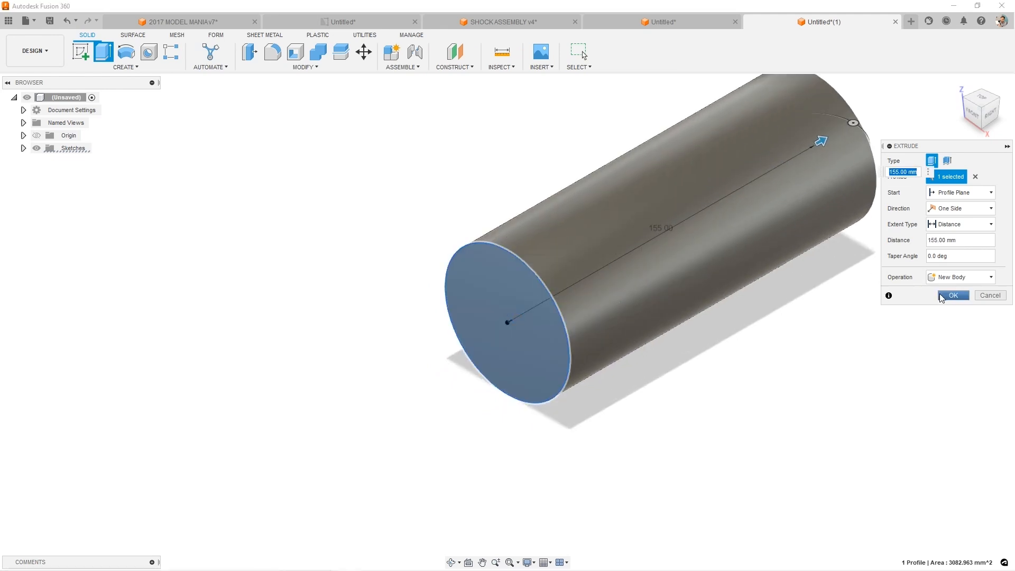
click(951, 295)
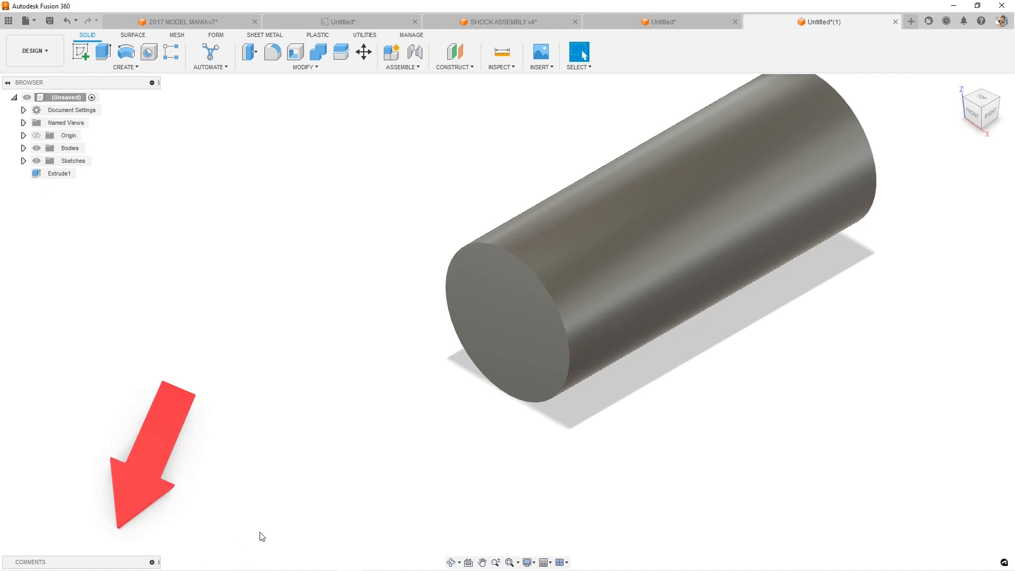
mouse_move(241, 463)
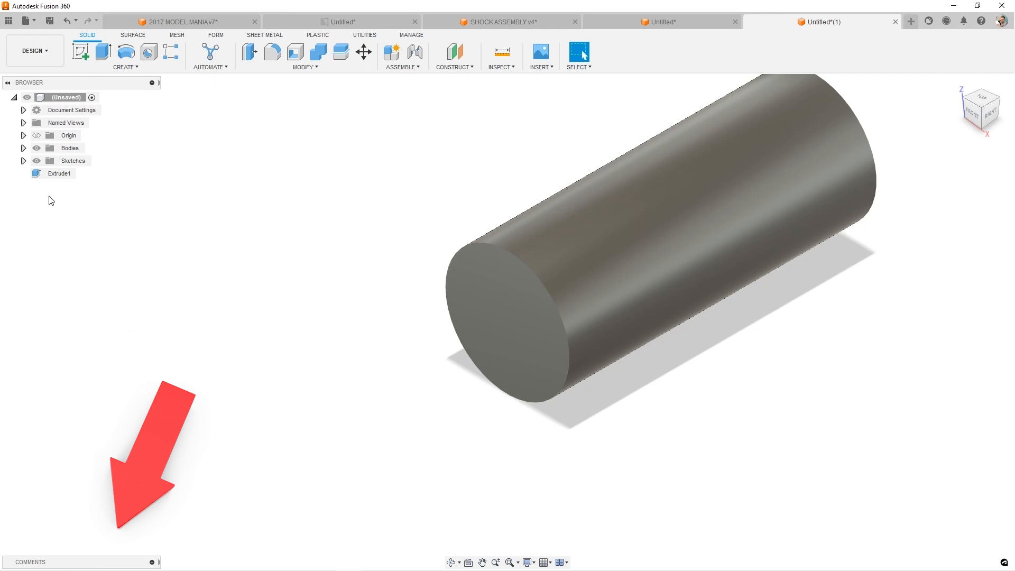
right_click(59, 173)
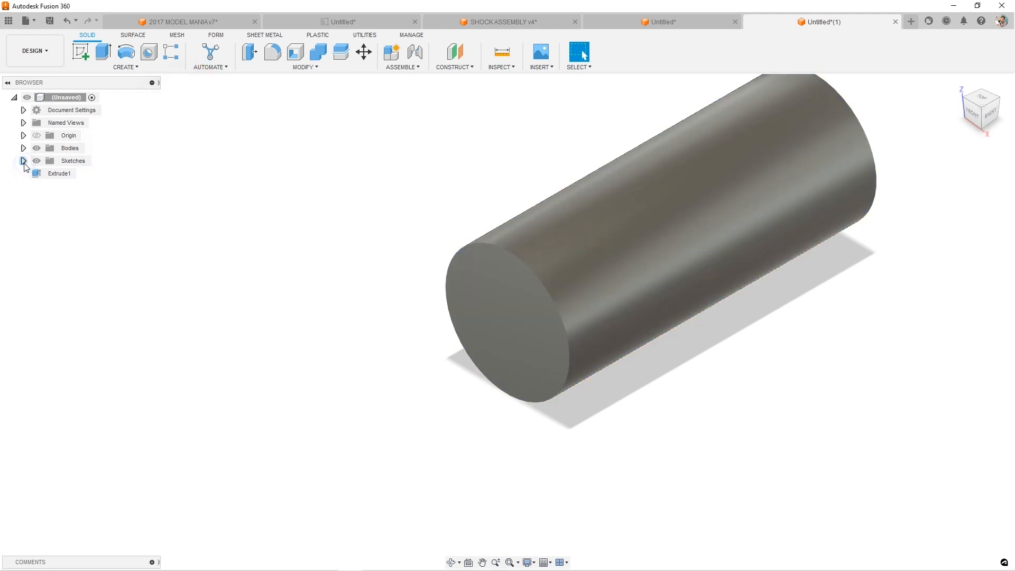
right_click(61, 172)
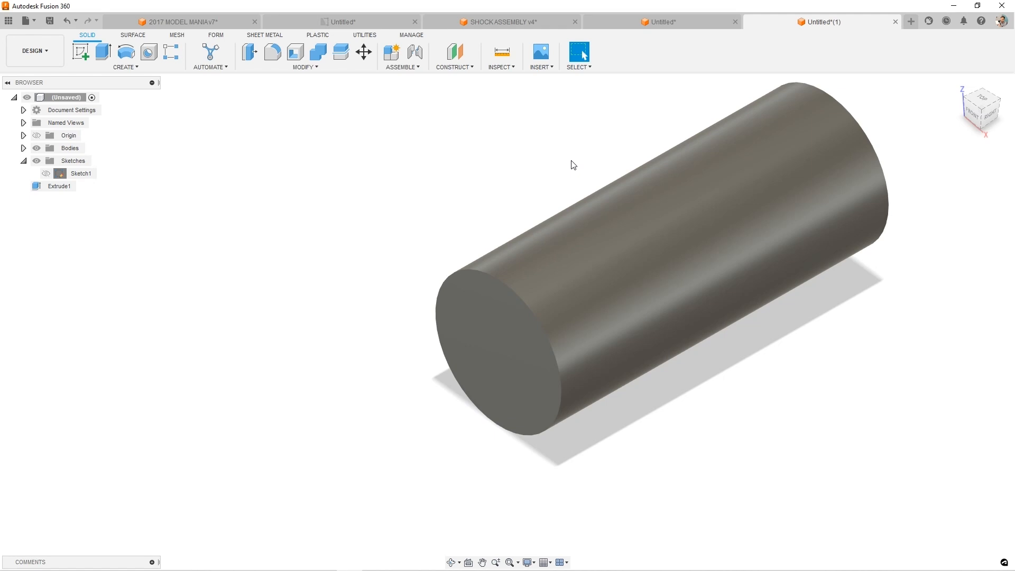
mouse_move(408, 166)
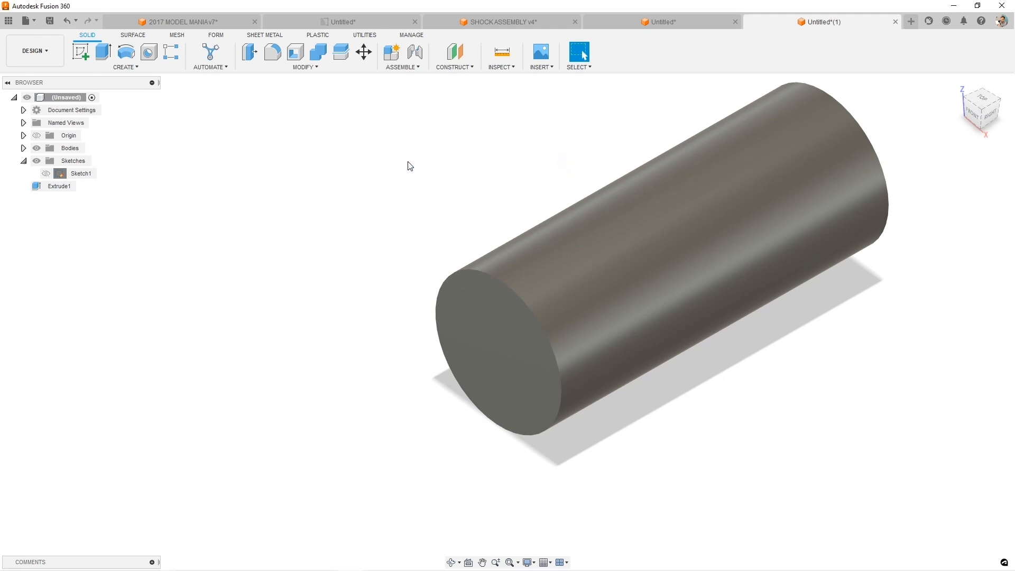
Resume design history capture, join a 40 mm extrusion, and start filleting the far edge
right_click(65, 97)
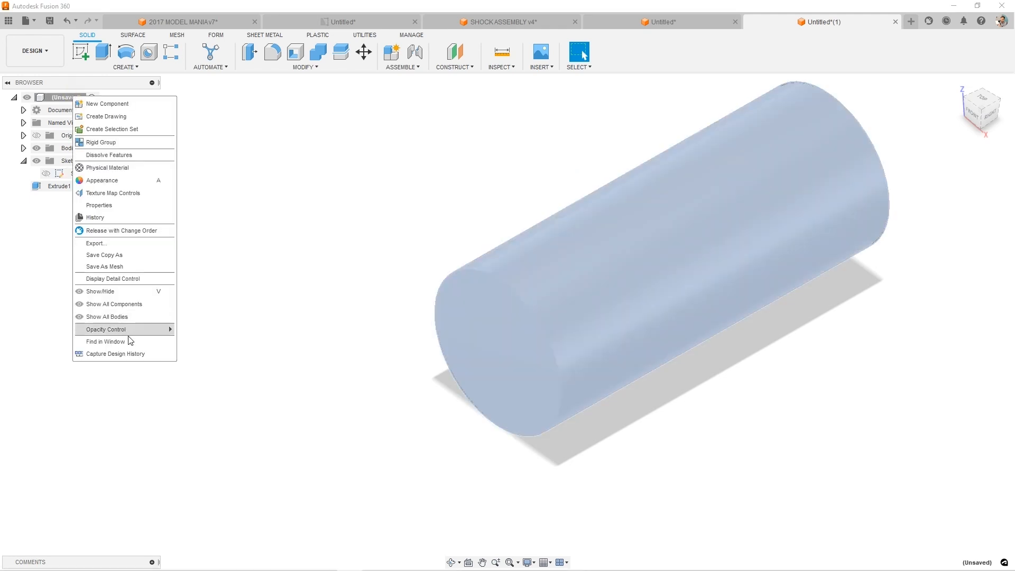
click(514, 328)
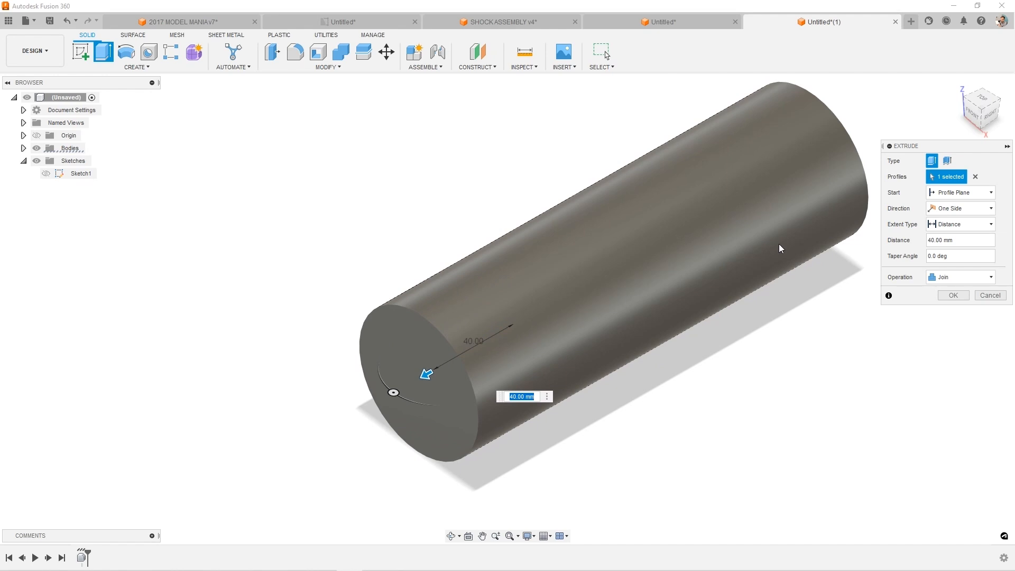
click(952, 295)
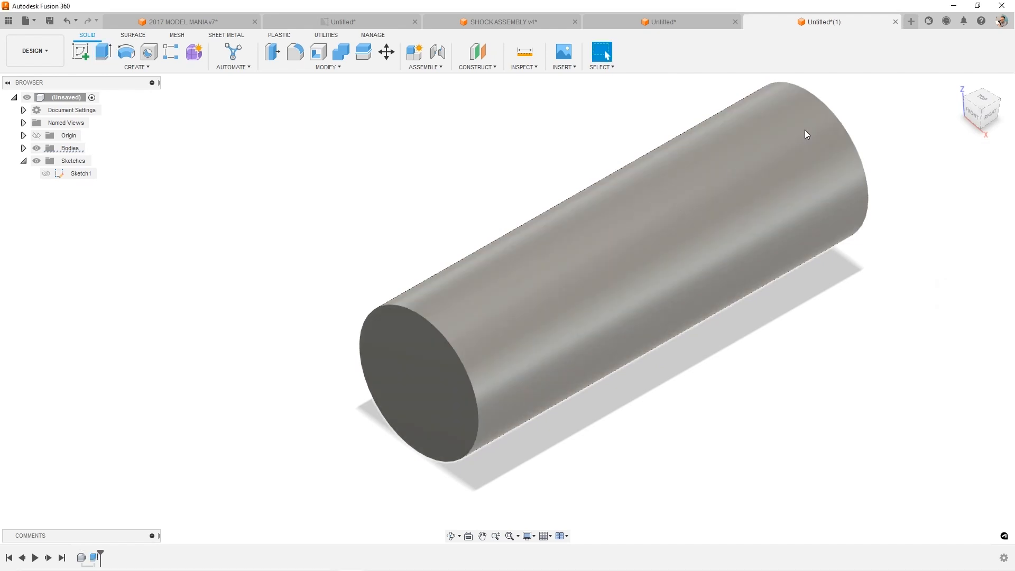
click(293, 52)
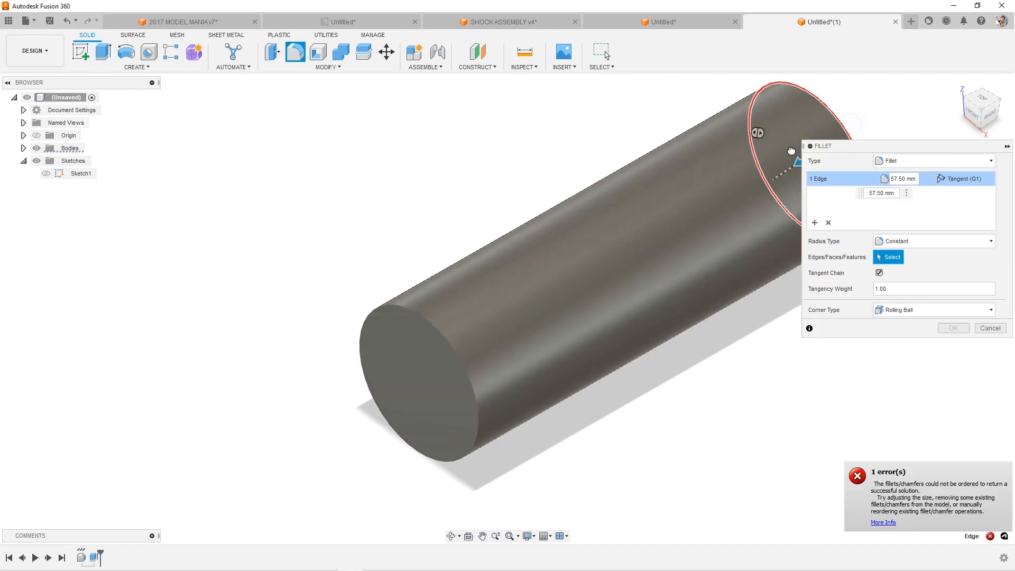